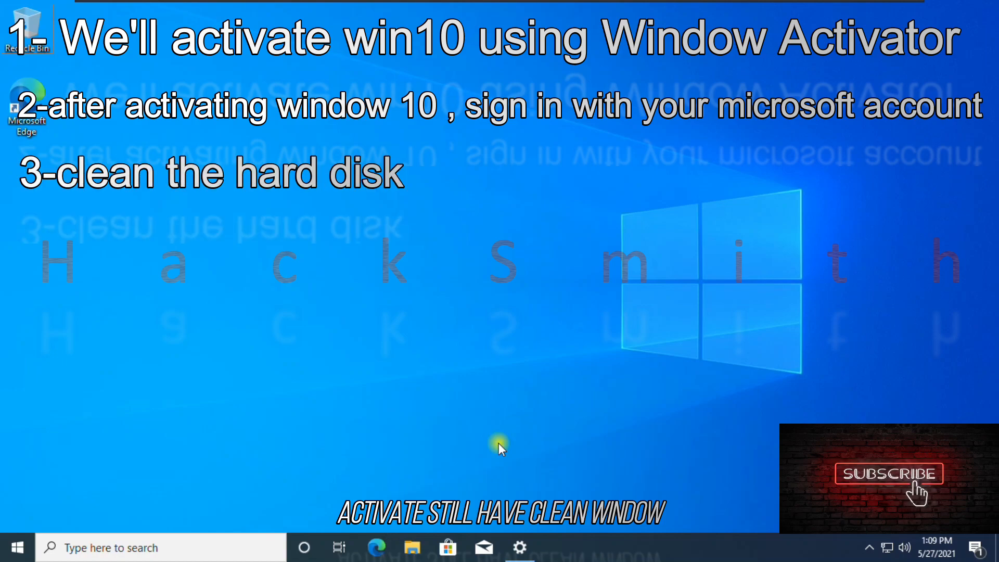
Reach the Activation page showing Windows 10 Education unactivated, dismissing the USB drive and removable-device notices
type("using cmd & reinstall window.")
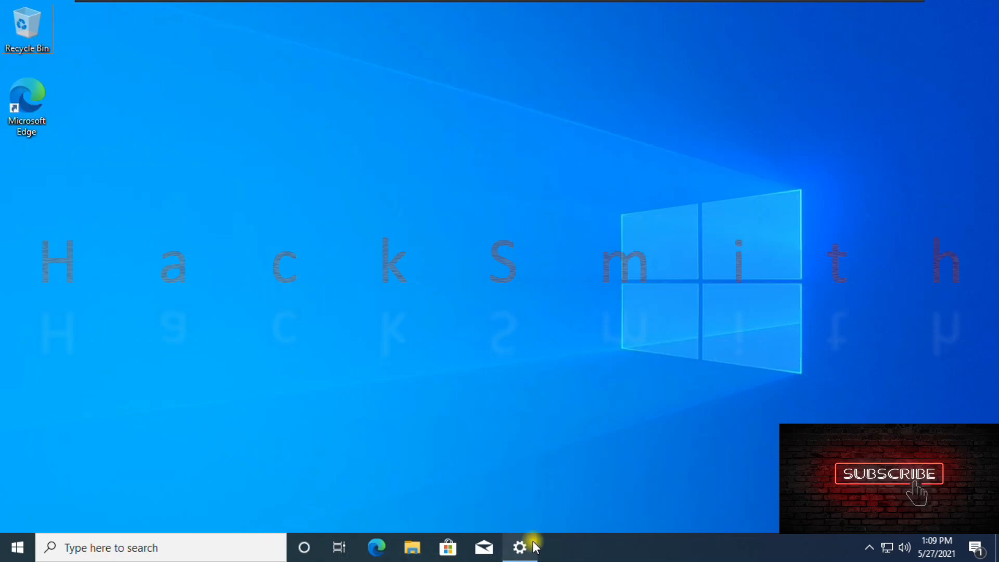
left_click(521, 546)
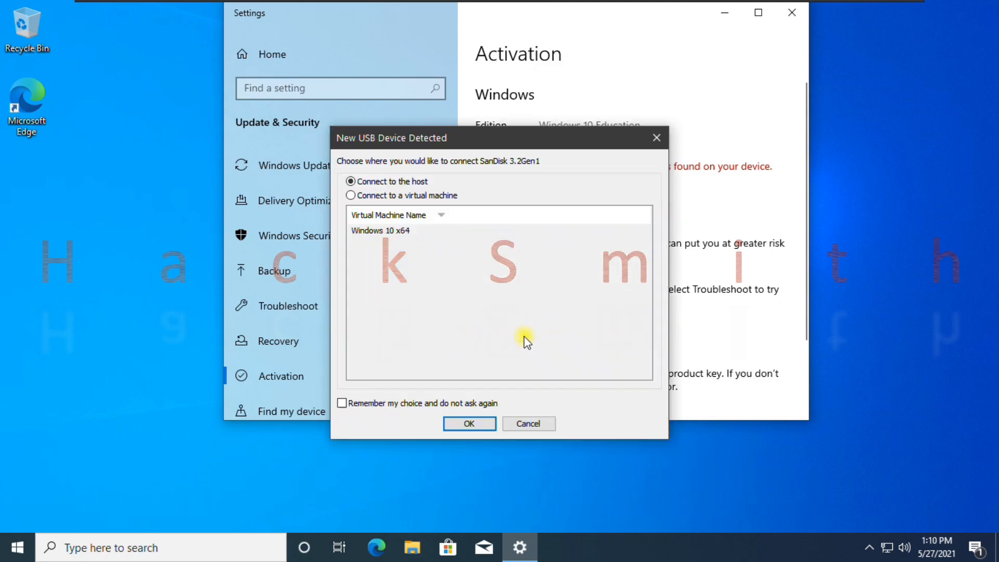
left_click(350, 196)
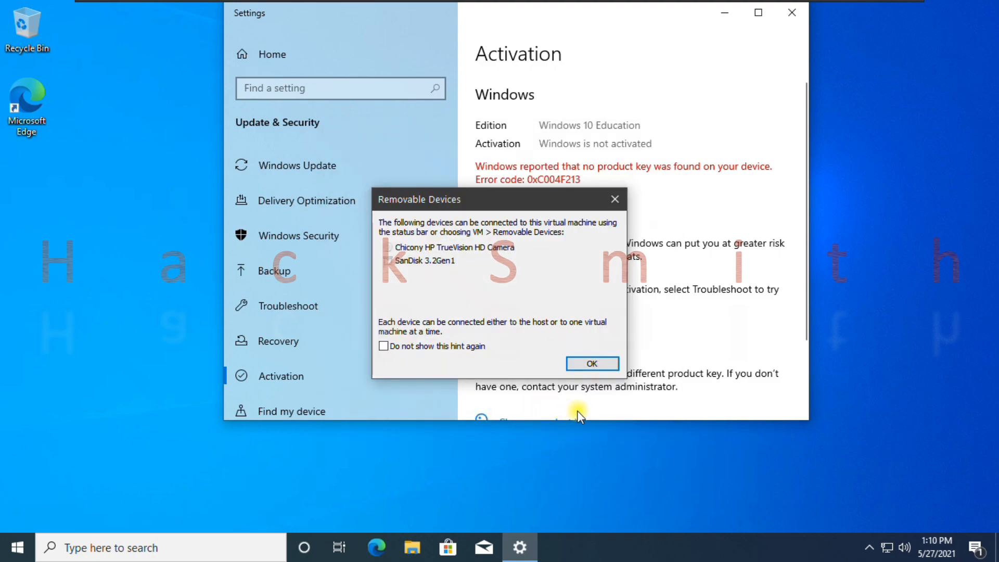
left_click(592, 363)
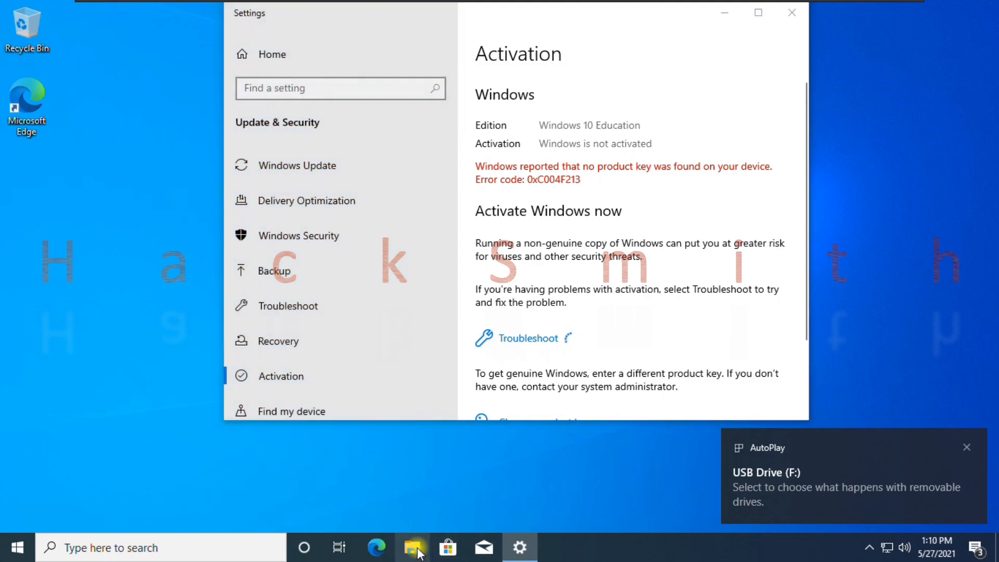
Copy the 'window 10 activator by Hacksmith' folder from drive E: to the Desktop and close the failed troubleshooter
left_click(413, 548)
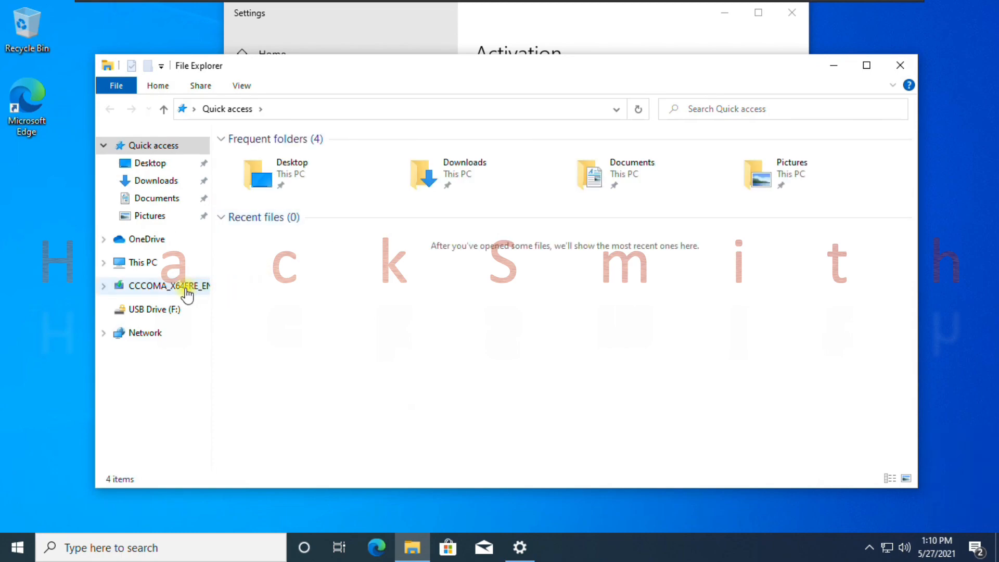
left_click(156, 285)
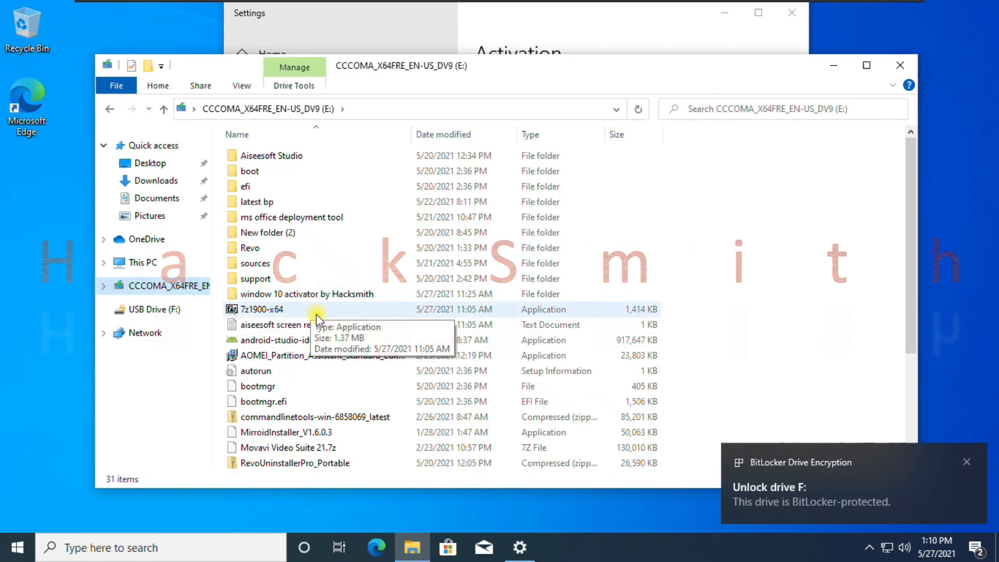
left_click(263, 310)
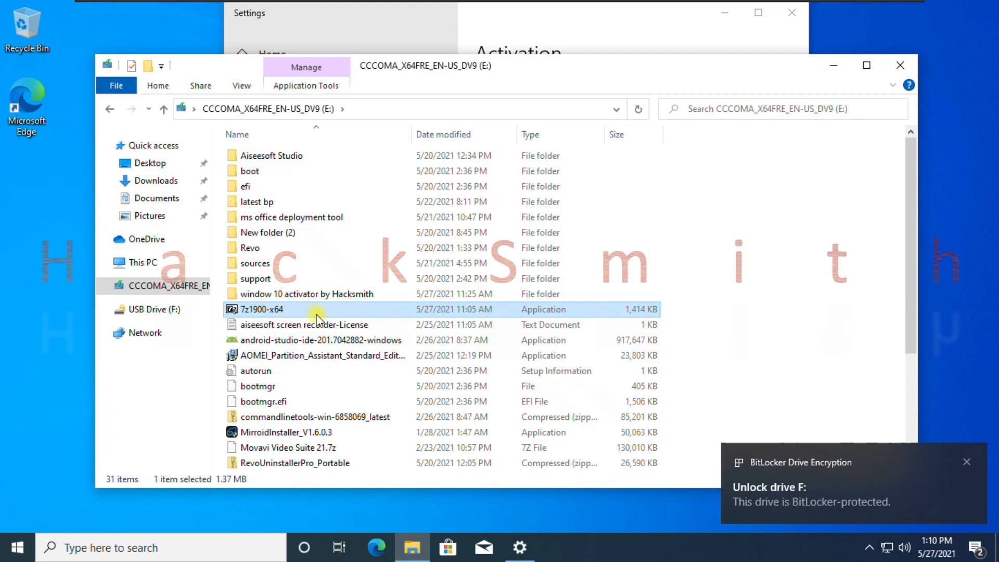
left_click(321, 293)
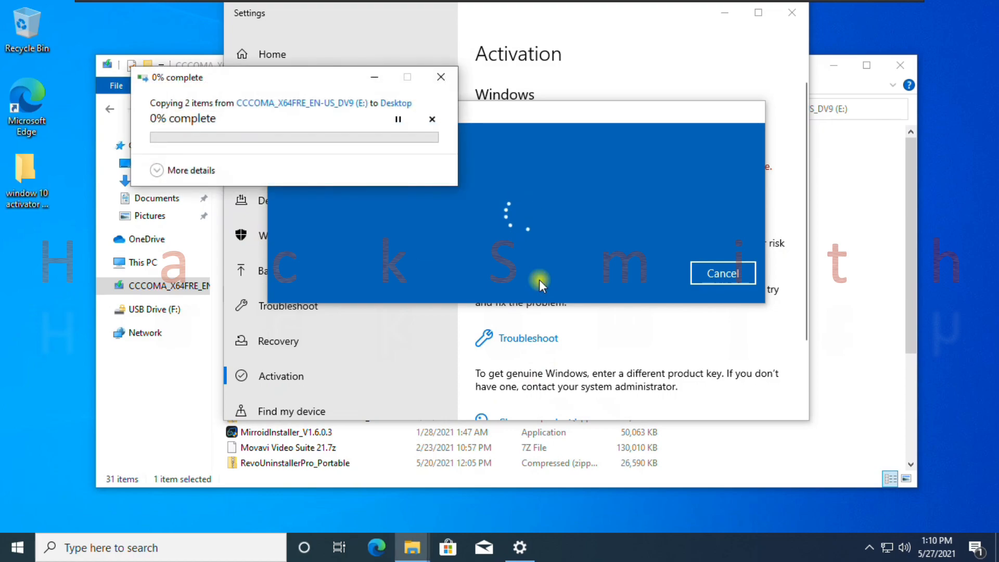
mouse_move(376, 78)
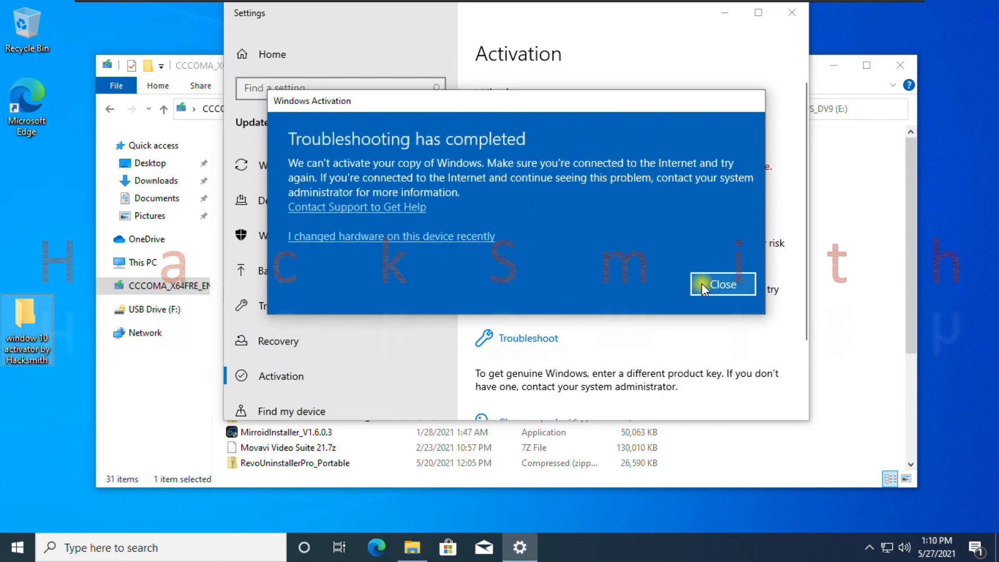
left_click(722, 284)
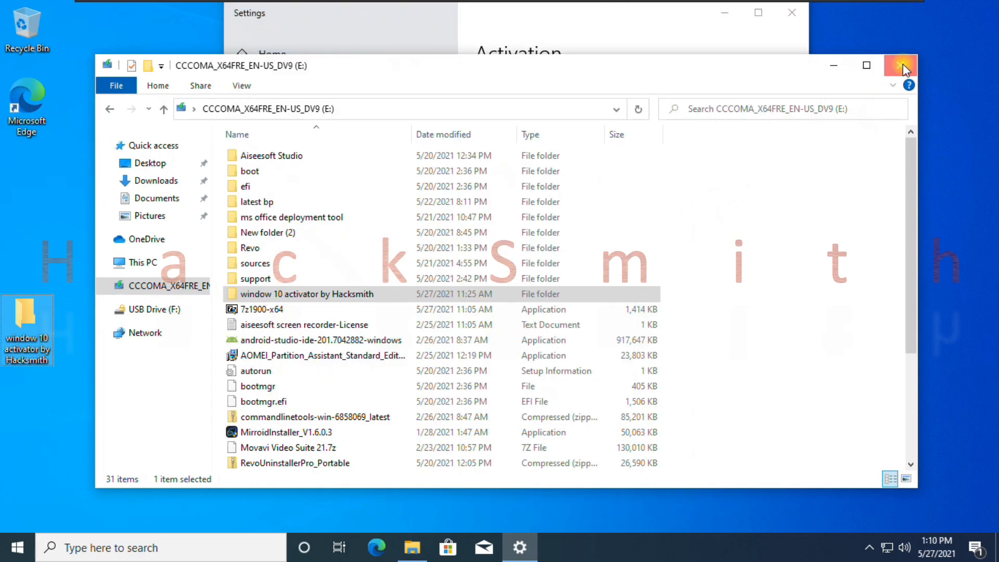
Close the drive E: window and open the copied activator folder on the desktop
left_click(900, 67)
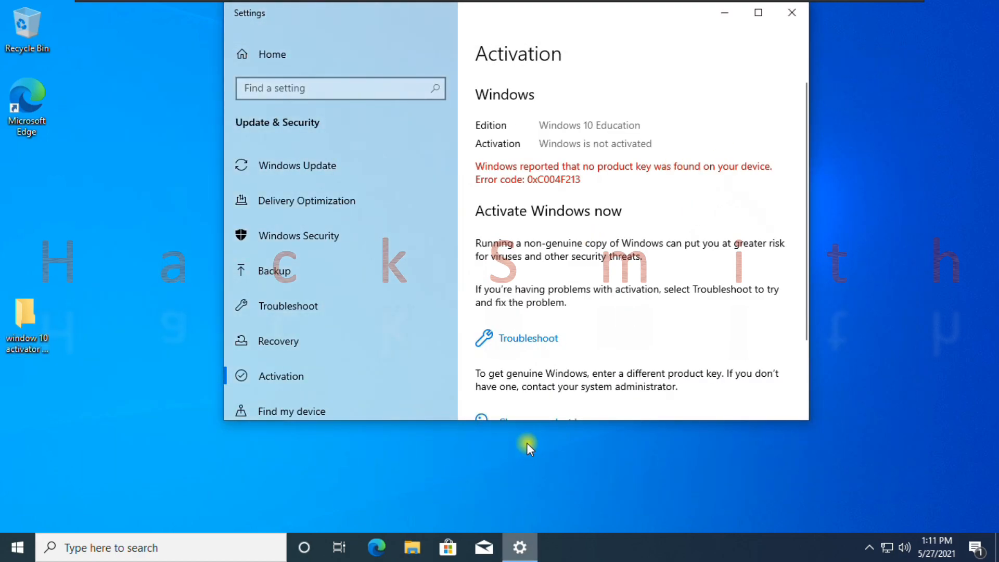
mouse_move(646, 138)
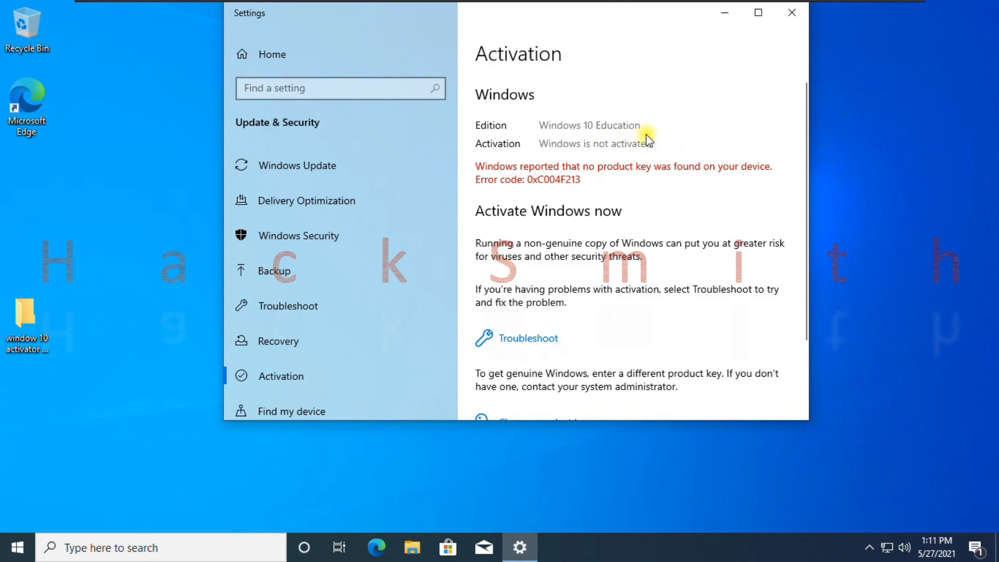
mouse_move(664, 220)
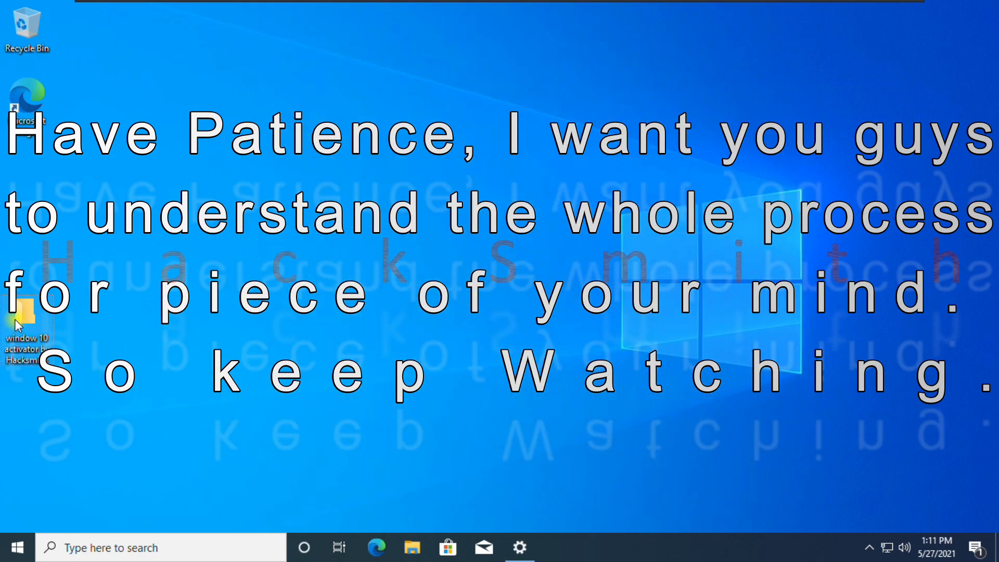
double_click(27, 312)
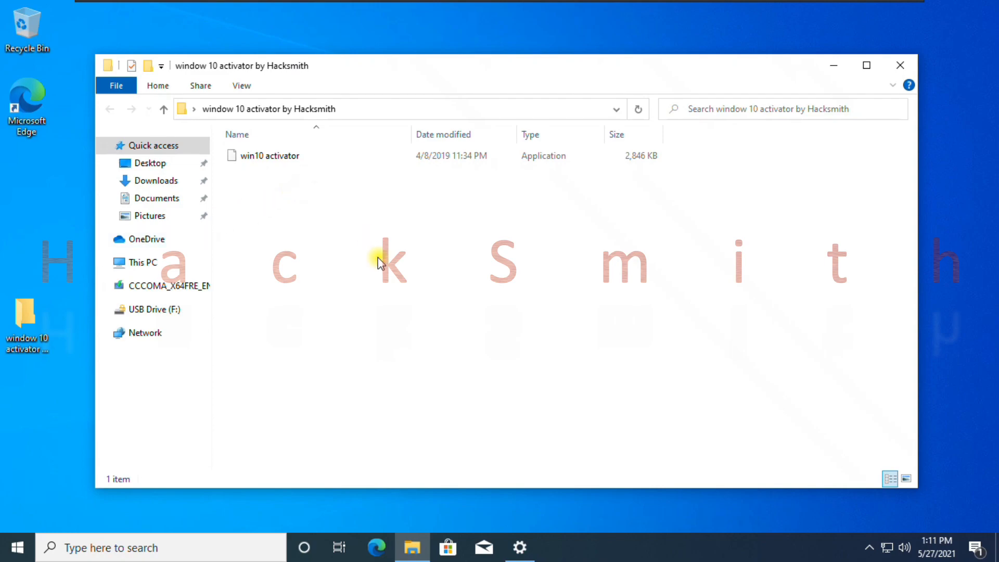
mouse_move(638, 474)
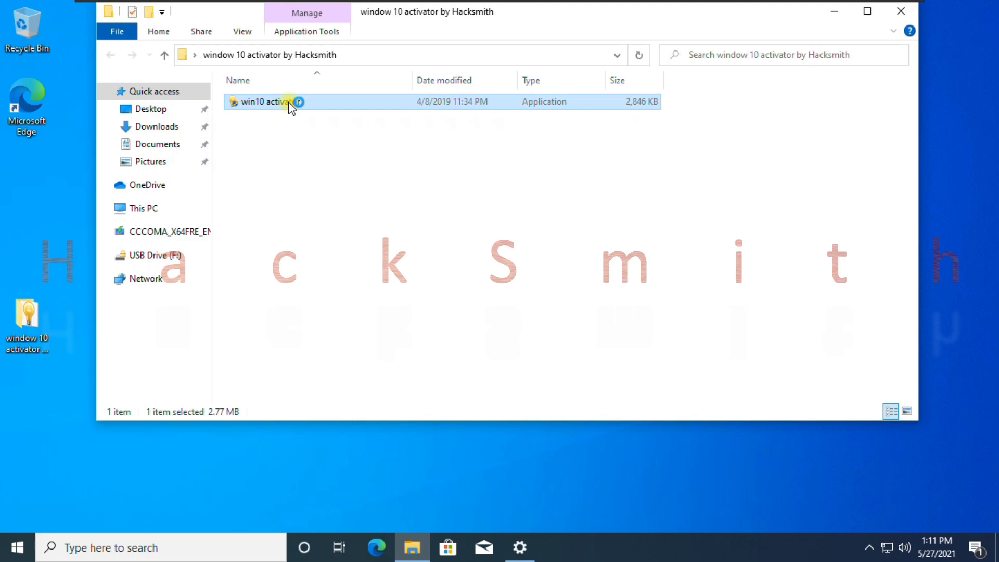
Launch the win10 activator with administrator permission, bringing up HWID GEN's system info report
double_click(282, 102)
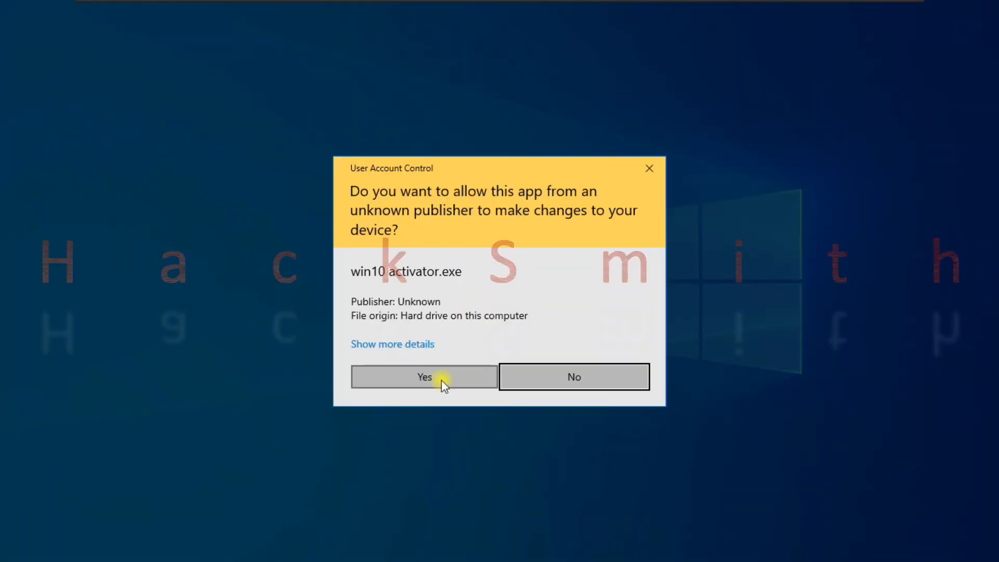
left_click(425, 377)
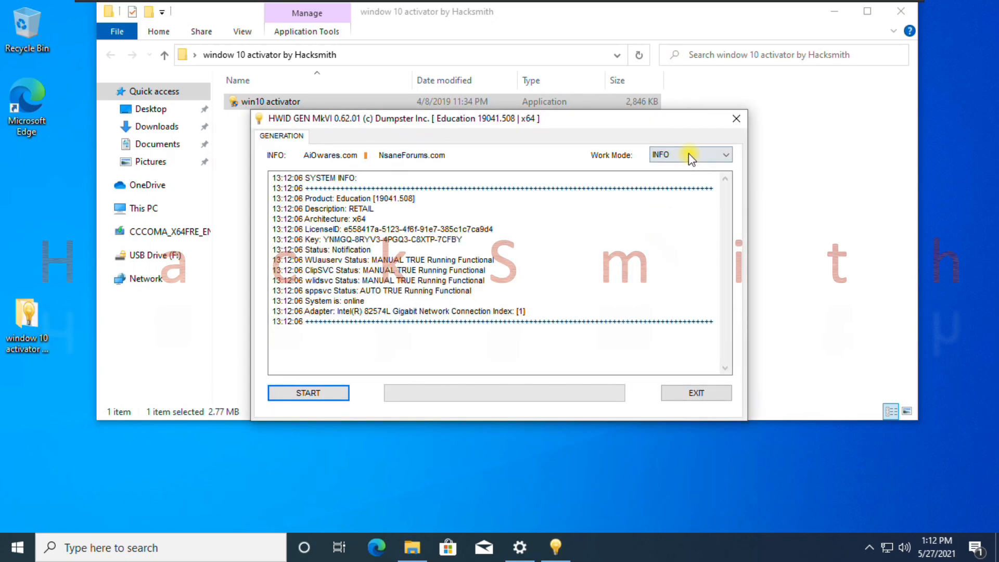
mouse_move(637, 185)
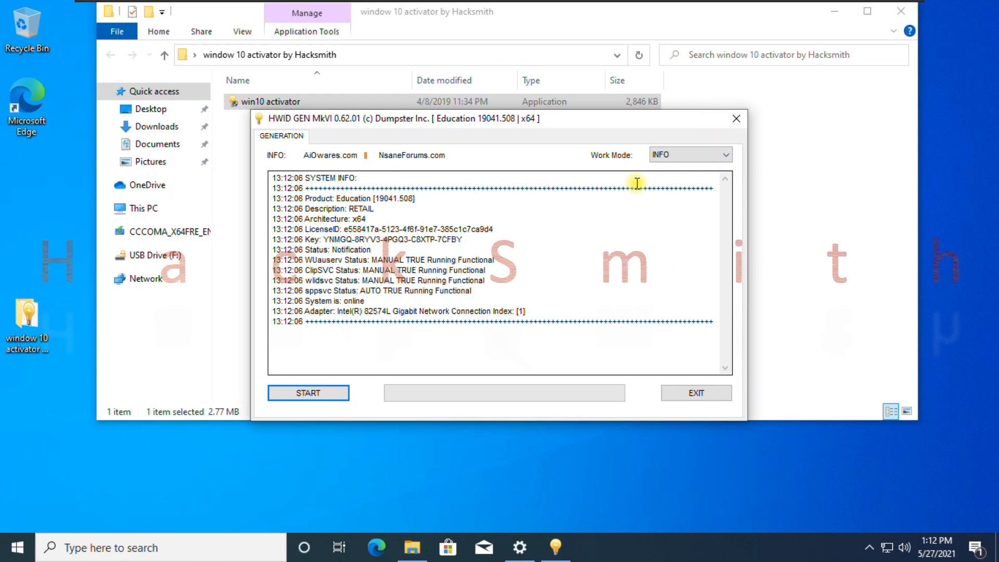
mouse_move(580, 198)
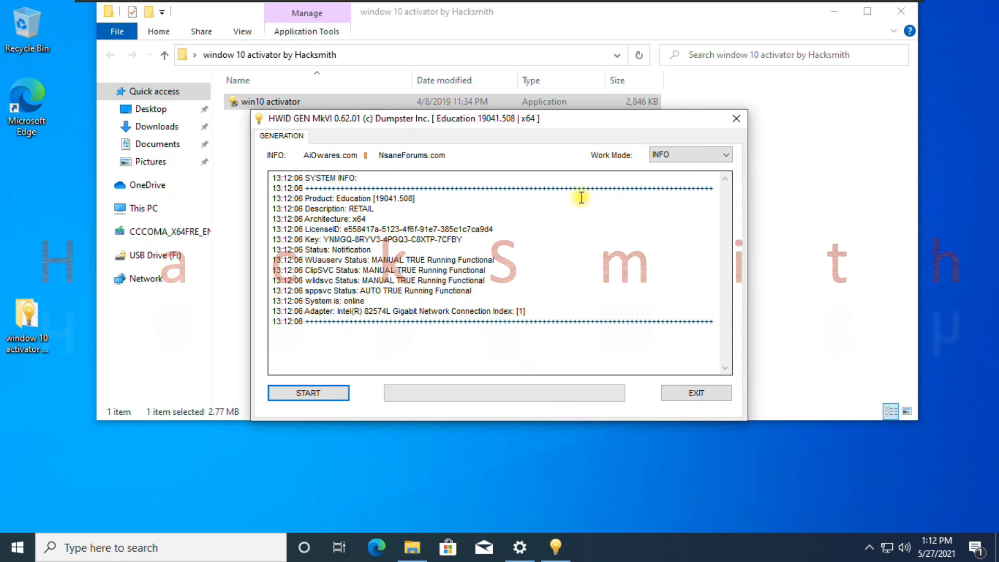
mouse_move(383, 213)
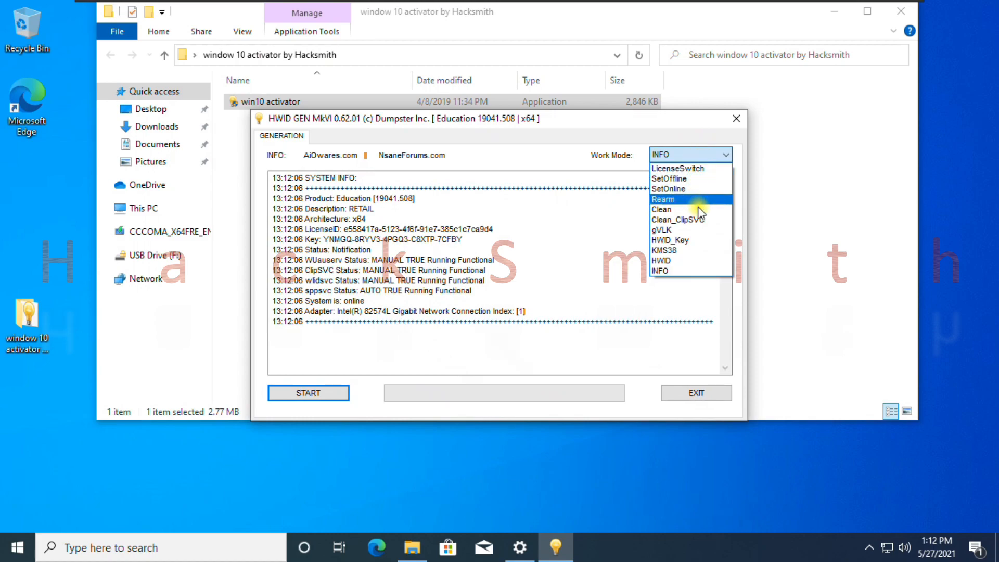
mouse_move(703, 227)
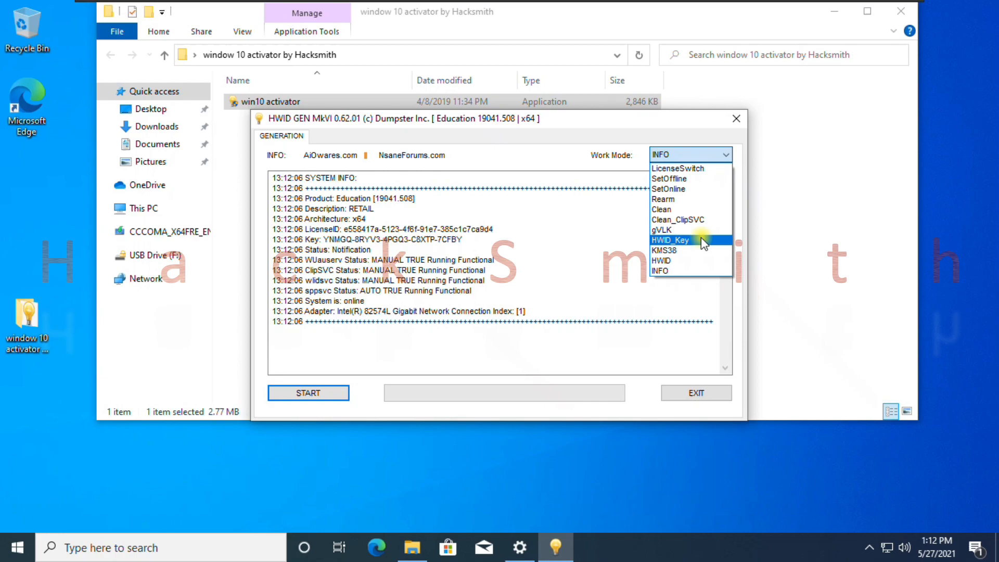
mouse_move(690, 256)
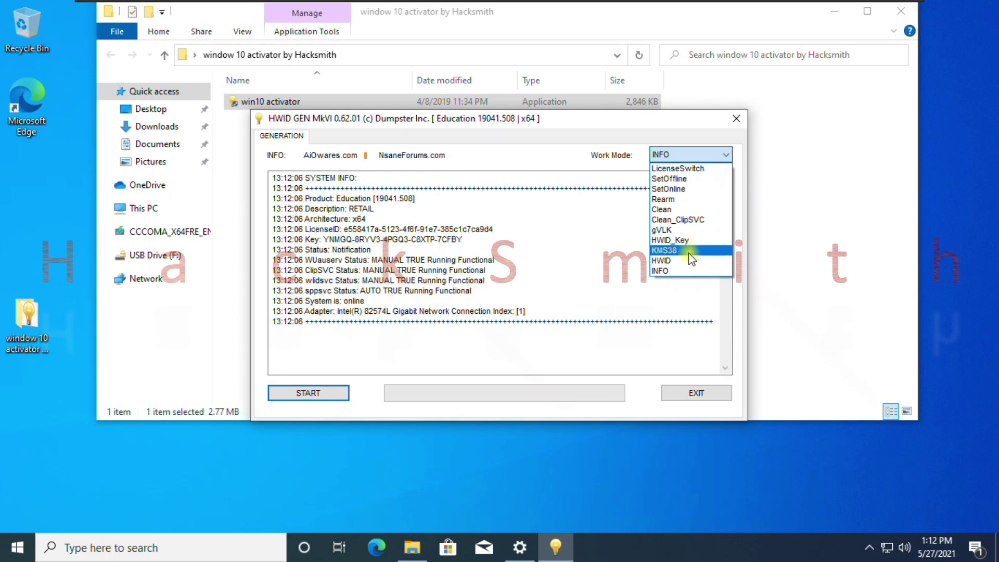
Set HWID GEN's Work Mode to HWID_Key after briefly switching it to INFO
left_click(670, 239)
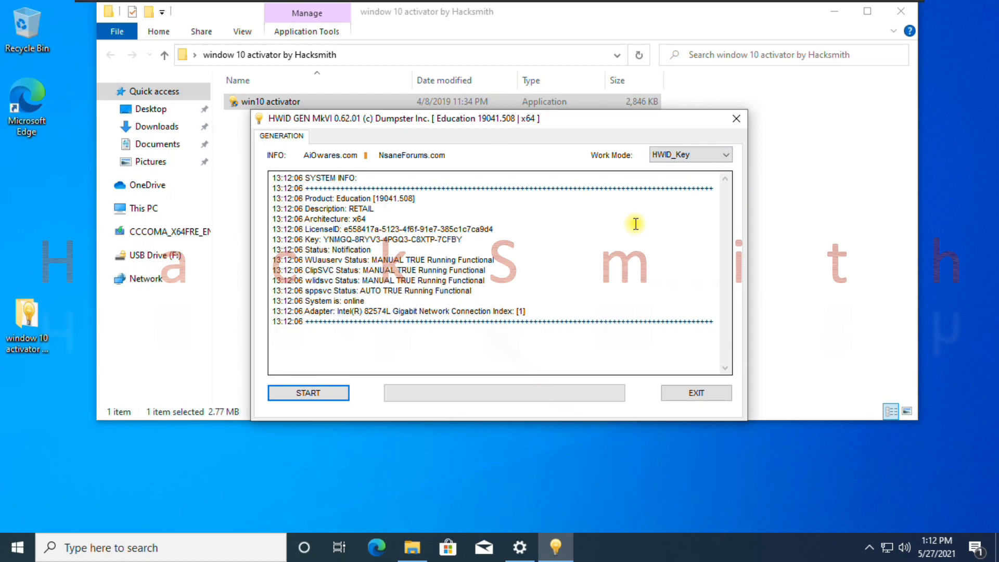
mouse_move(666, 216)
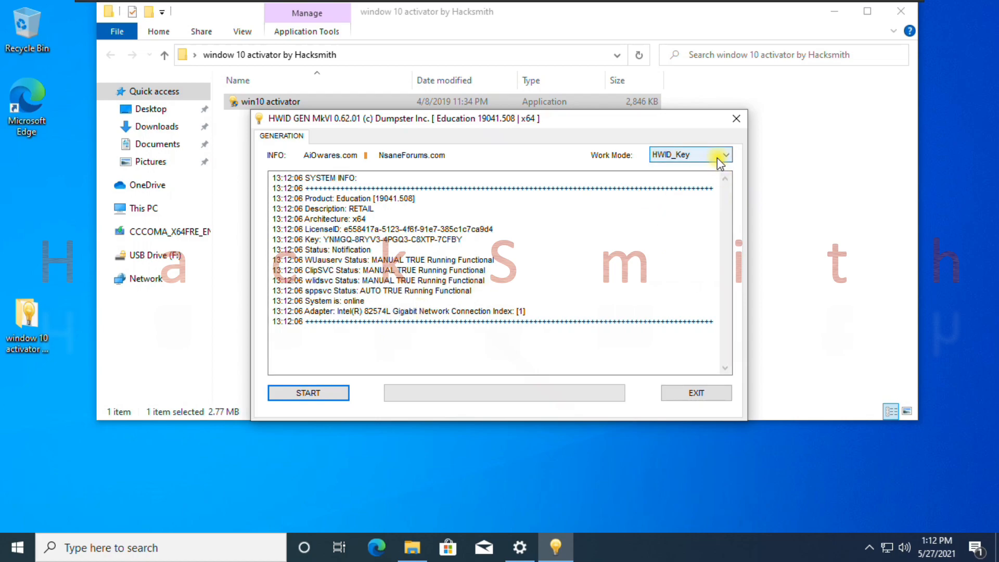
left_click(724, 154)
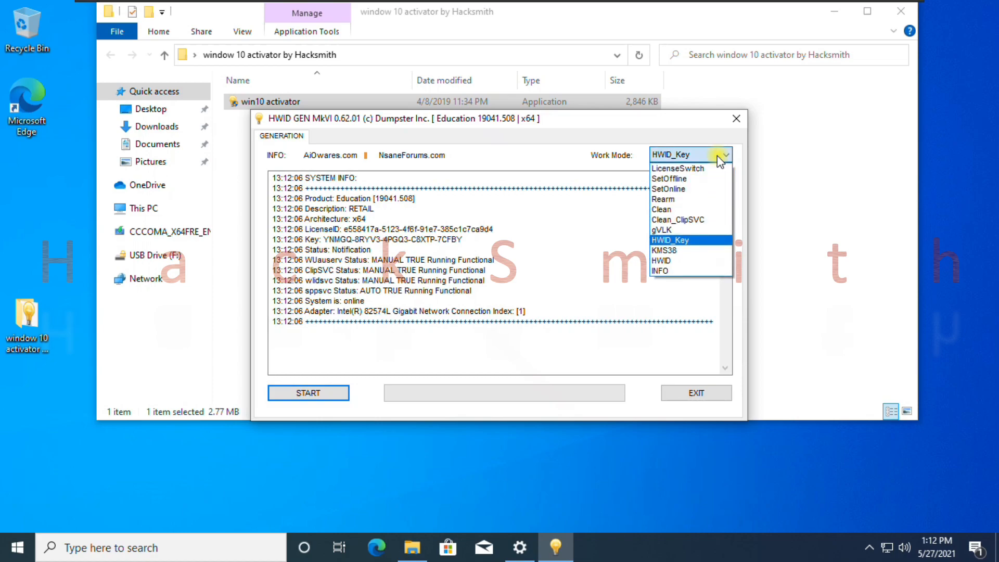
left_click(660, 271)
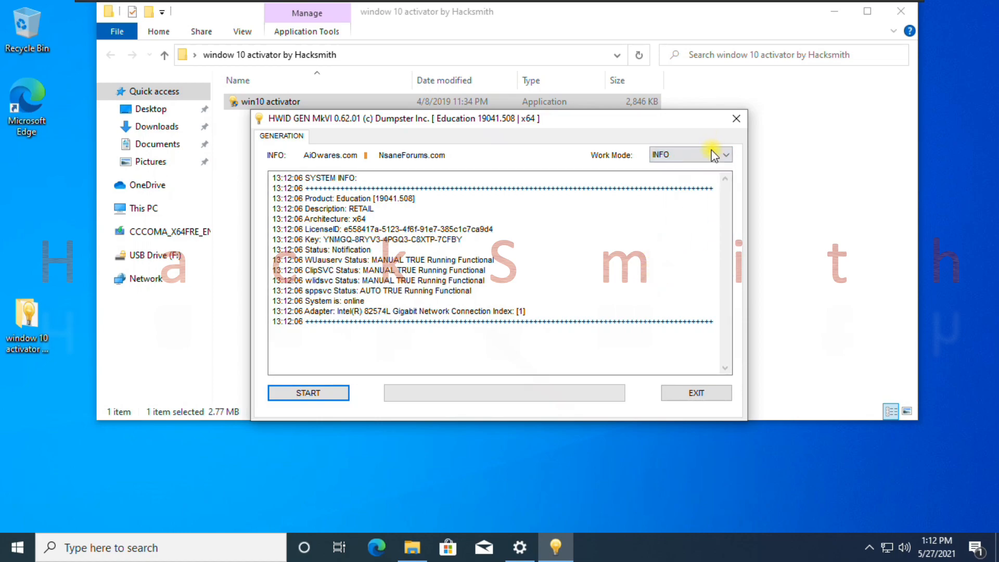
left_click(728, 154)
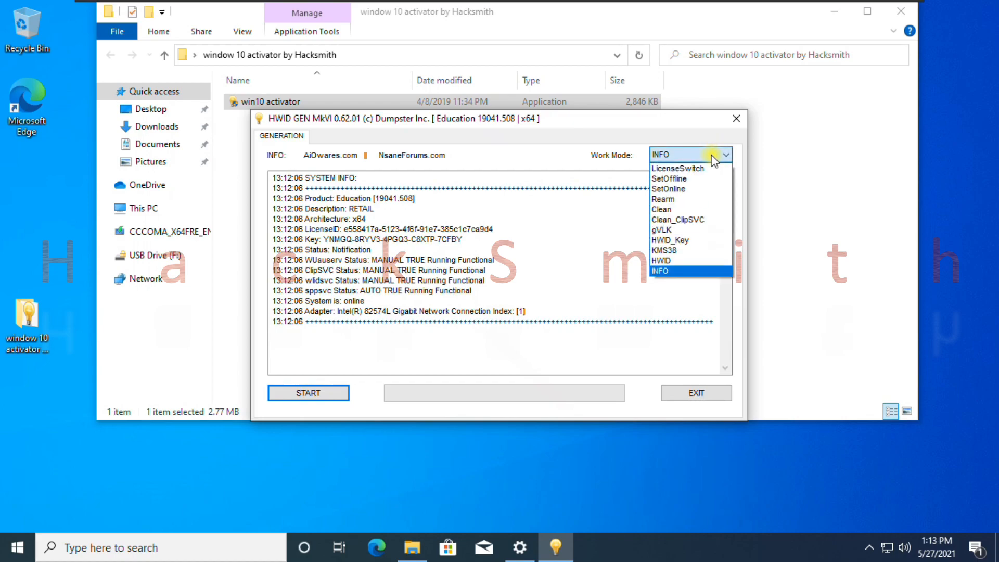
left_click(671, 239)
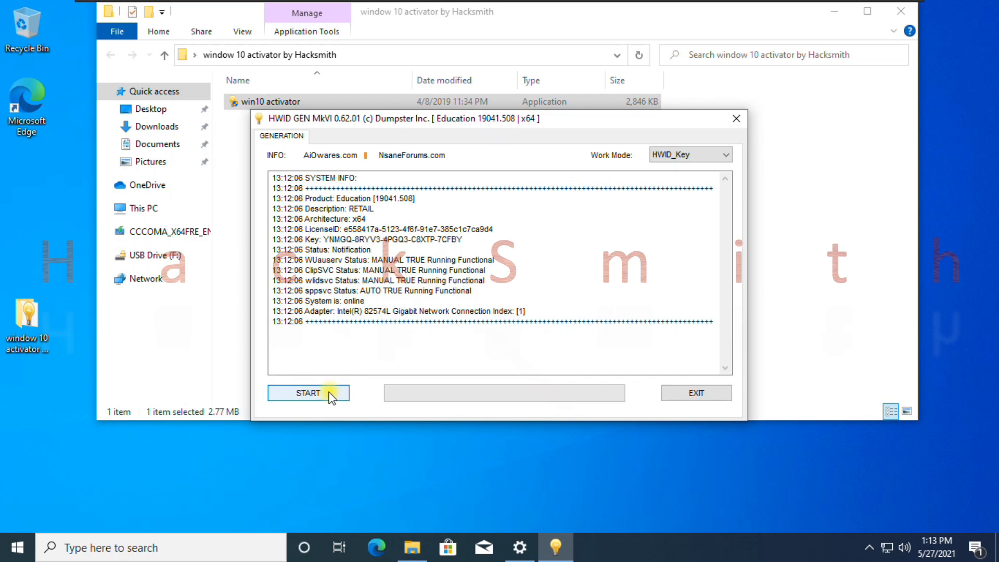
Activate Windows 10 Education in HWID mode and acknowledge the success message
left_click(308, 394)
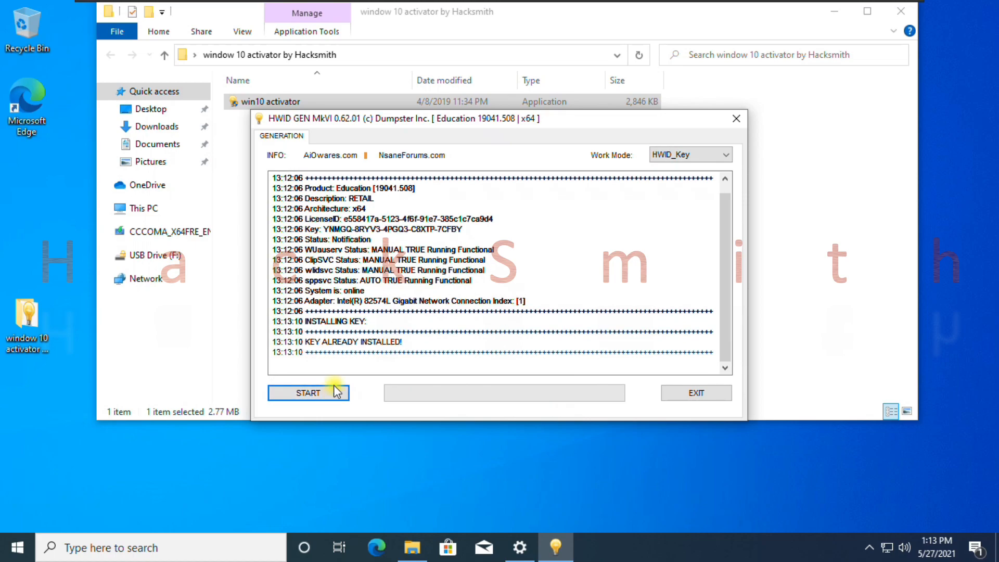
left_click(308, 393)
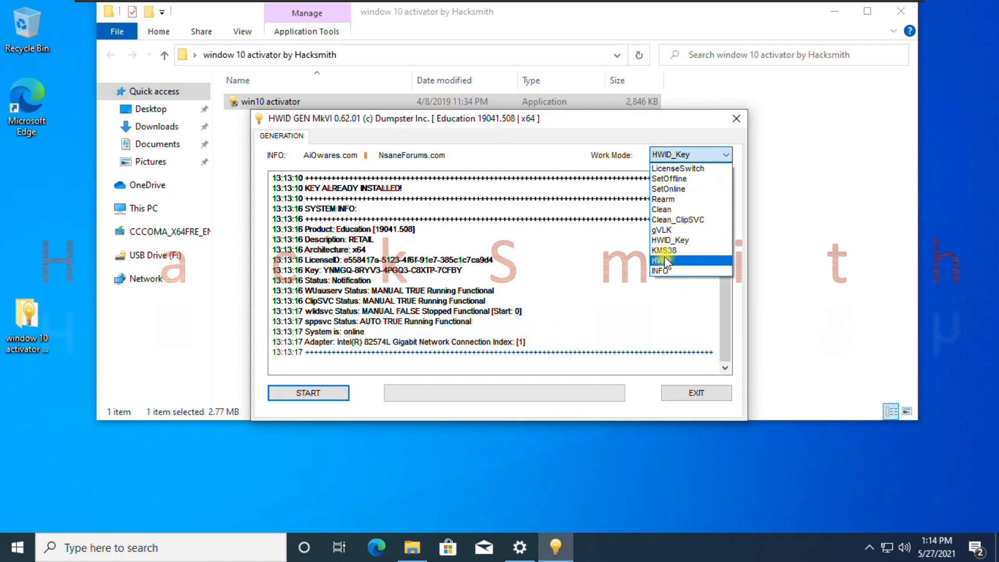
left_click(660, 261)
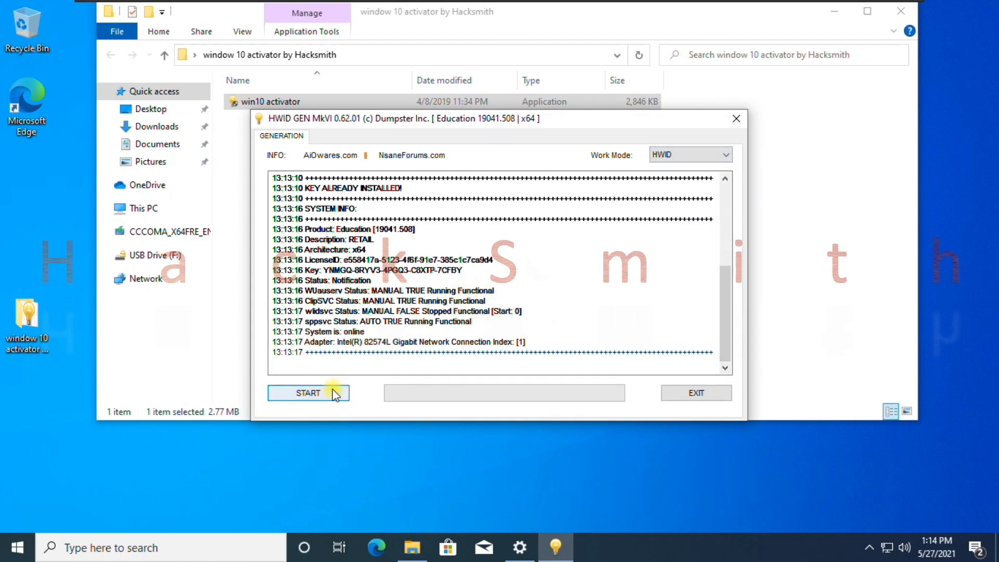
left_click(308, 393)
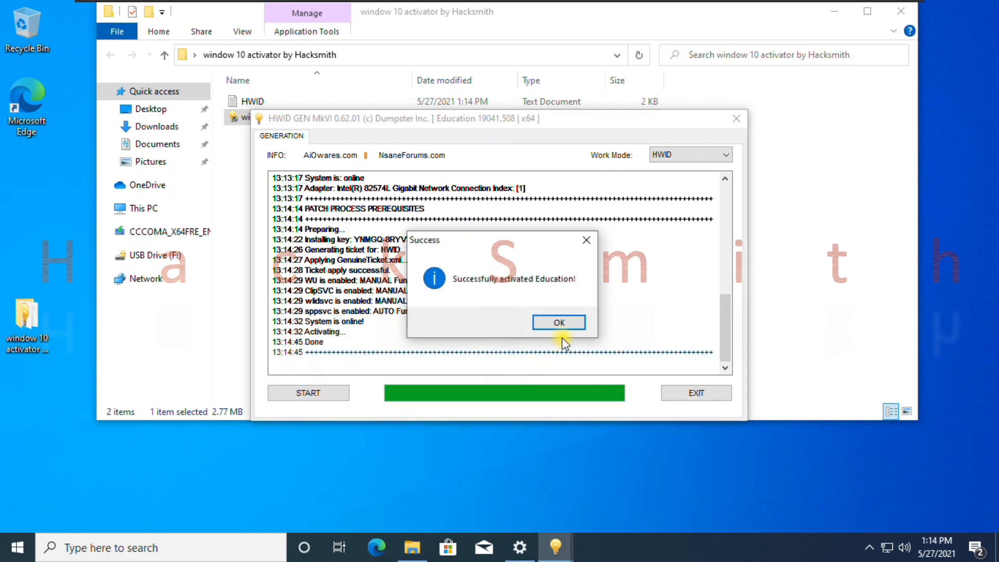
left_click(558, 323)
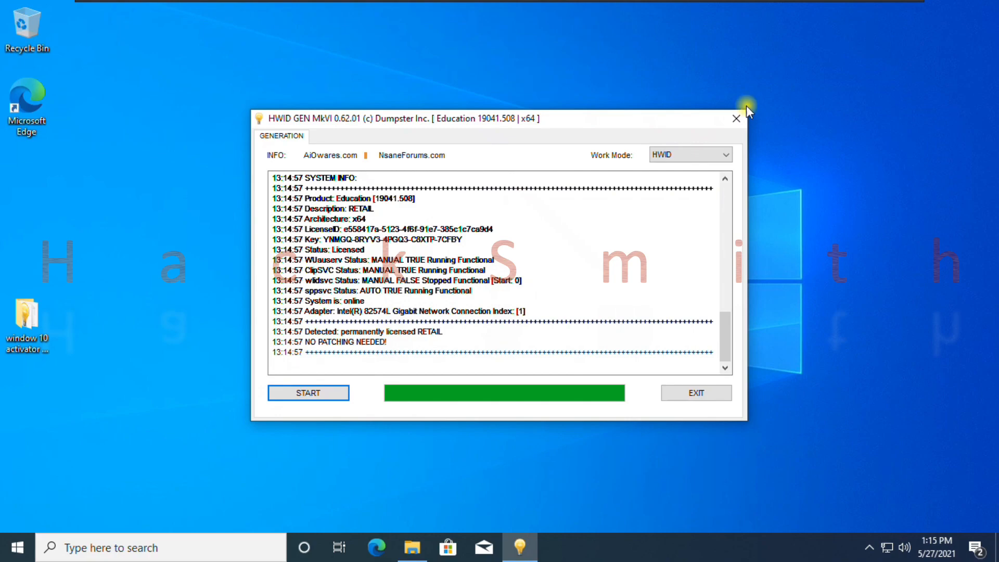
Confirm in Update & Security > Activation that Windows is activated with a digital license, then close Settings
left_click(737, 118)
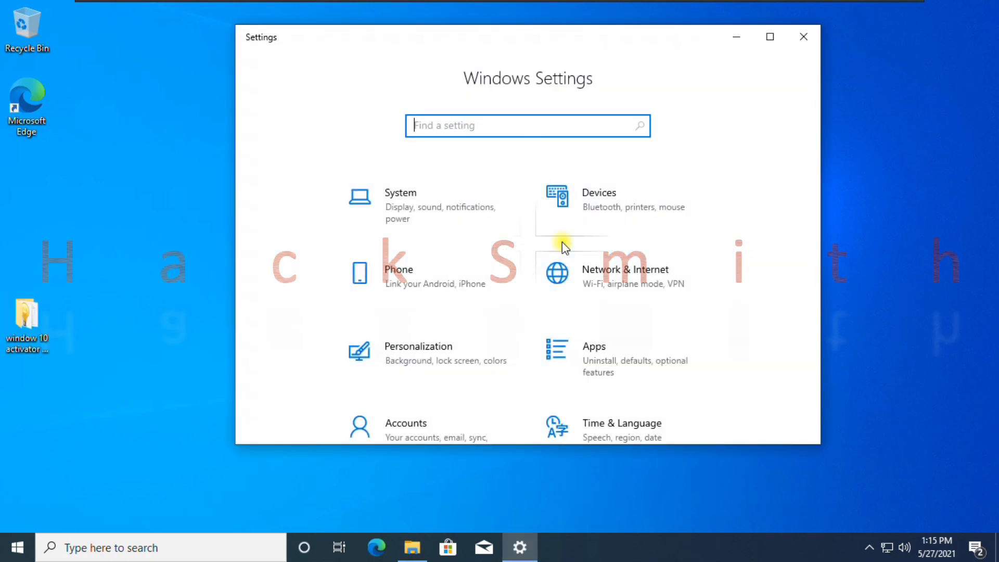
scroll("down", 3)
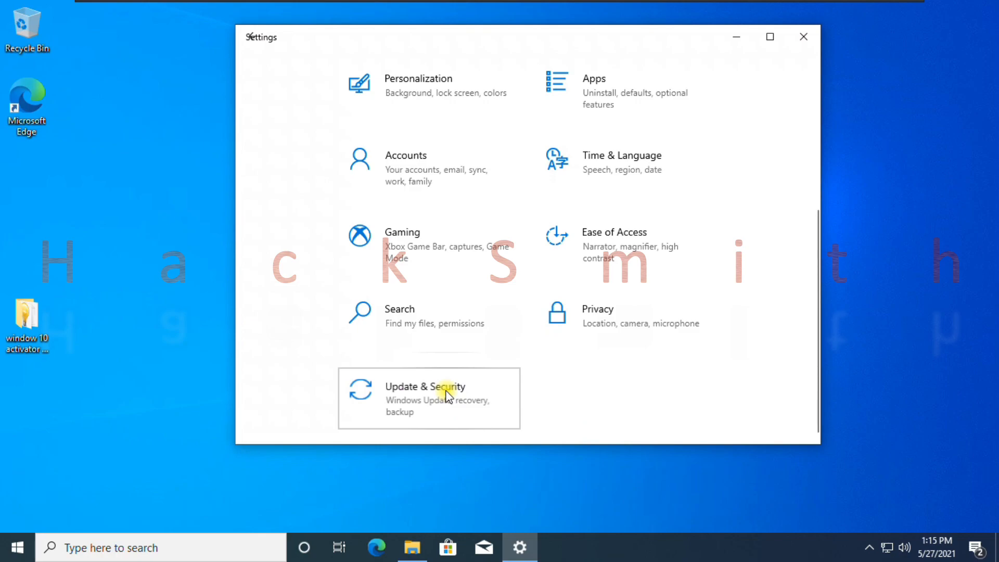
left_click(435, 395)
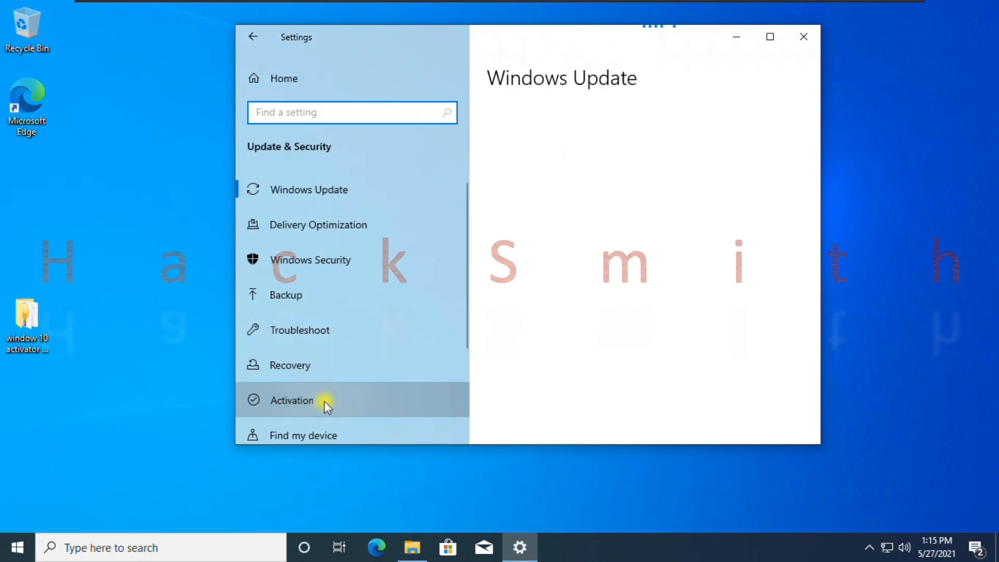
left_click(292, 400)
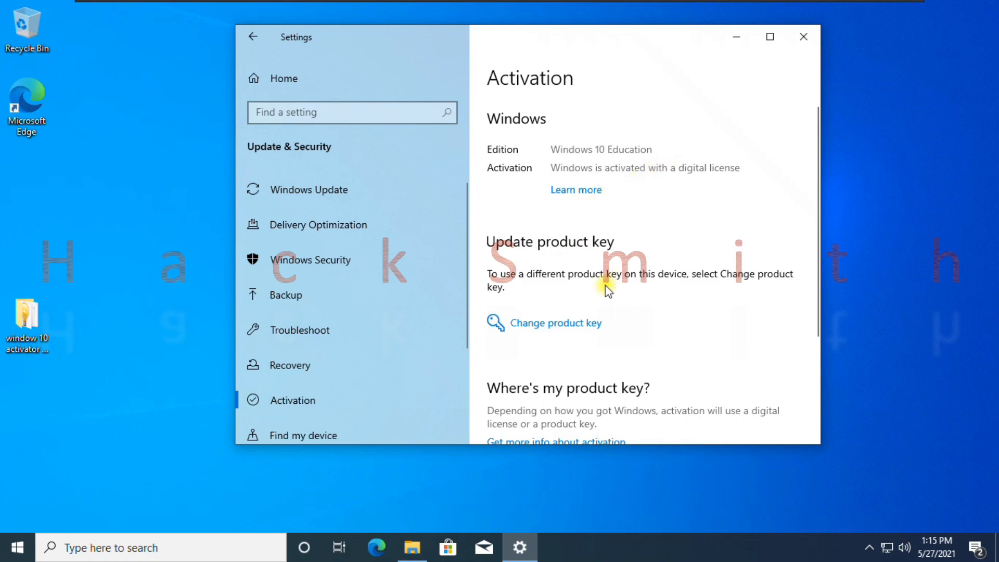
scroll("down", 3)
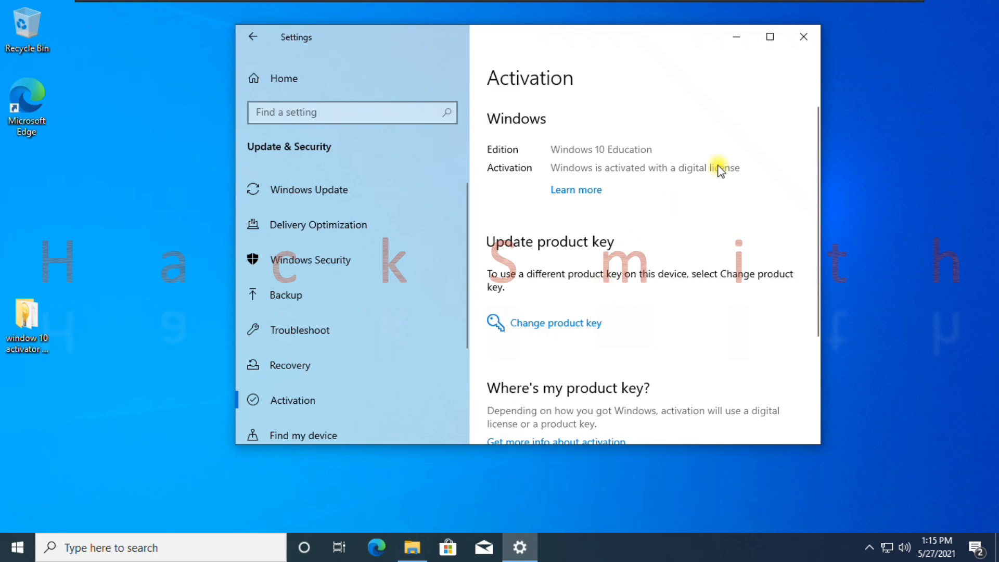
left_click(804, 37)
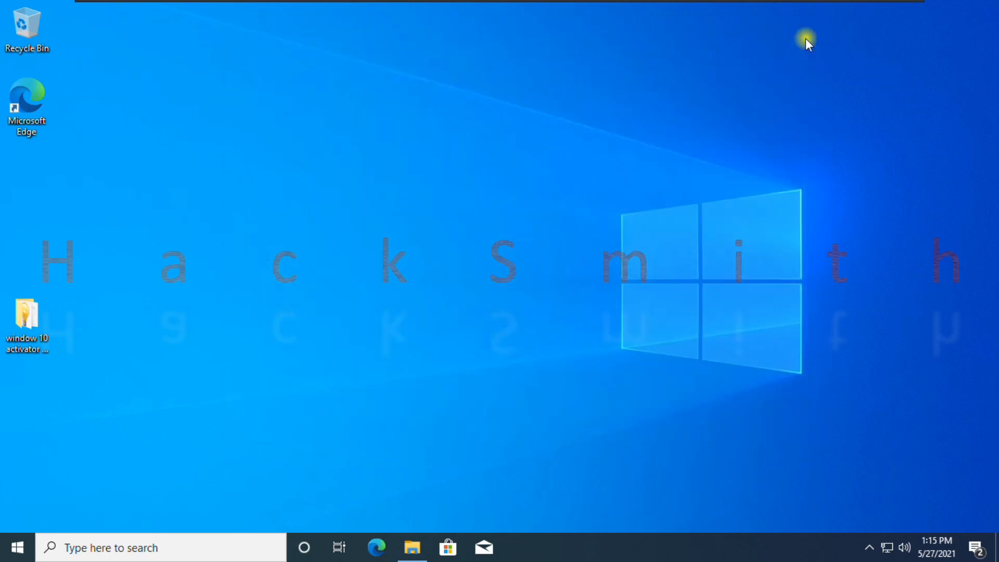
Restore the activator folder window and open the HWID log in Notepad
double_click(27, 313)
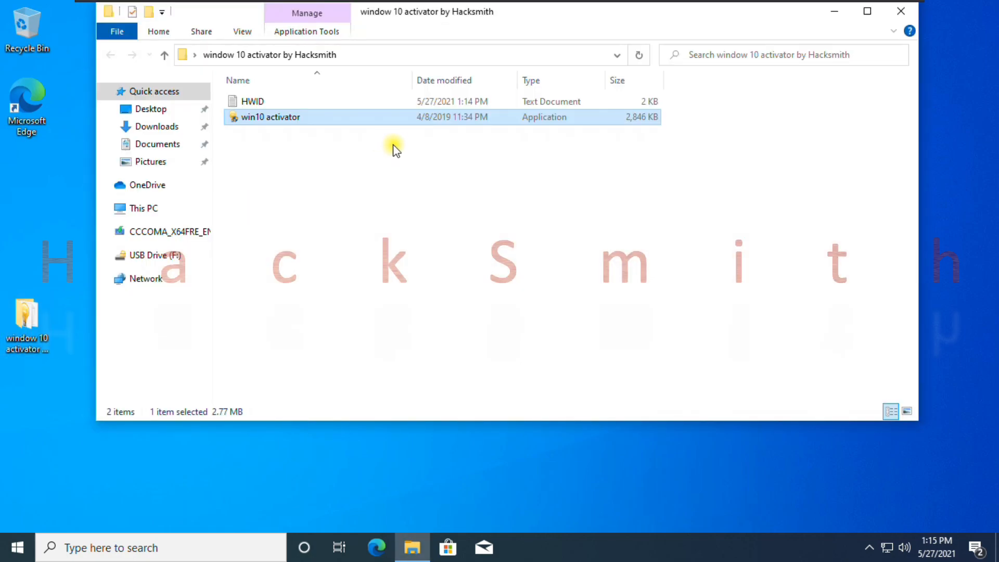
mouse_move(417, 254)
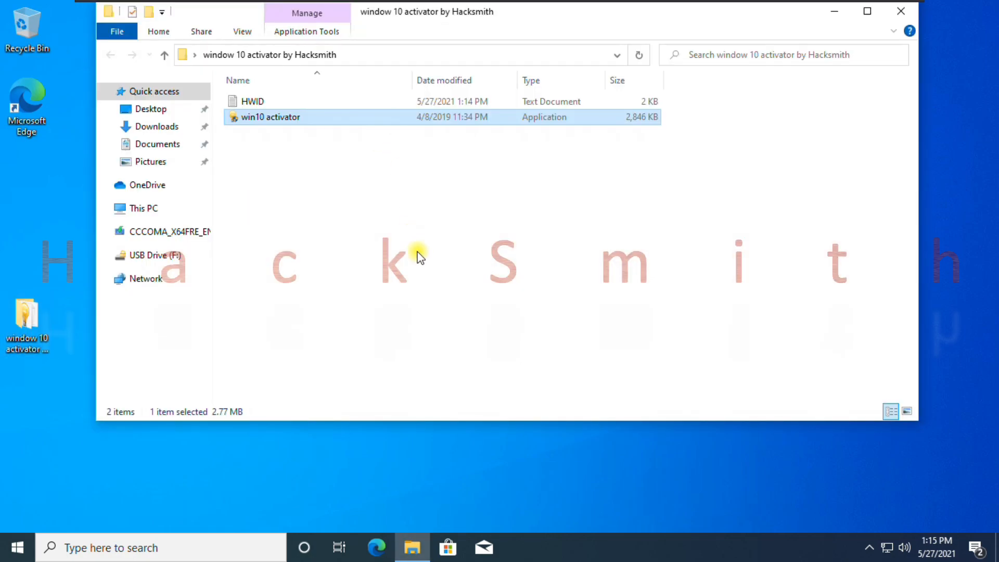
mouse_move(425, 105)
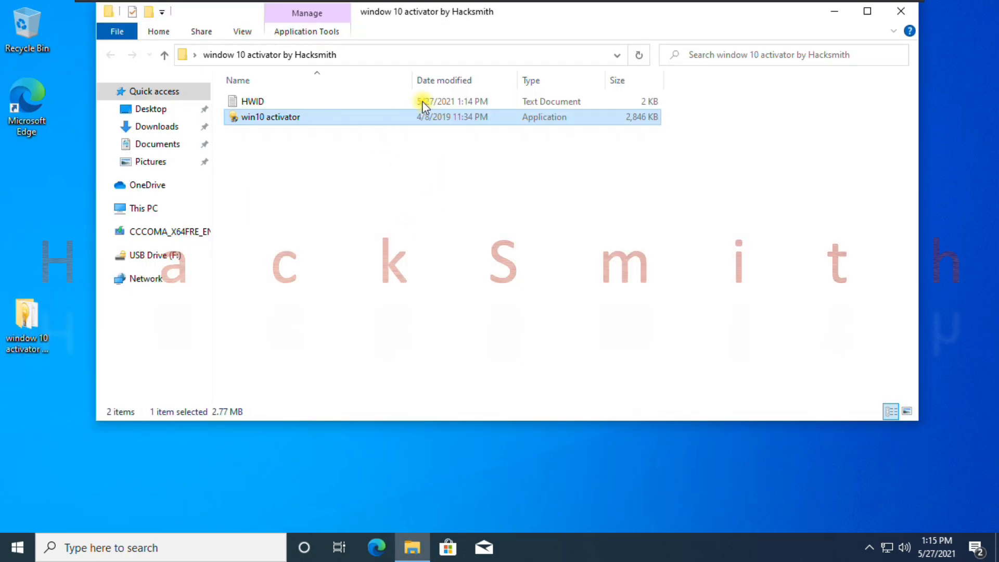
double_click(252, 101)
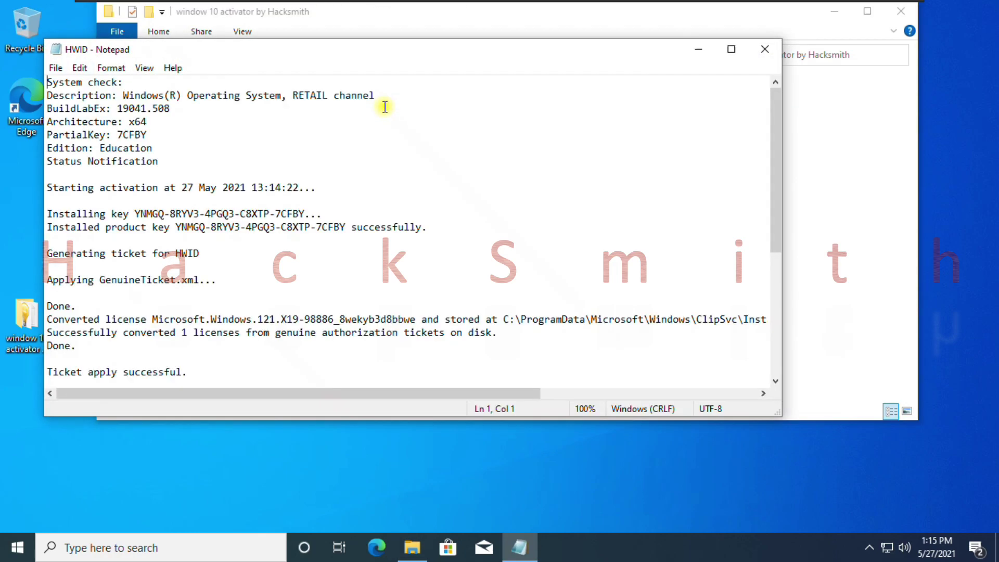
mouse_move(297, 103)
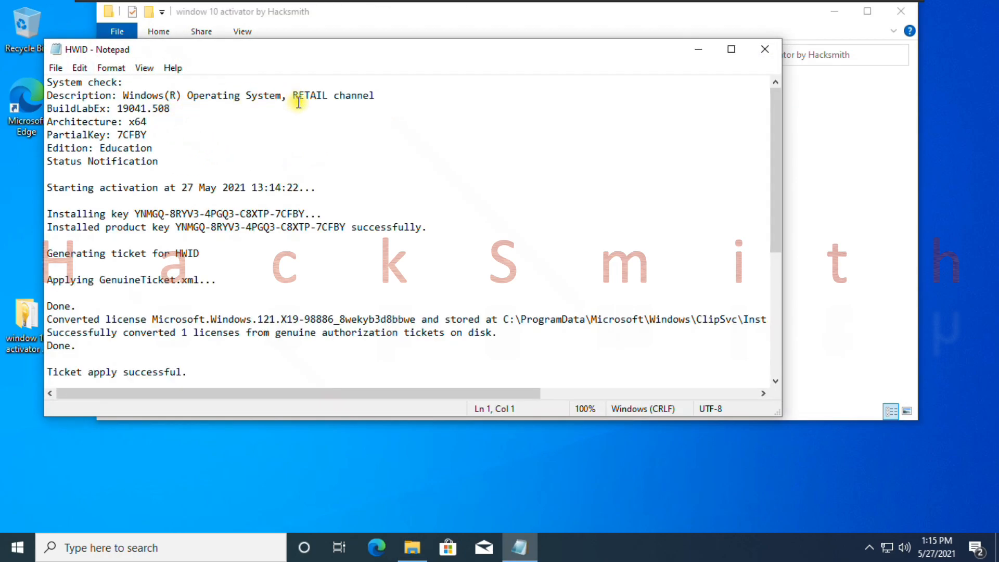
mouse_move(106, 220)
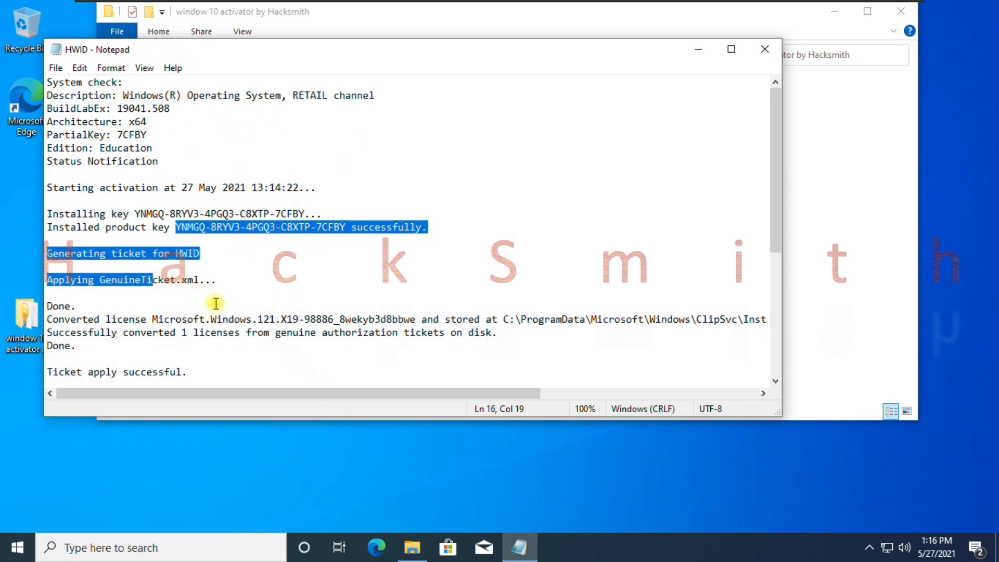
mouse_move(275, 350)
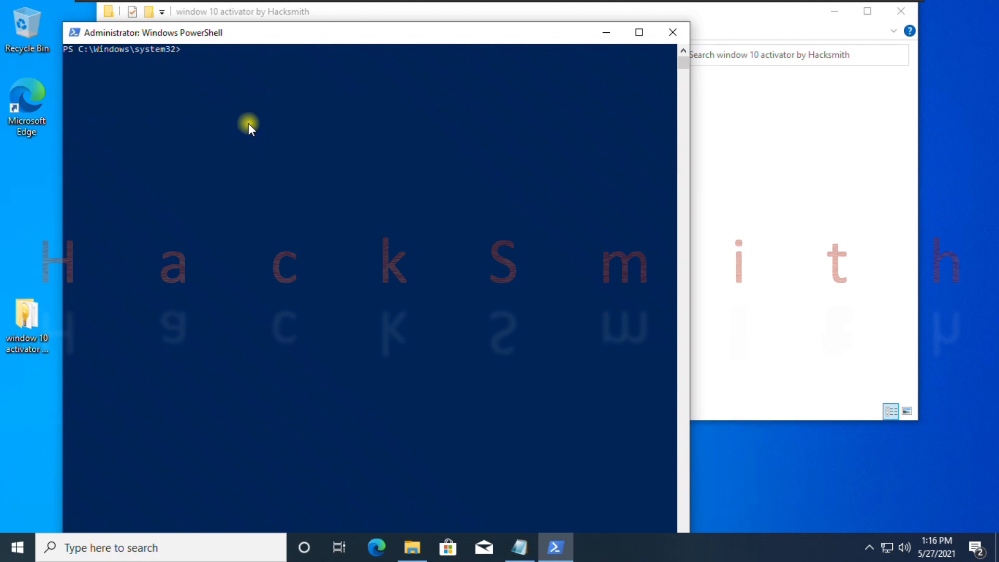
Run slmgr /dlv in PowerShell and dismiss the license-details output reporting Education as Licensed
type("slmgr")
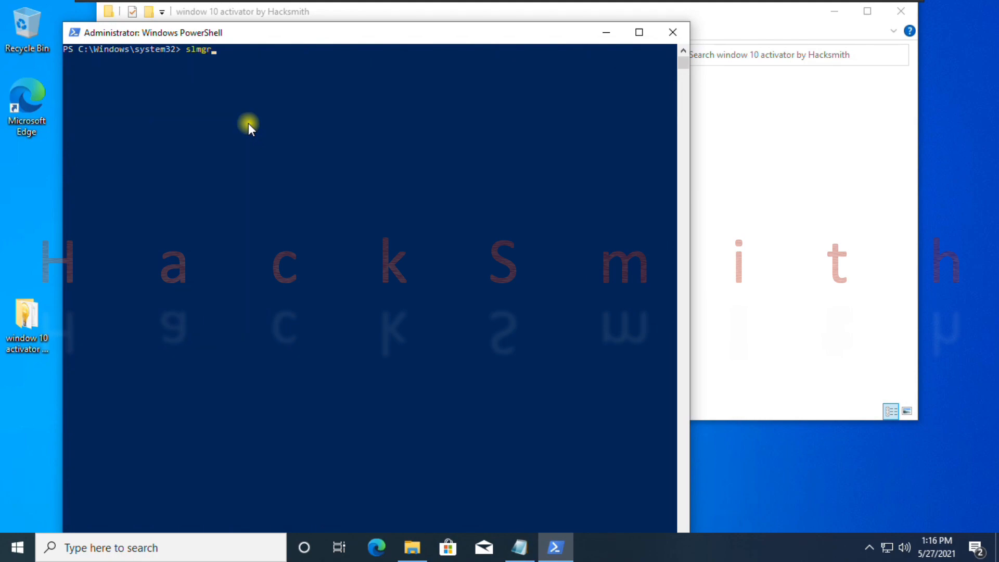
type("/dlv")
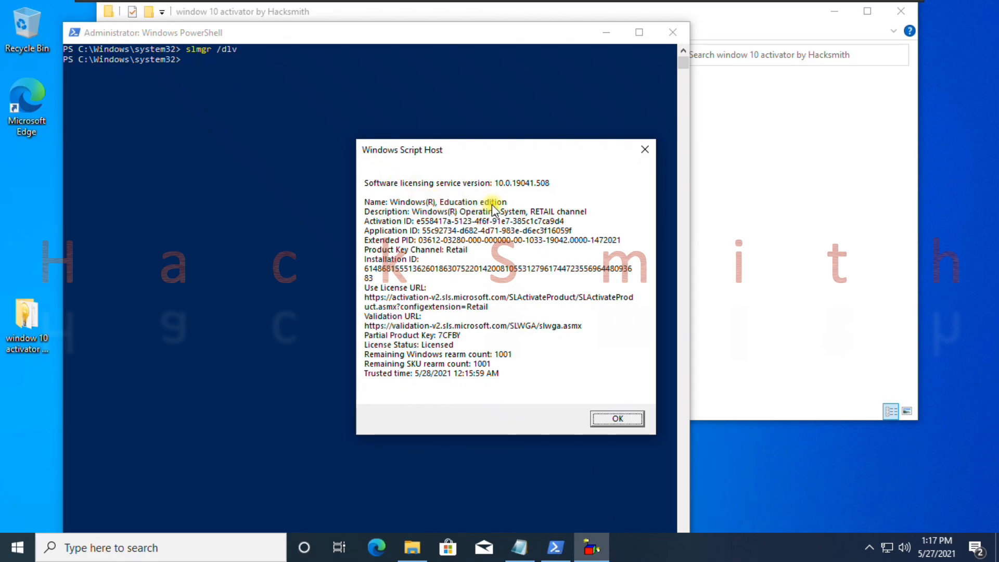
mouse_move(454, 263)
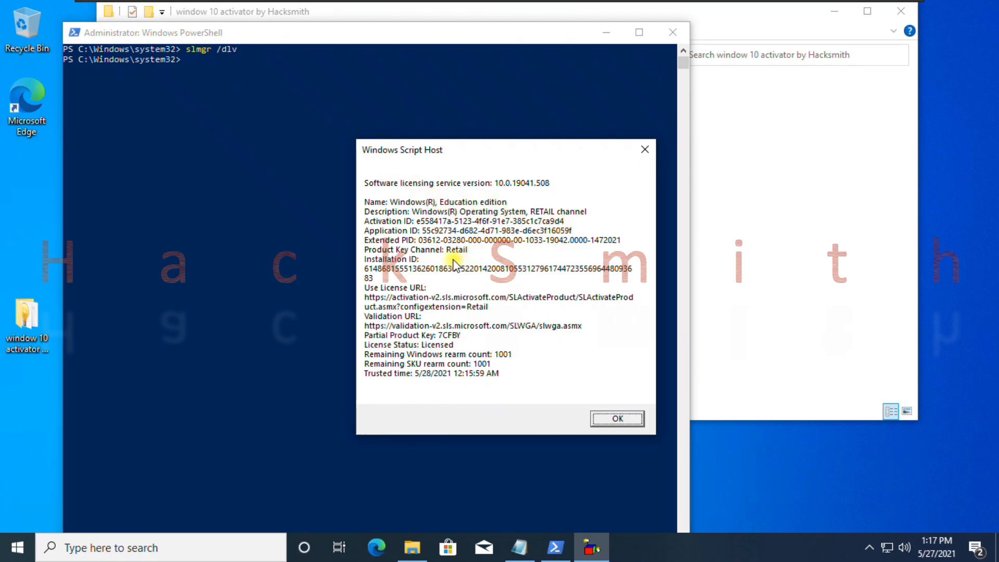
mouse_move(495, 308)
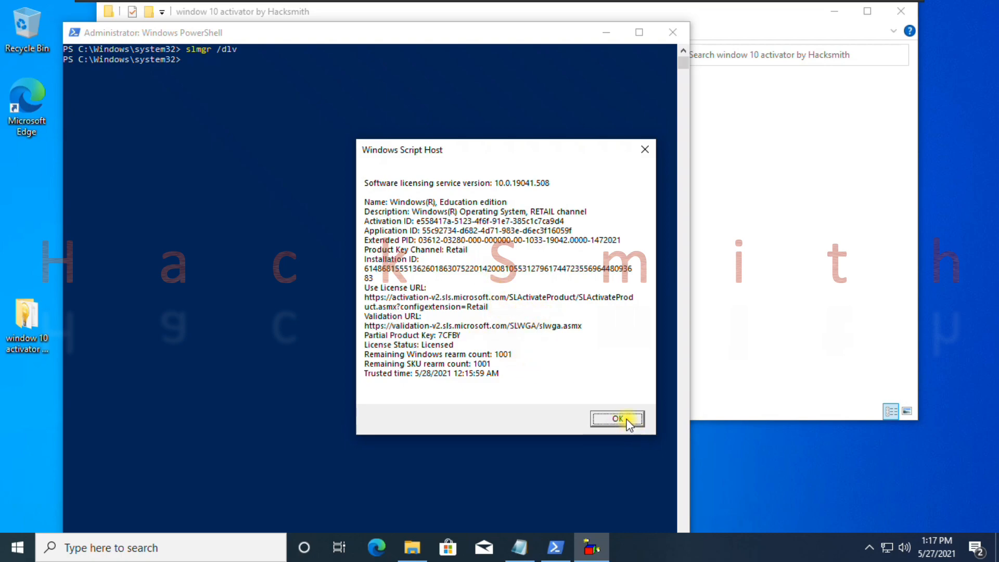
left_click(619, 418)
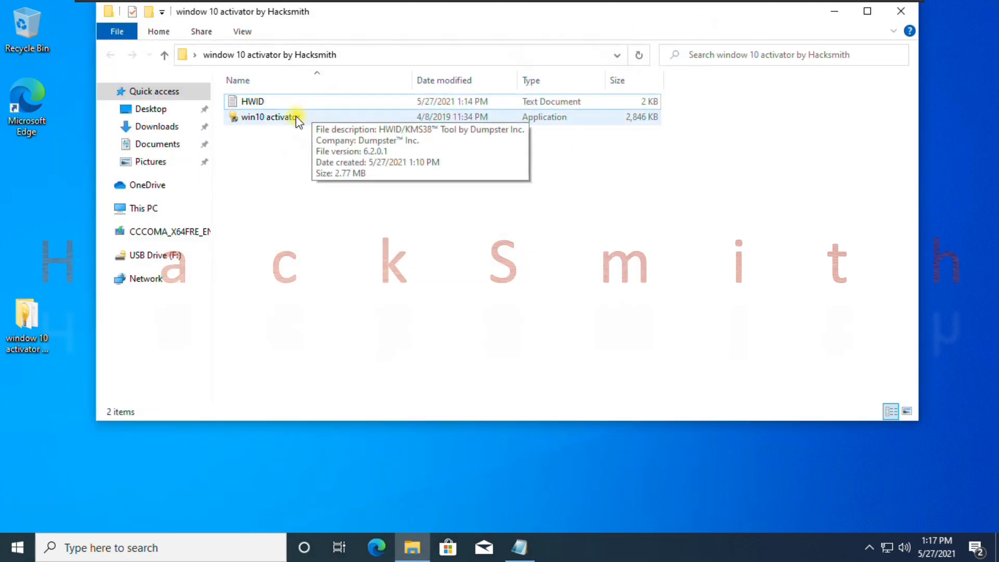
Relaunch HWID GEN and start its LicenseSwitch mode, bringing up the License Switcher edition list
double_click(282, 117)
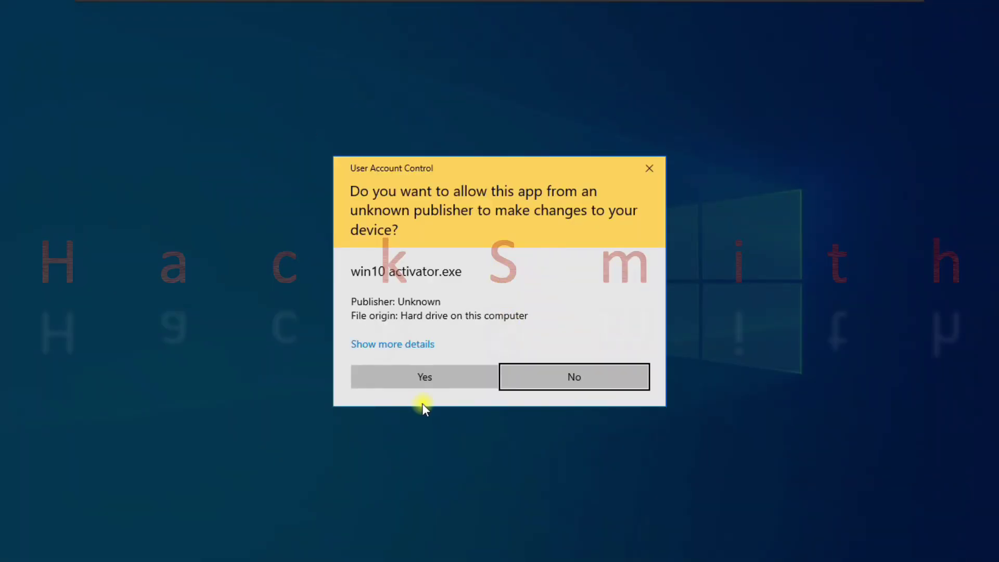
left_click(425, 377)
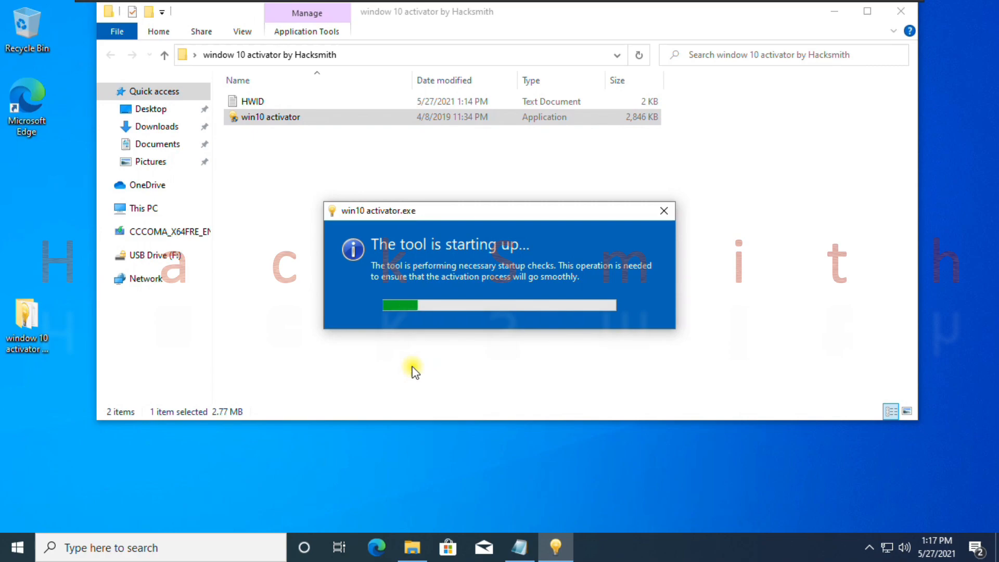
mouse_move(704, 383)
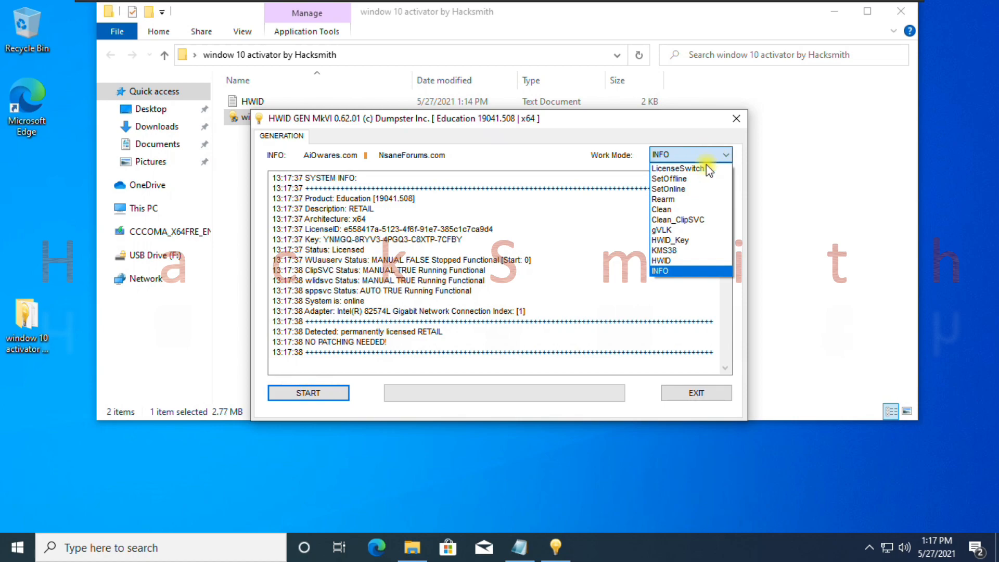
left_click(679, 168)
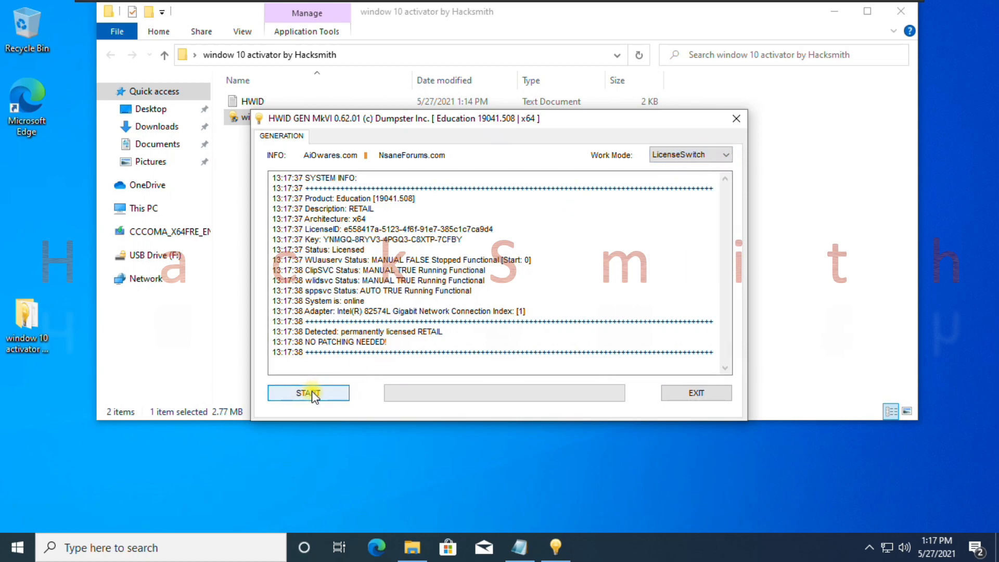
left_click(308, 394)
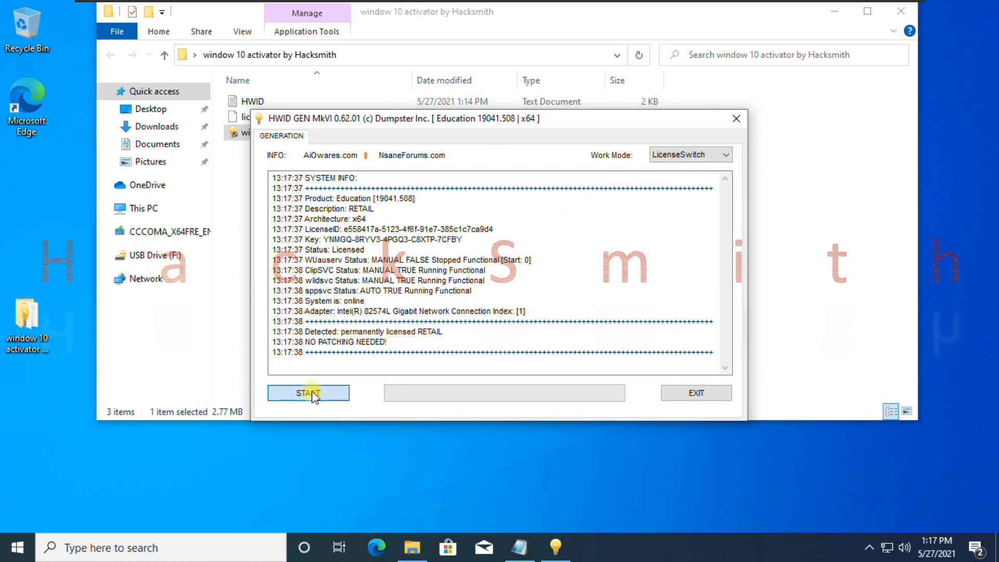
mouse_move(416, 322)
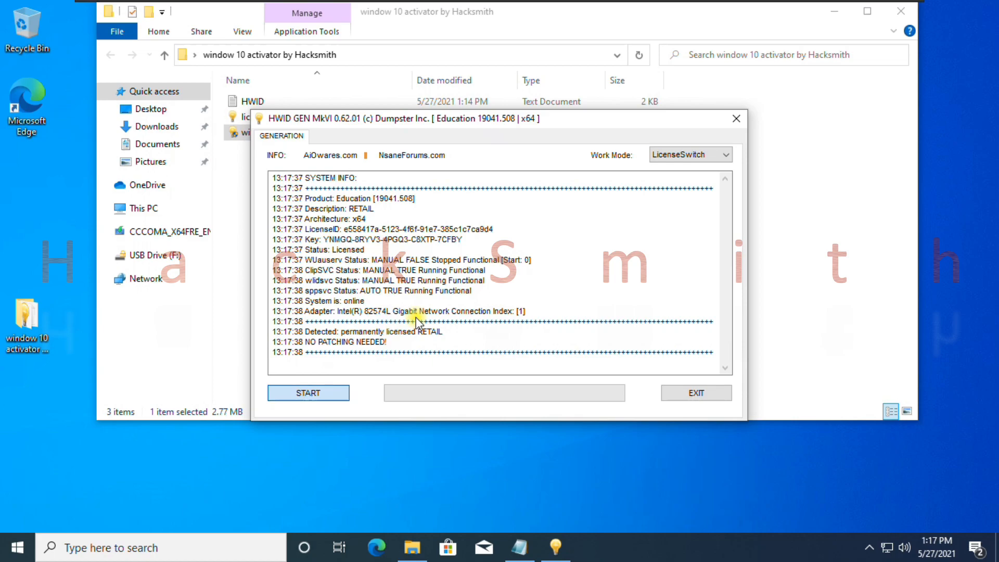
left_click(308, 394)
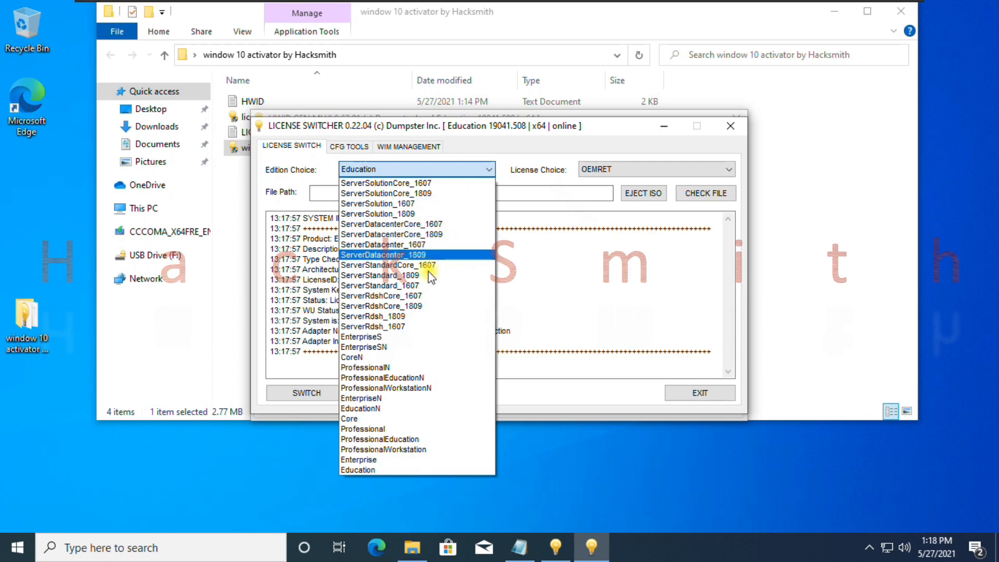
mouse_move(419, 449)
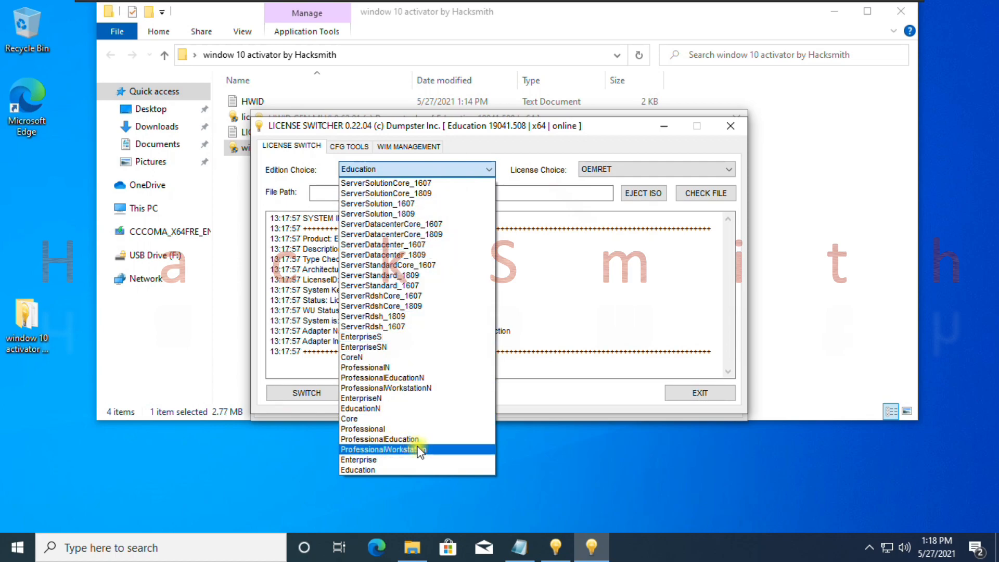
Switch the edition to ProfessionalWorkstation with OEMRET license and accept the required reboot
left_click(386, 450)
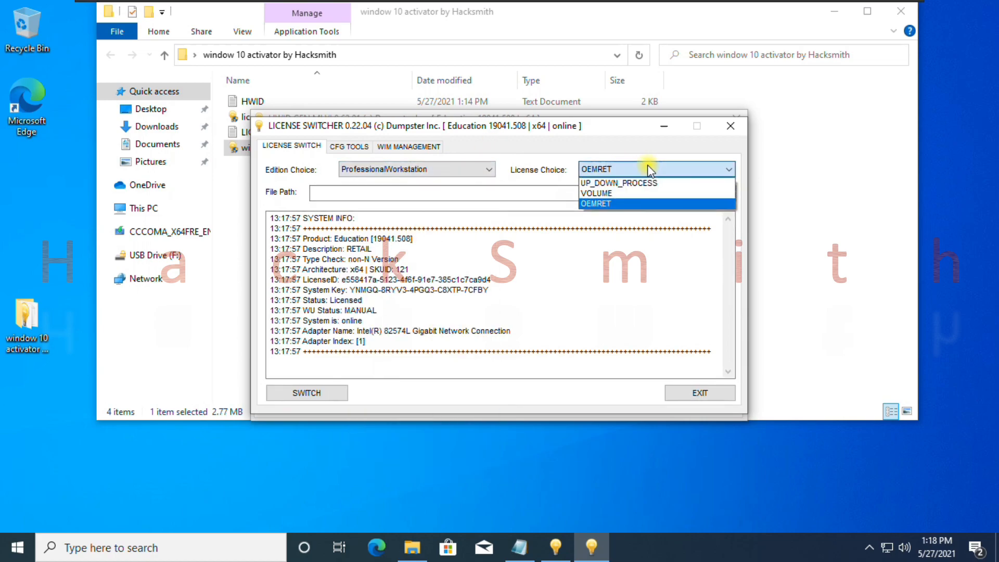
left_click(596, 204)
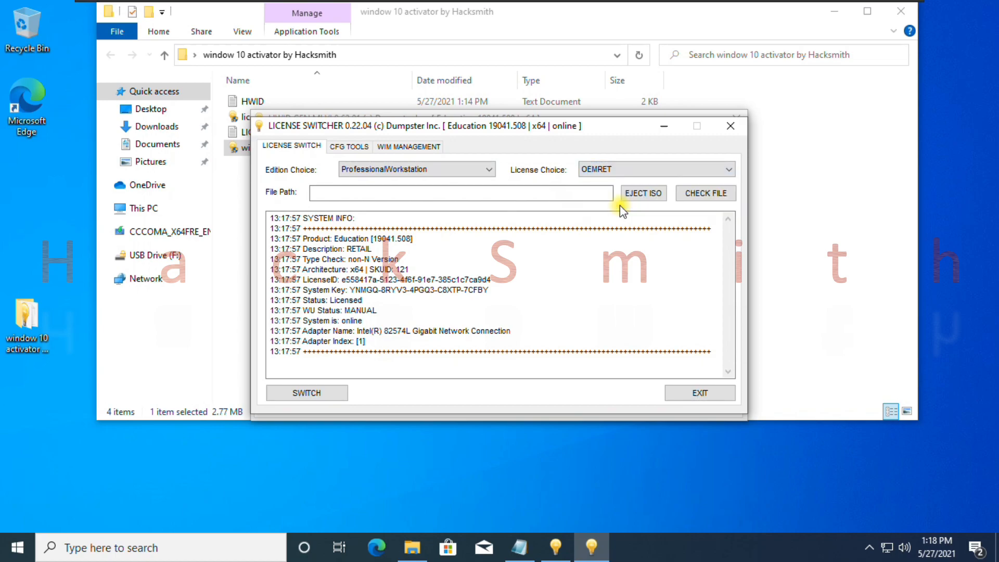
mouse_move(301, 433)
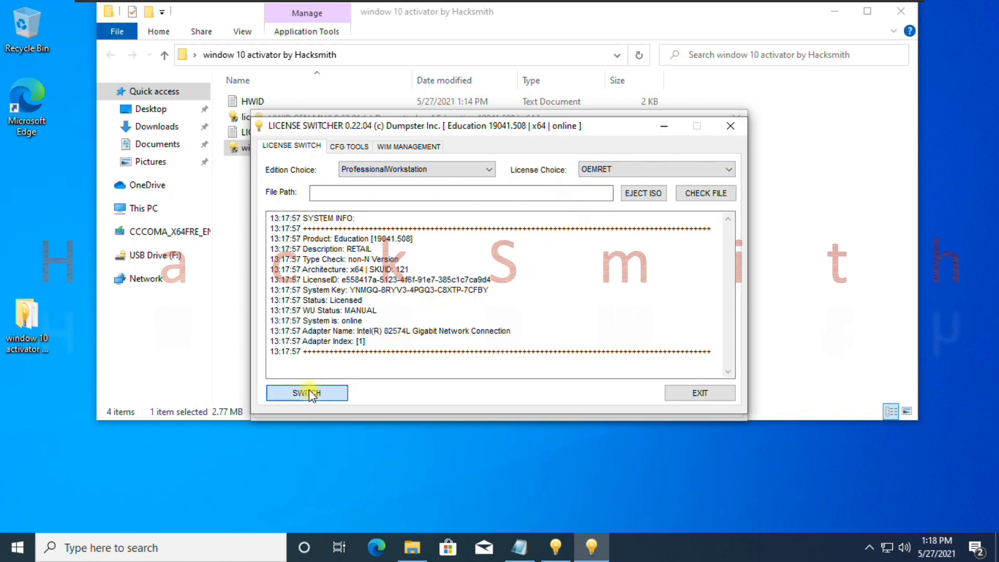
mouse_move(471, 376)
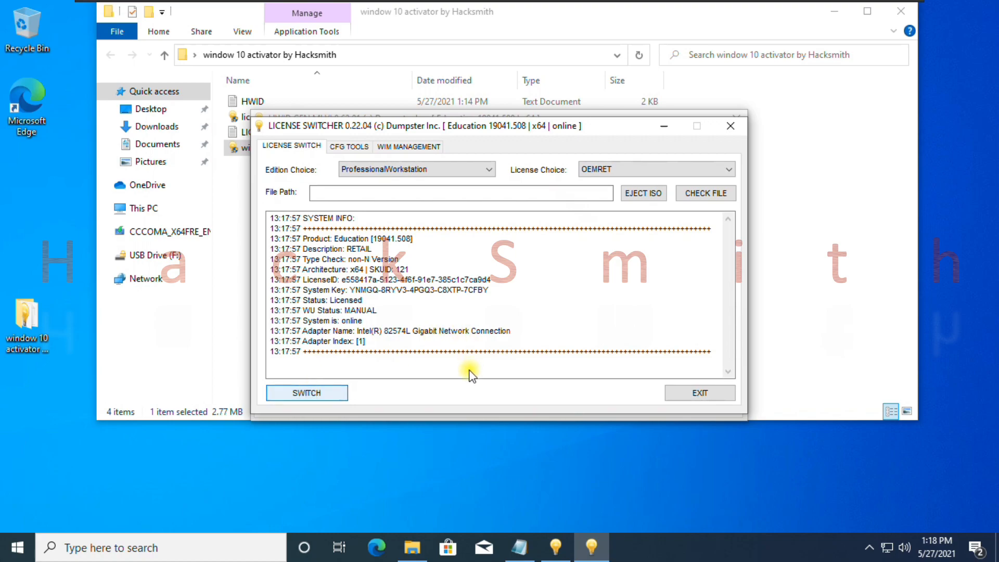
left_click(307, 393)
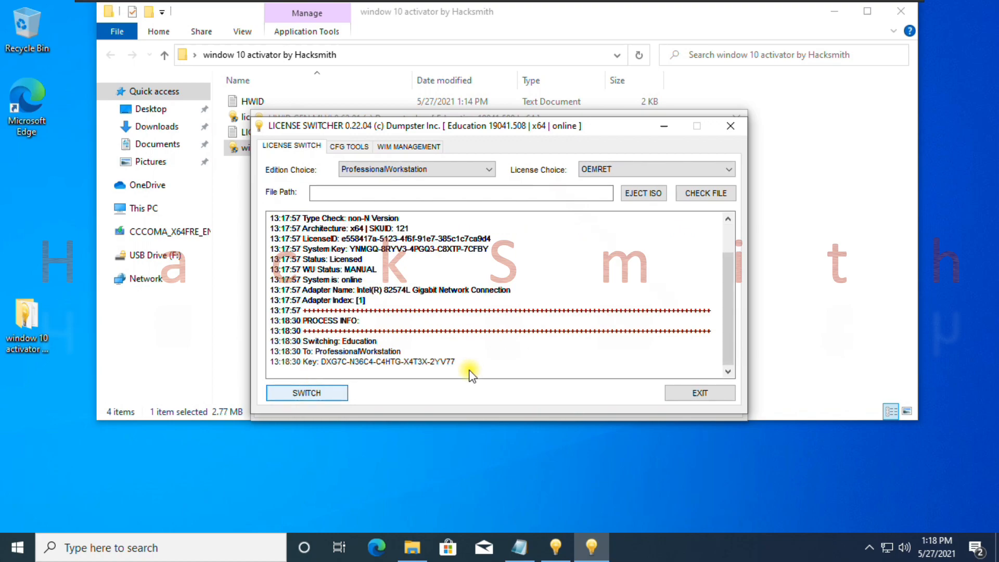
mouse_move(410, 359)
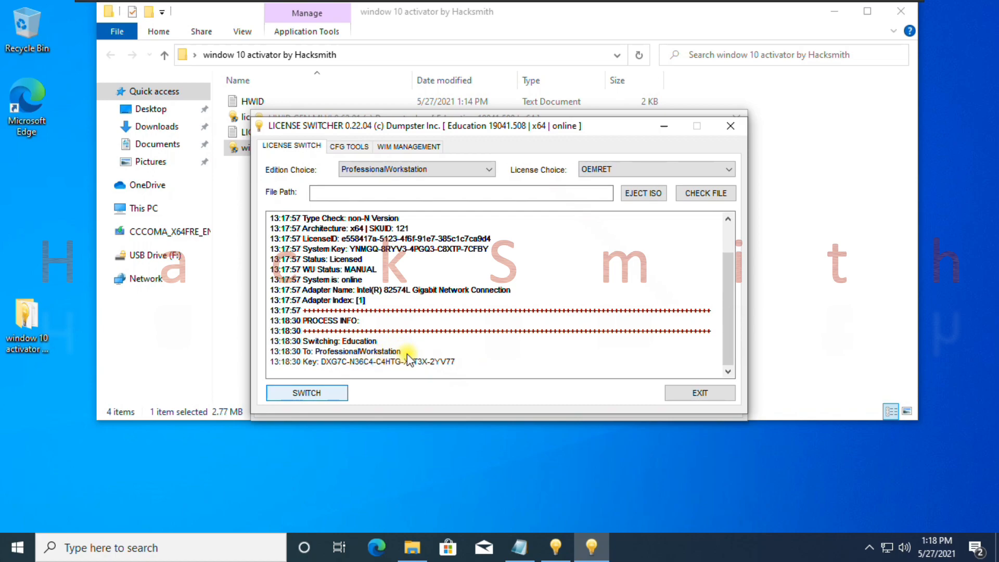
left_click(306, 394)
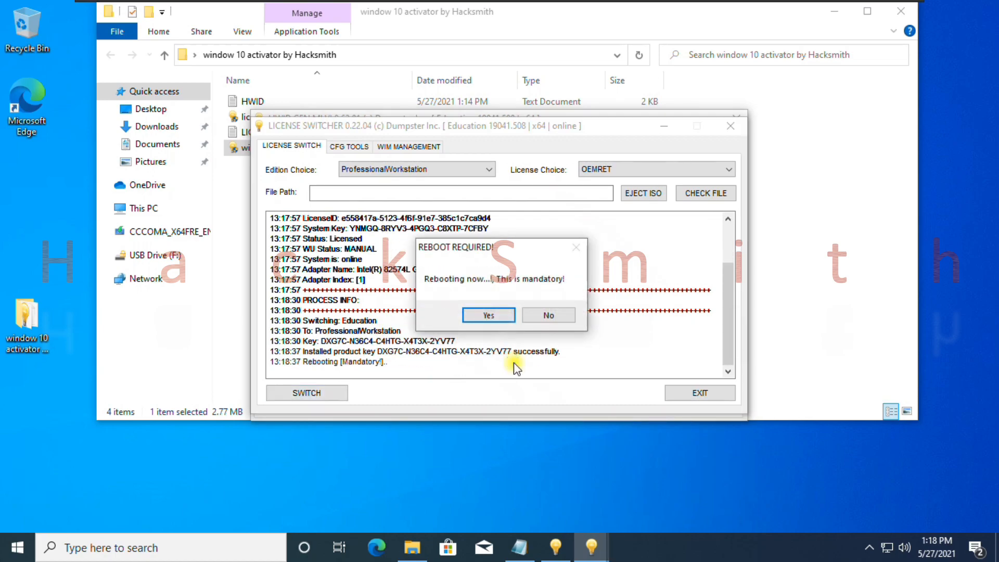
left_click(488, 315)
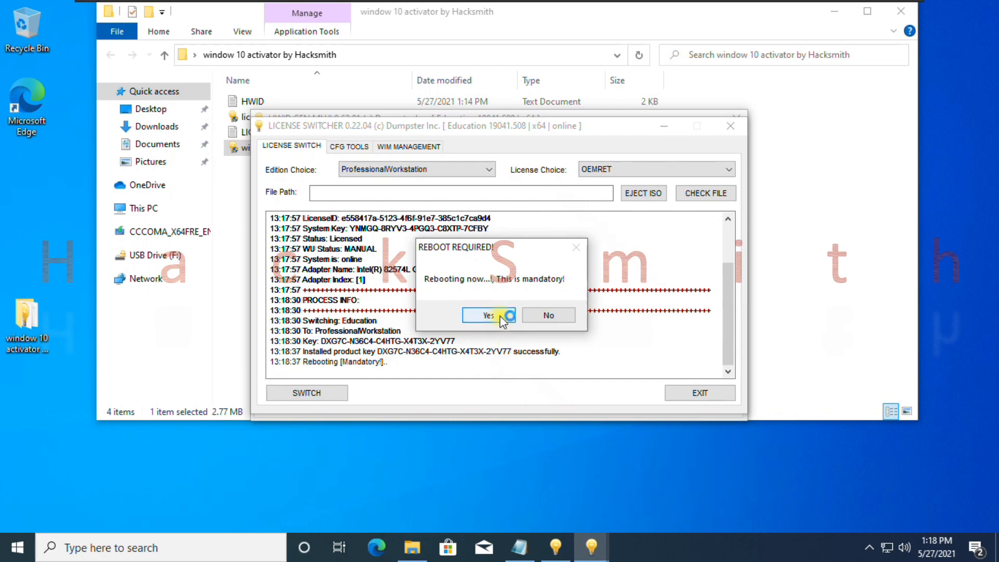
left_click(488, 315)
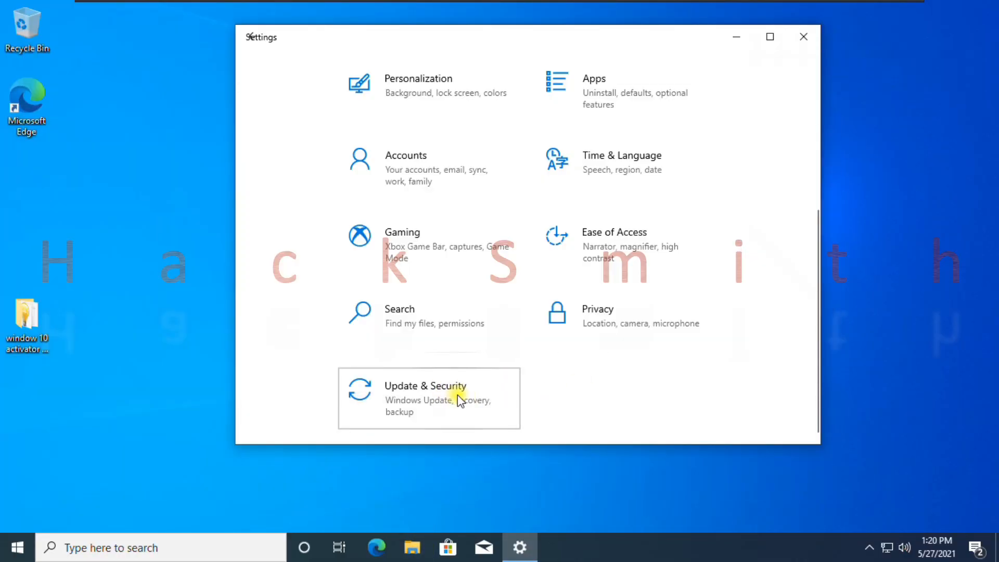
Go to the Update & Security section of Settings
left_click(425, 398)
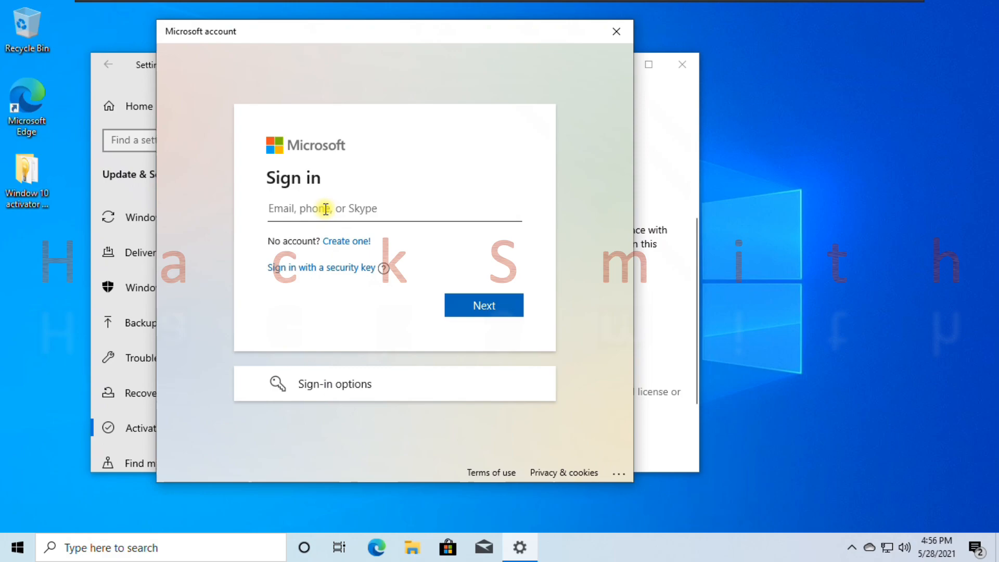
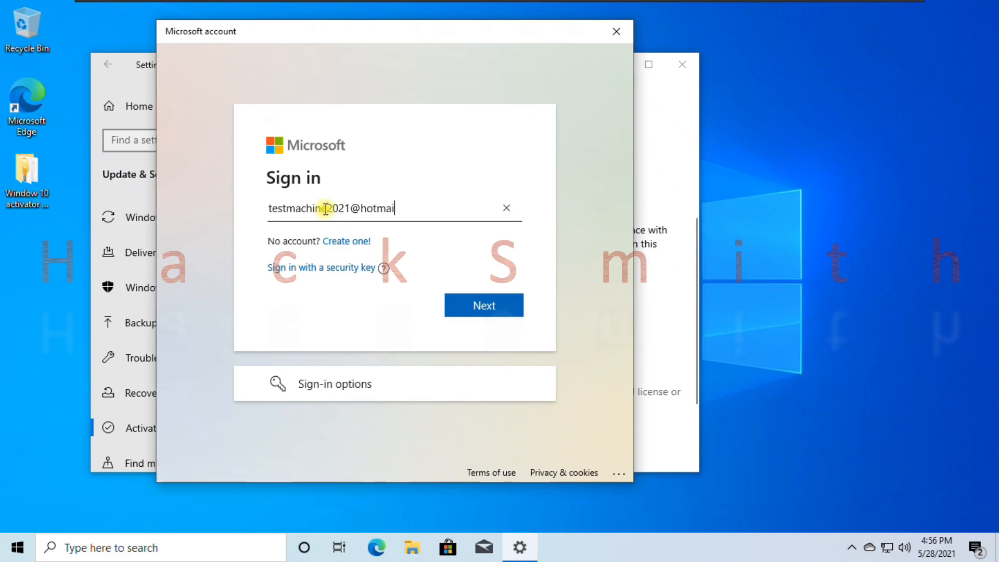
left_click(483, 305)
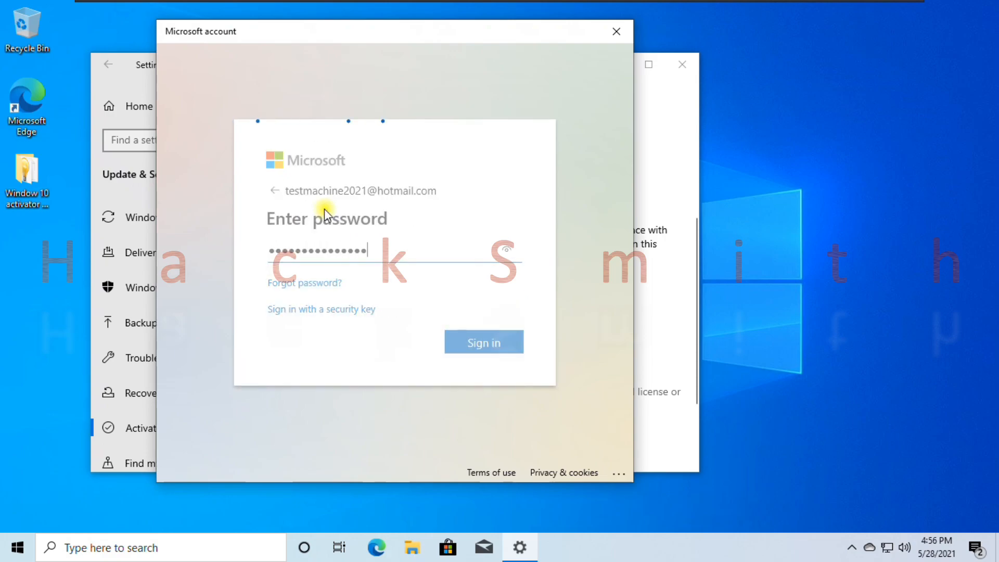
left_click(483, 341)
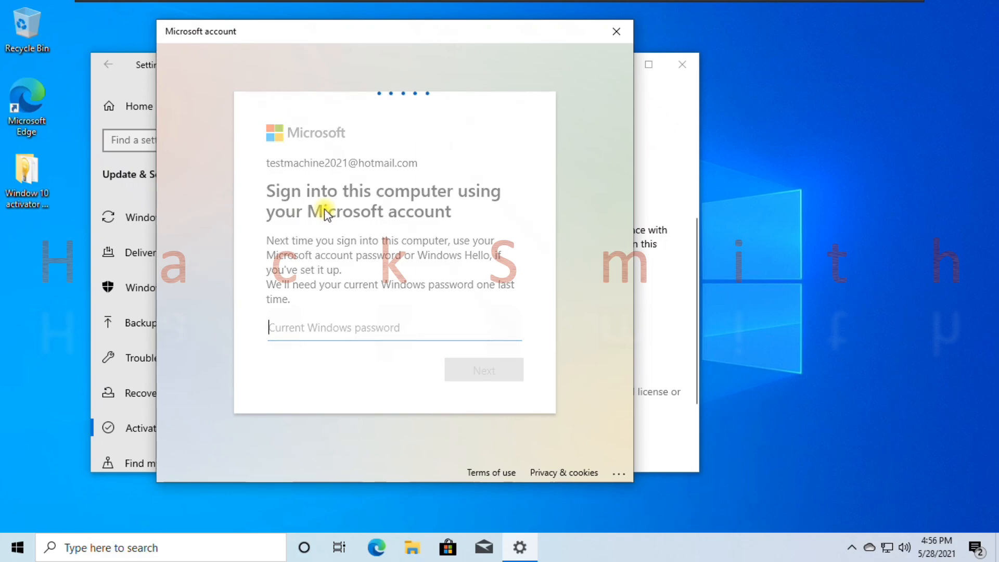
left_click(616, 32)
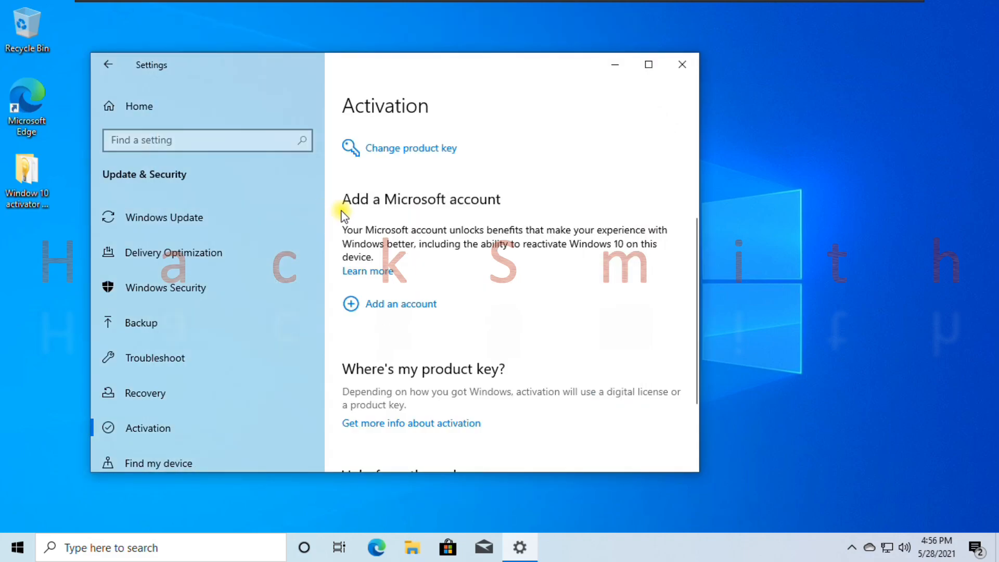
Revisit Update & Security to confirm activation with the linked digital license, then return Home
left_click(682, 64)
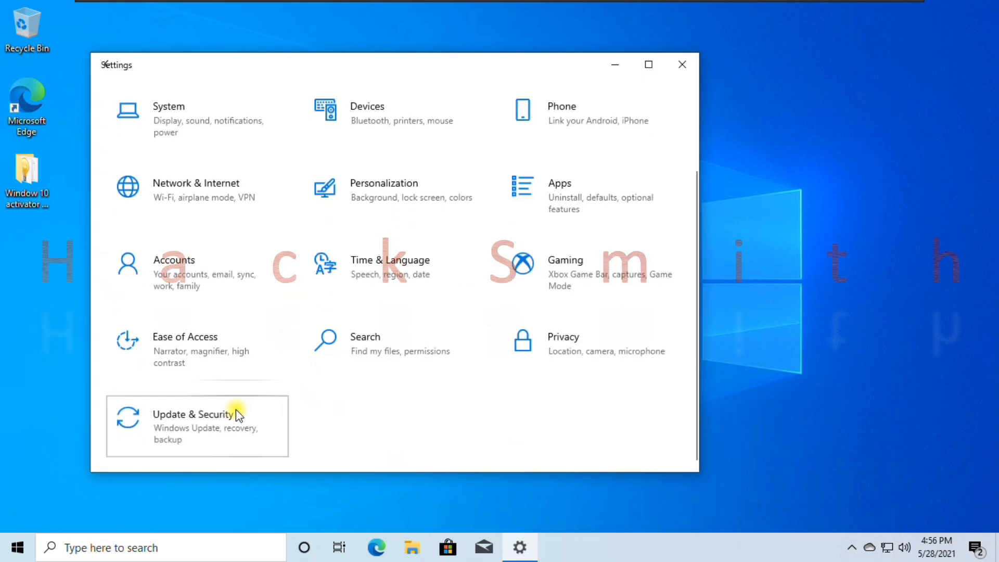
left_click(194, 414)
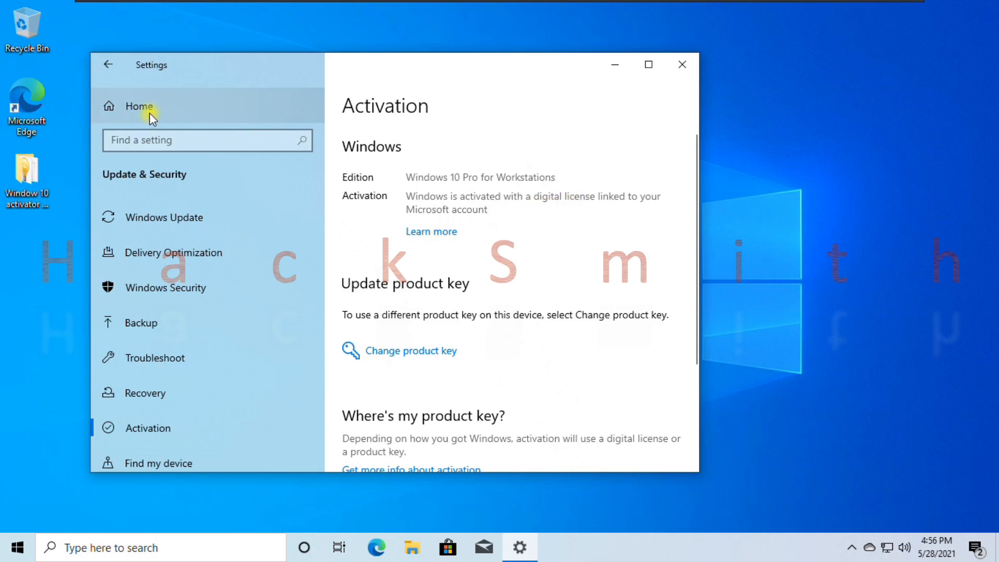
left_click(139, 106)
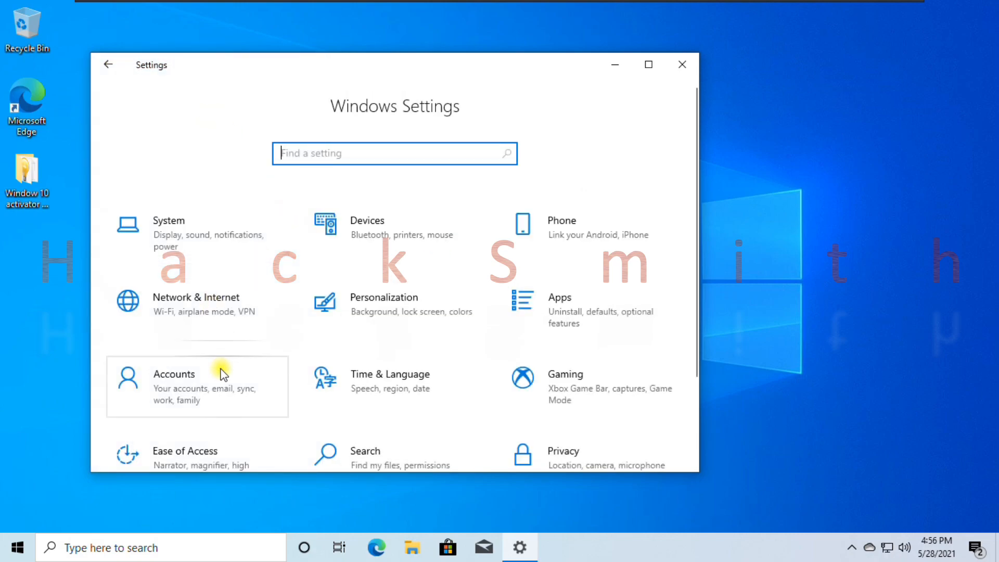
Go to the Accounts page of Settings to view the signed-in account's info
left_click(174, 386)
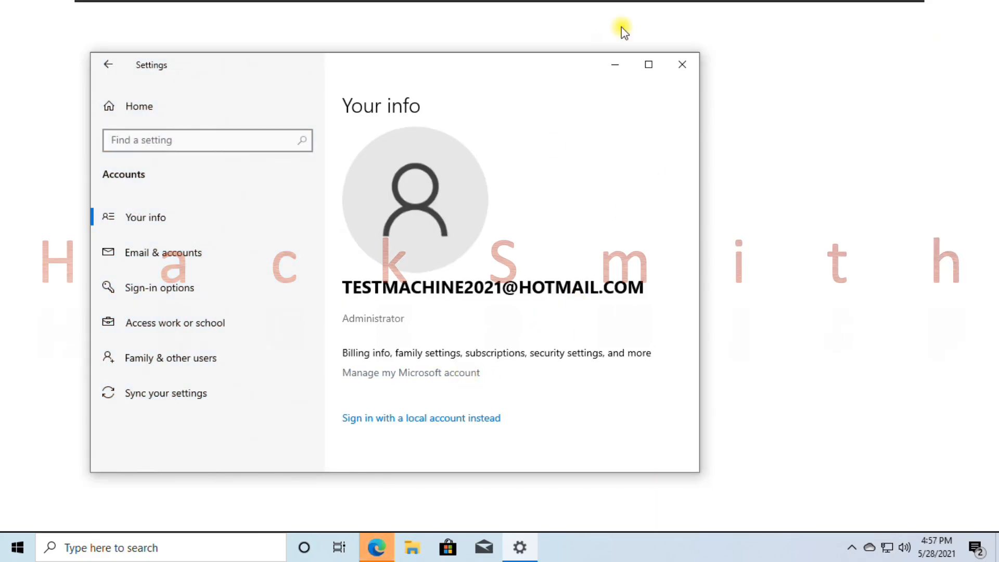
mouse_move(682, 64)
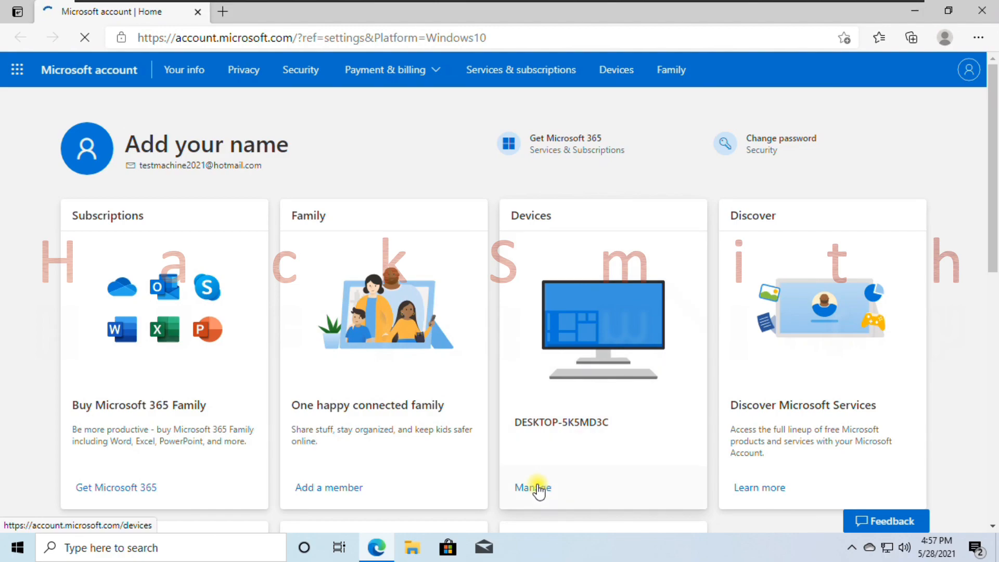
Manage the account's registered devices, verifying identity with the account password
left_click(532, 487)
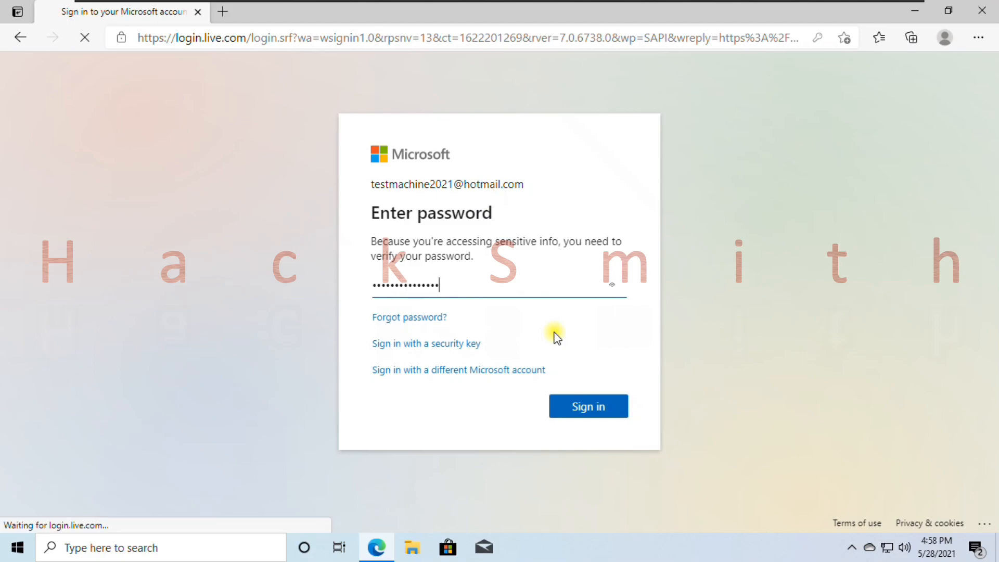
left_click(588, 406)
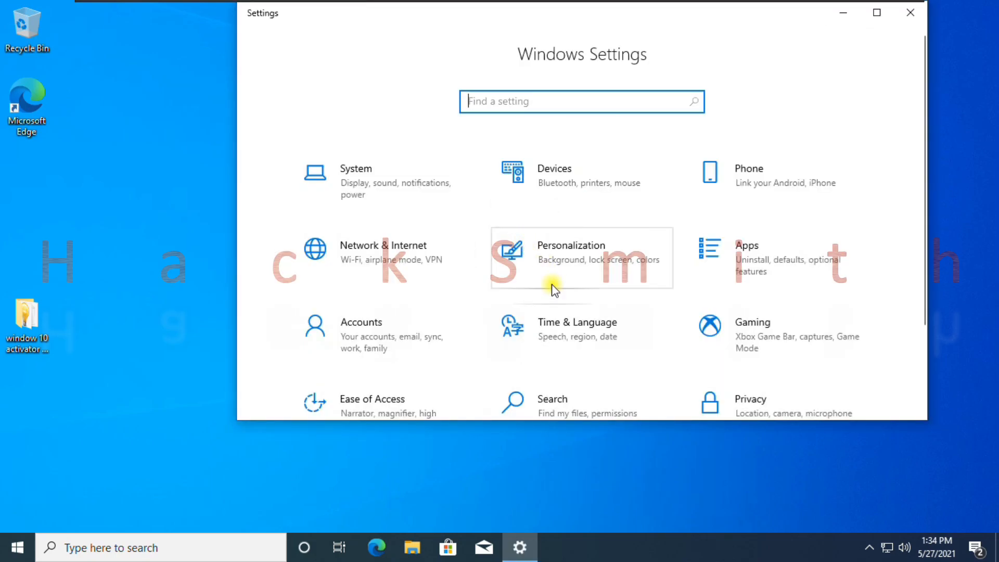
Check the Update & Security section of Settings once more
scroll("down", 3)
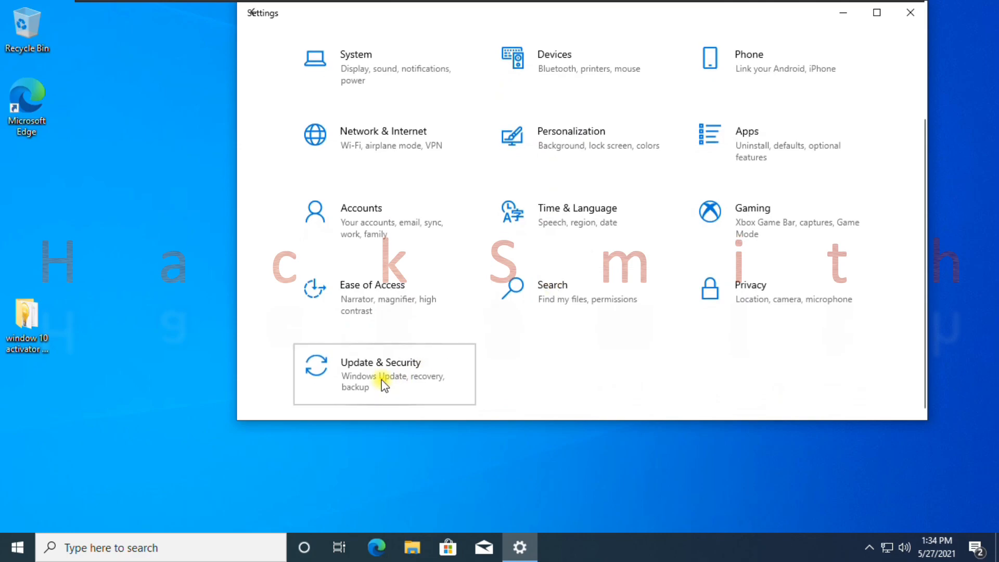
left_click(382, 382)
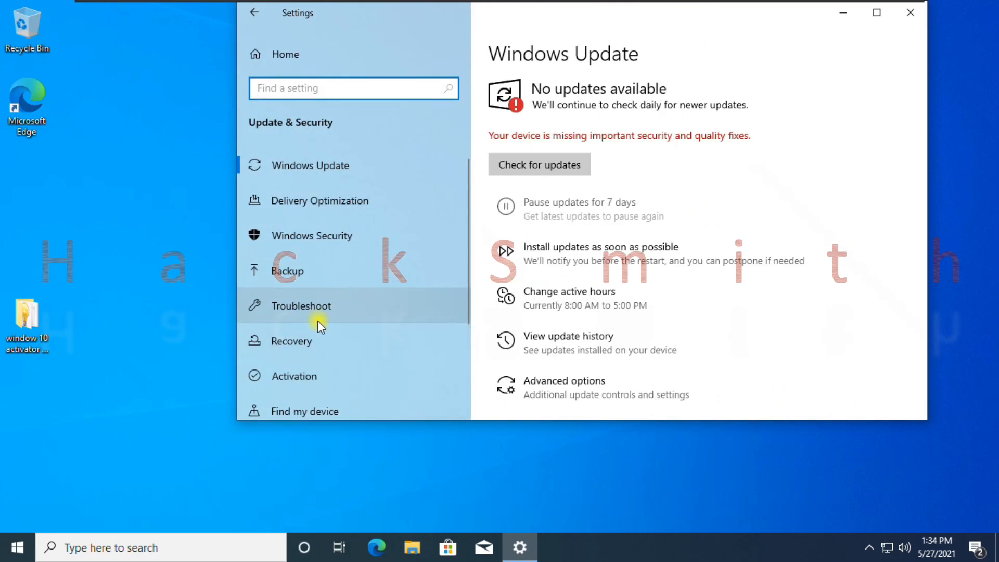
left_click(291, 341)
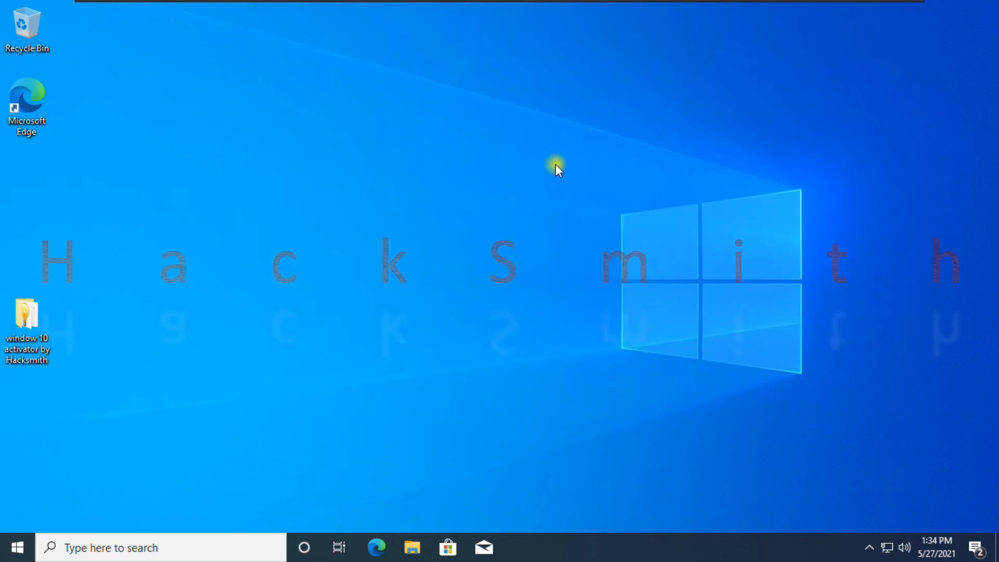
mouse_move(493, 267)
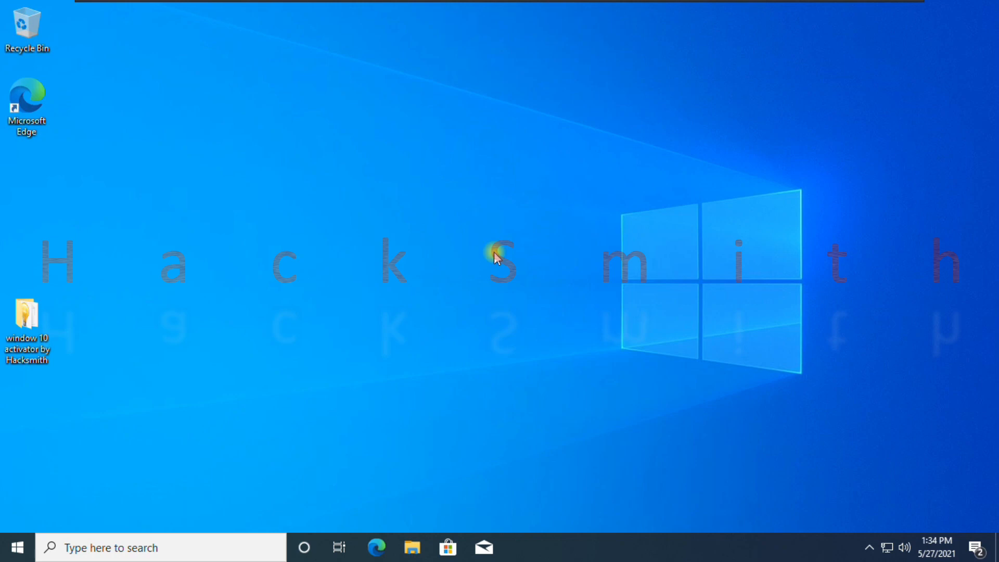
Restart the PC from the Start menu power options into the recovery environment
left_click(19, 546)
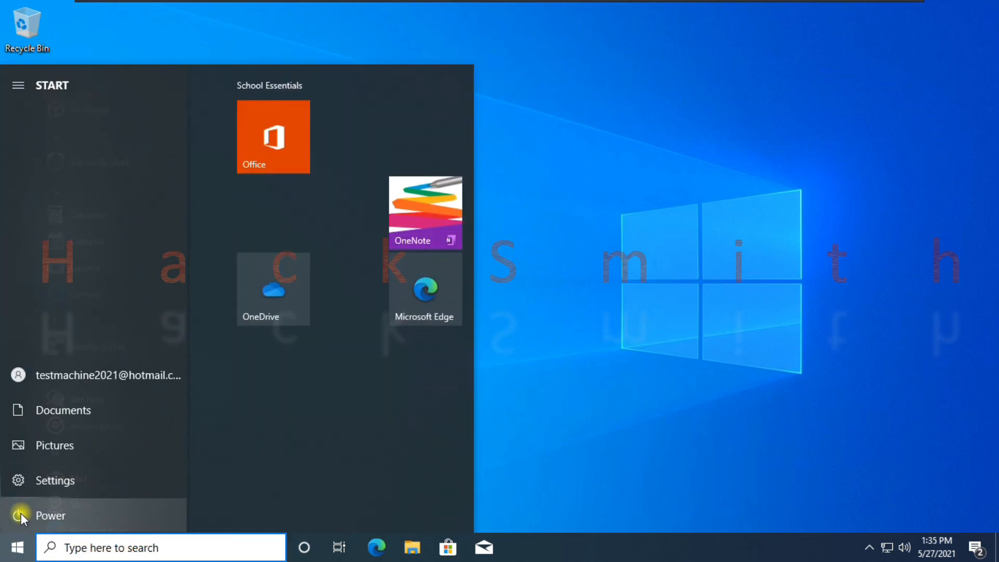
left_click(21, 516)
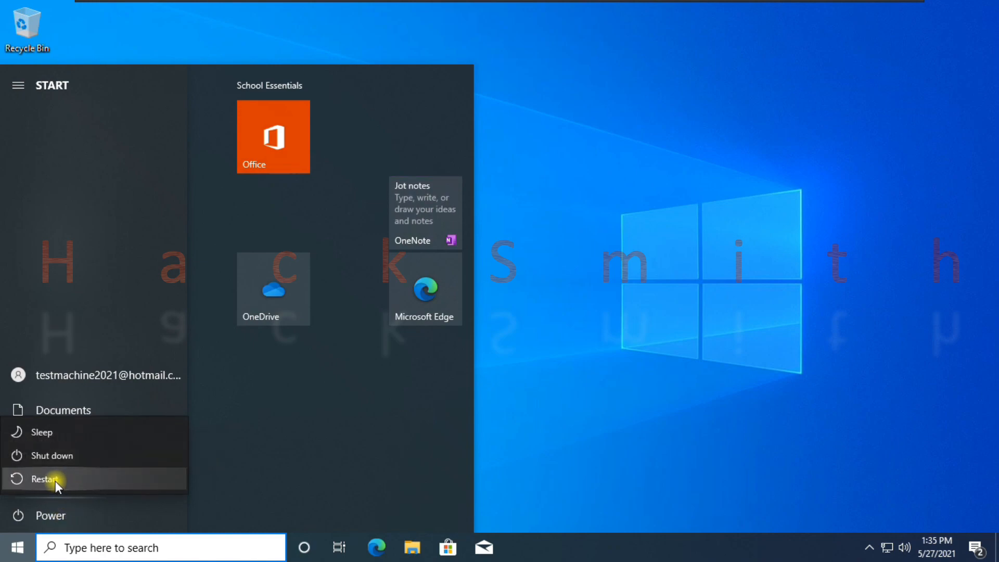
left_click(41, 479)
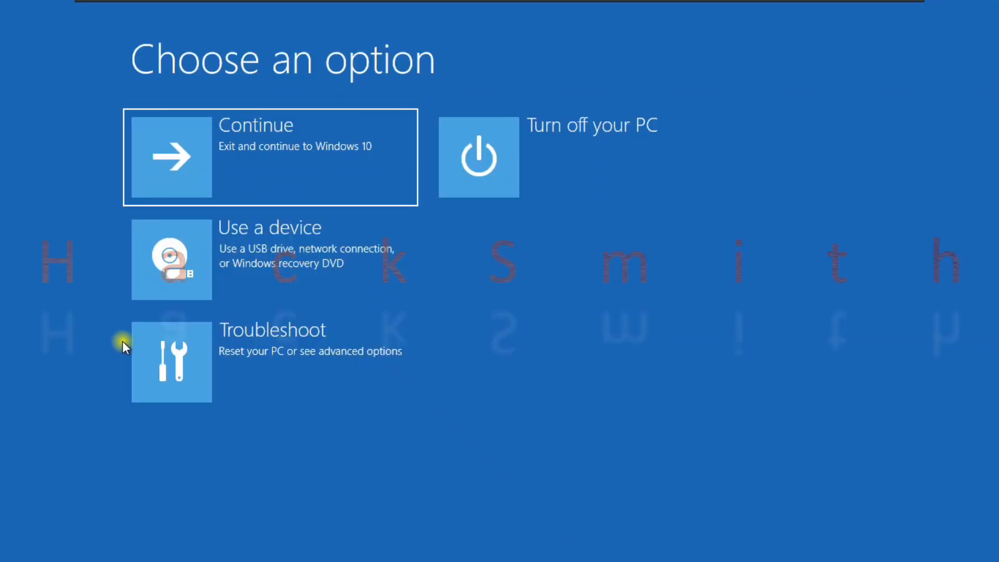
Reach the recovery Command Prompt via Troubleshoot, signing in to the account with its password
left_click(171, 363)
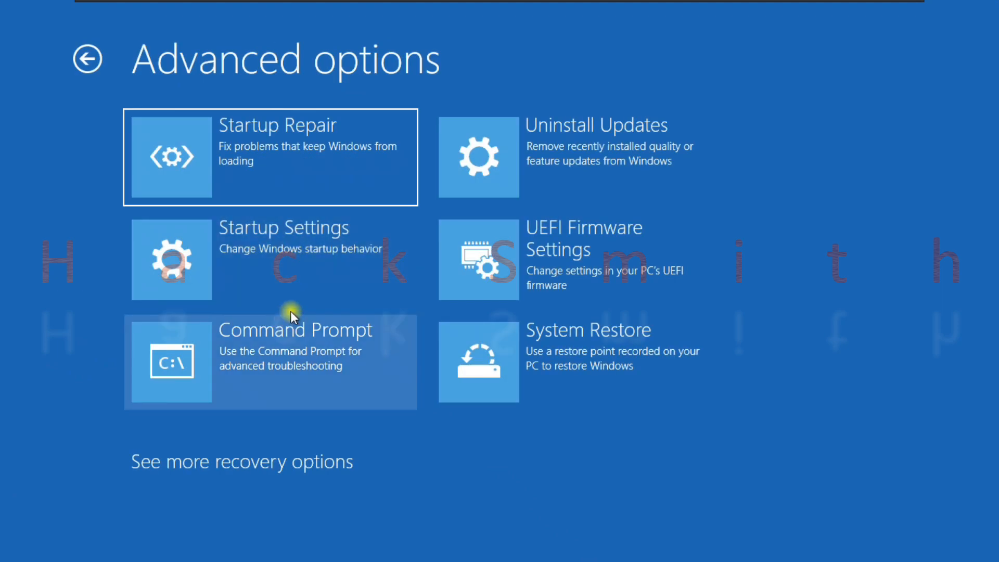
left_click(296, 362)
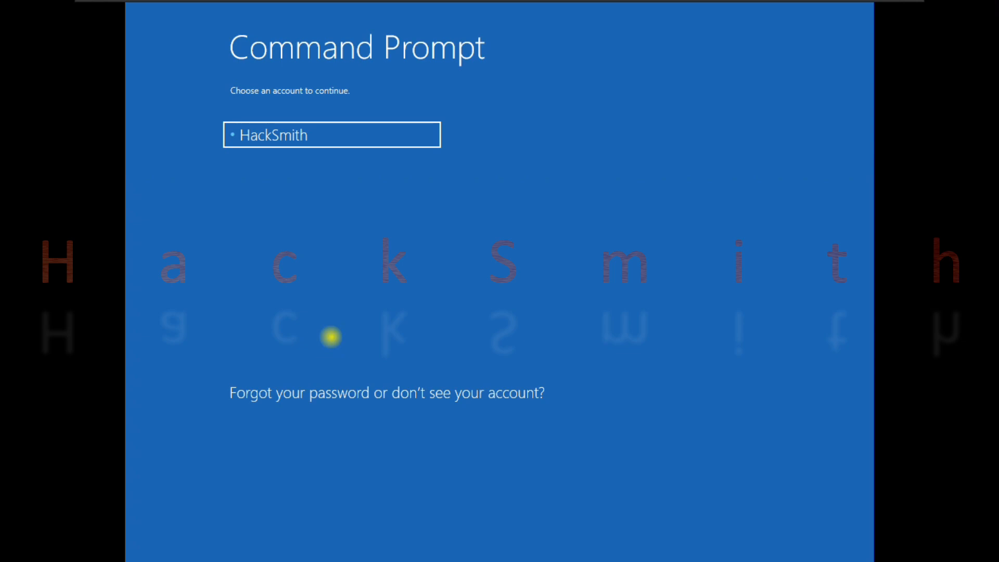
left_click(331, 134)
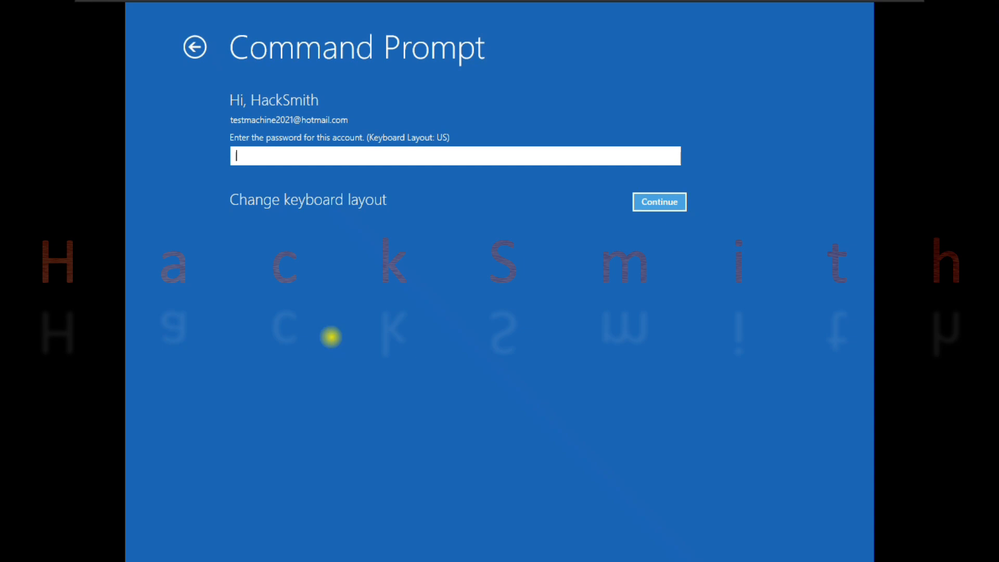
type("password")
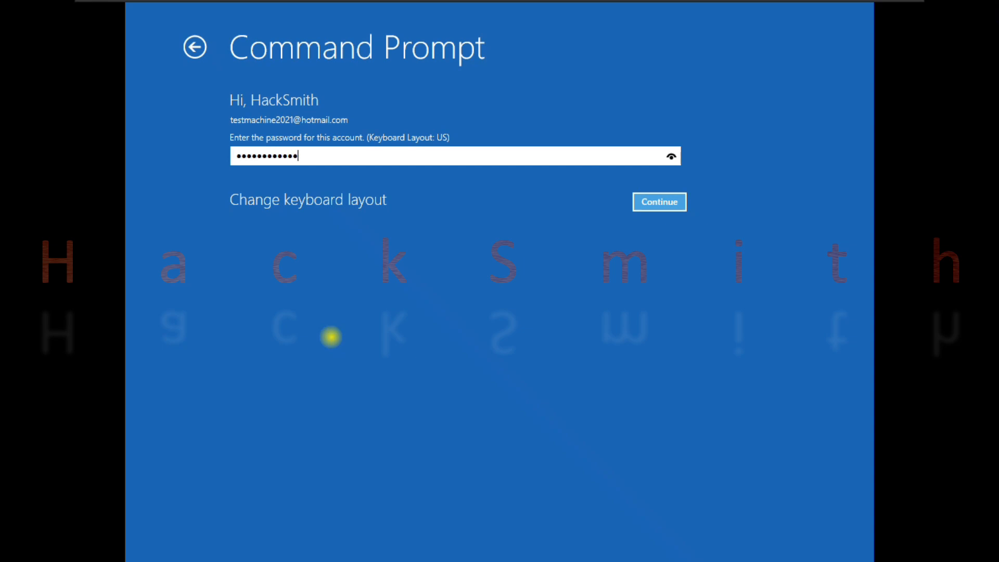
left_click(660, 202)
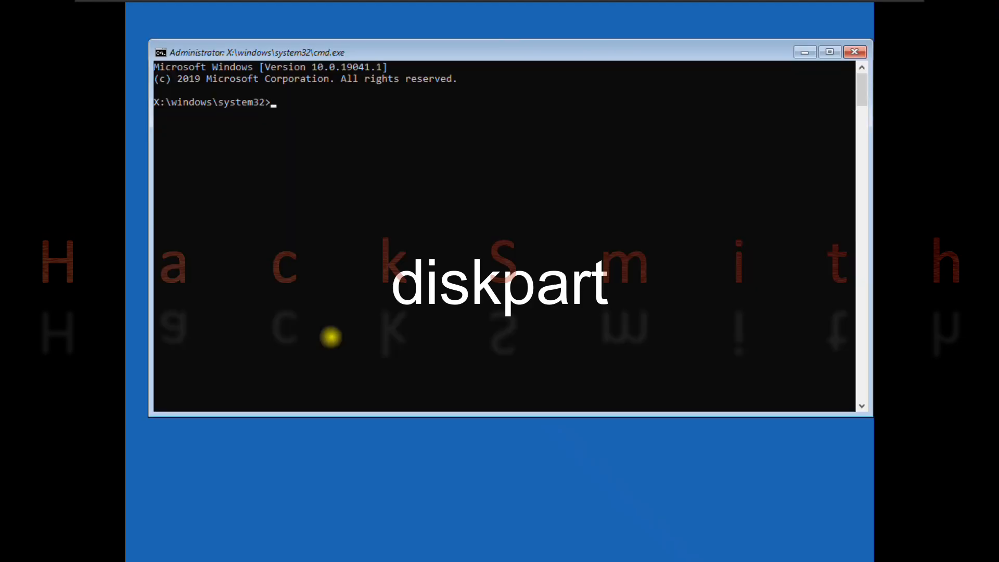
Start diskpart and list the disks and volumes
type("diskpart")
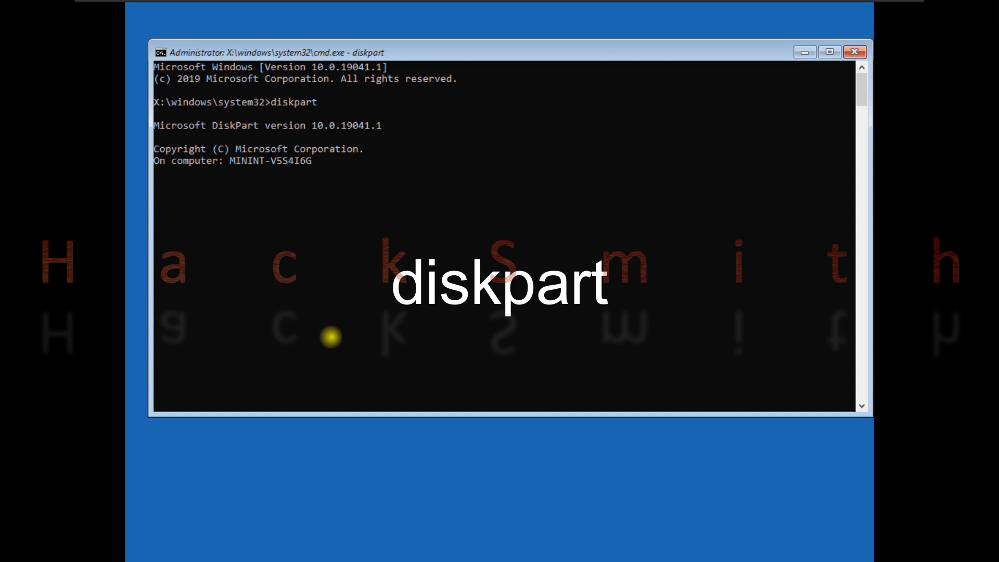
type("list disk")
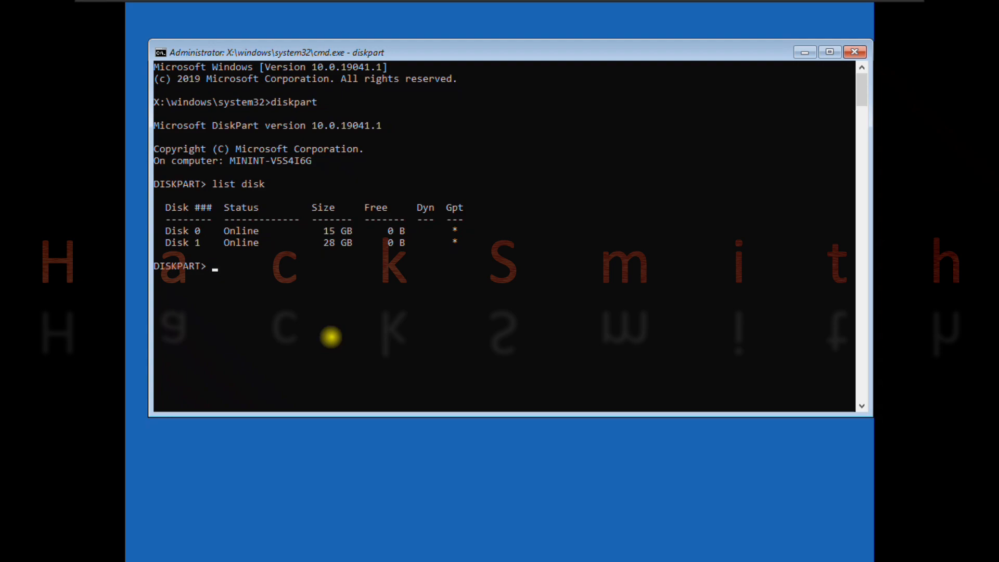
type("l")
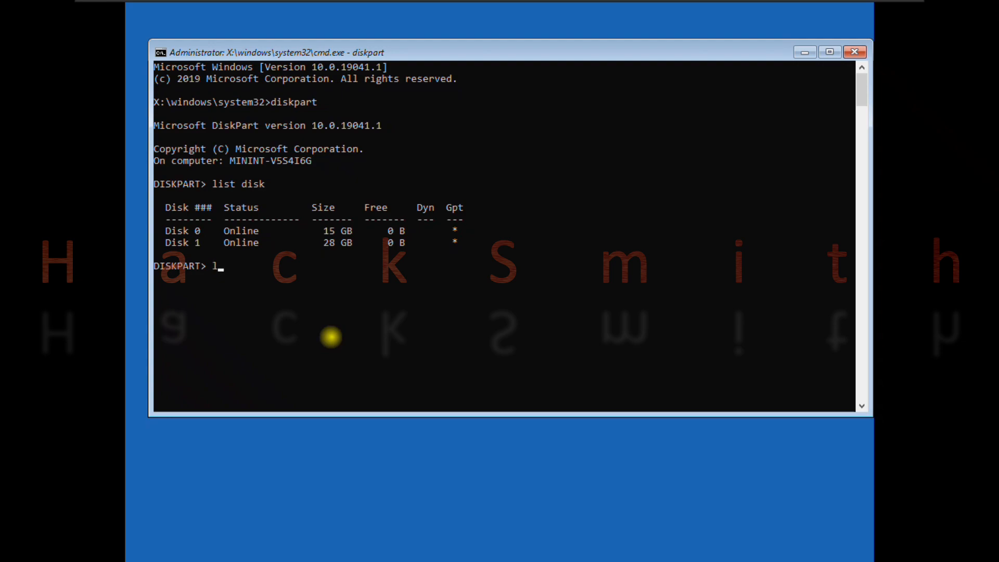
type("ist vol")
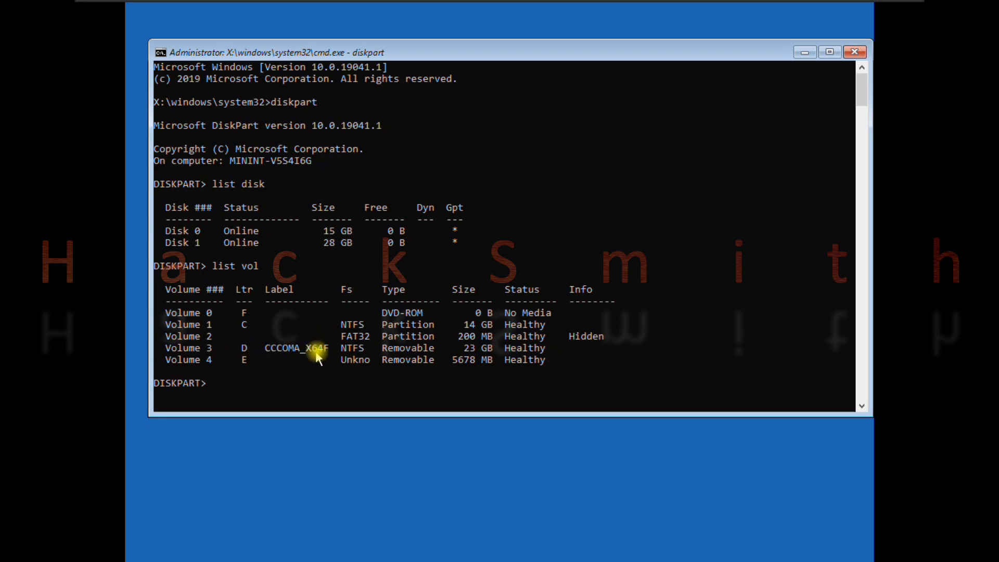
mouse_move(384, 354)
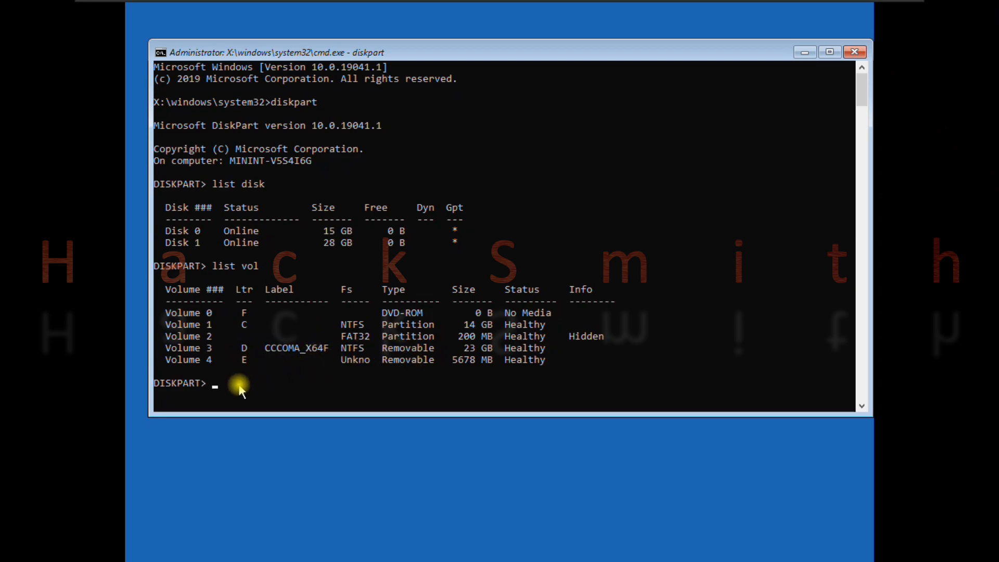
type("list disk")
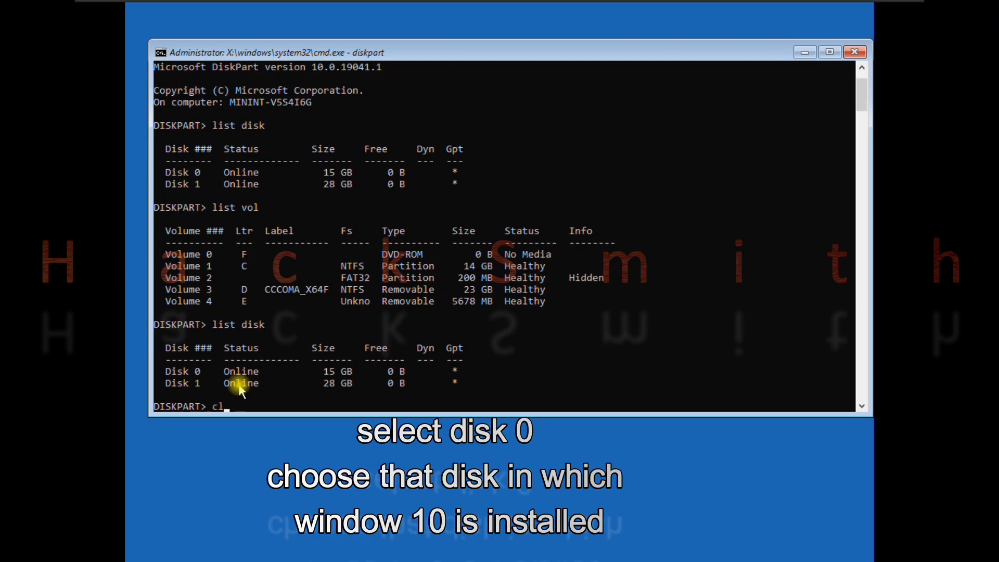
Select disk 0, clean it completely, list disks again and exit diskpart
type("select deks")
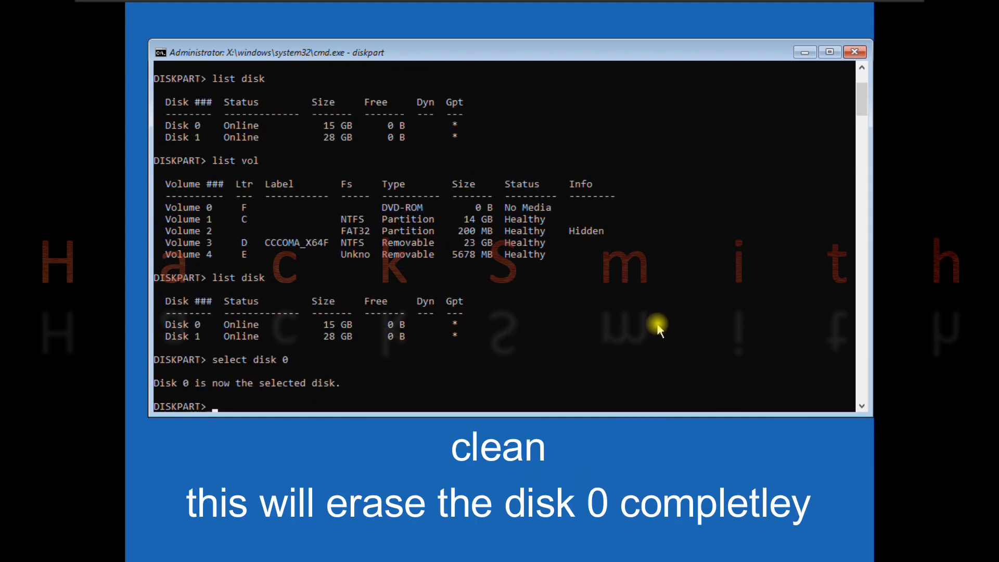
type("clean")
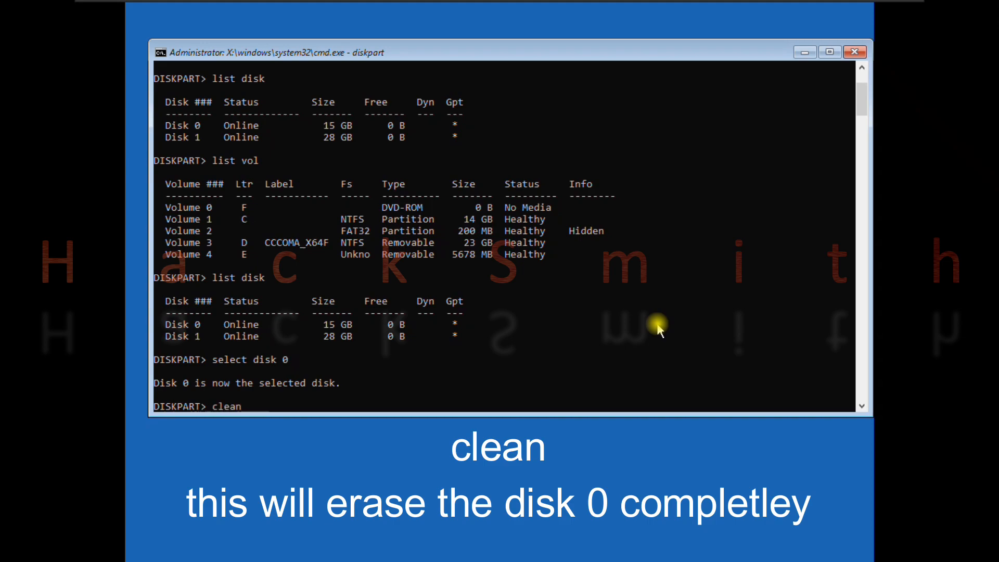
key("Enter")
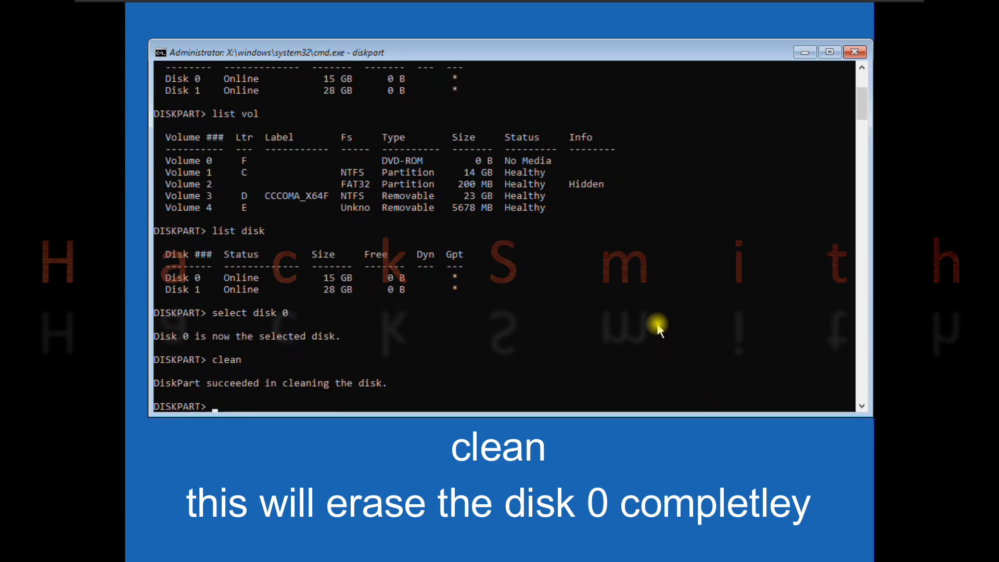
type("list disk")
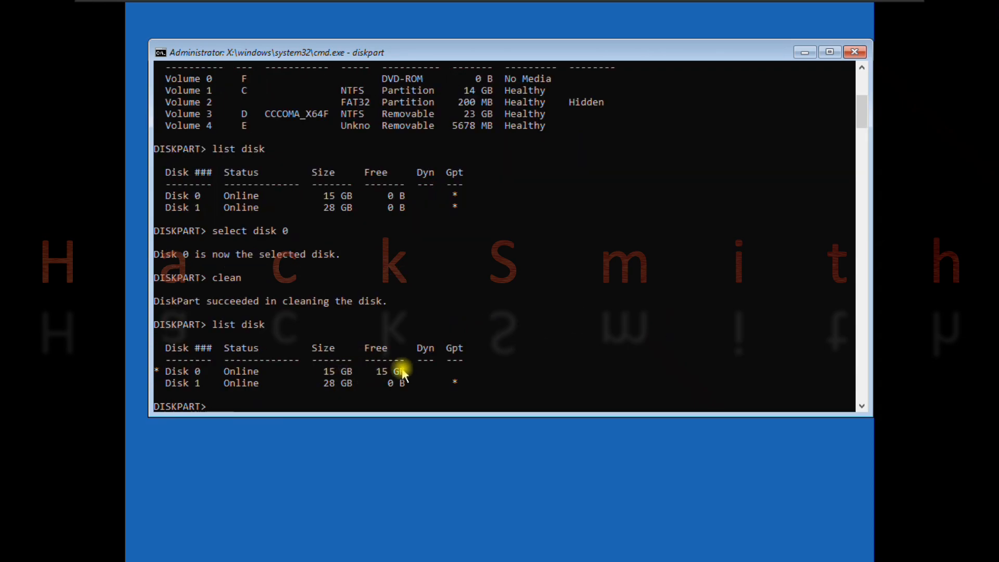
type("ex")
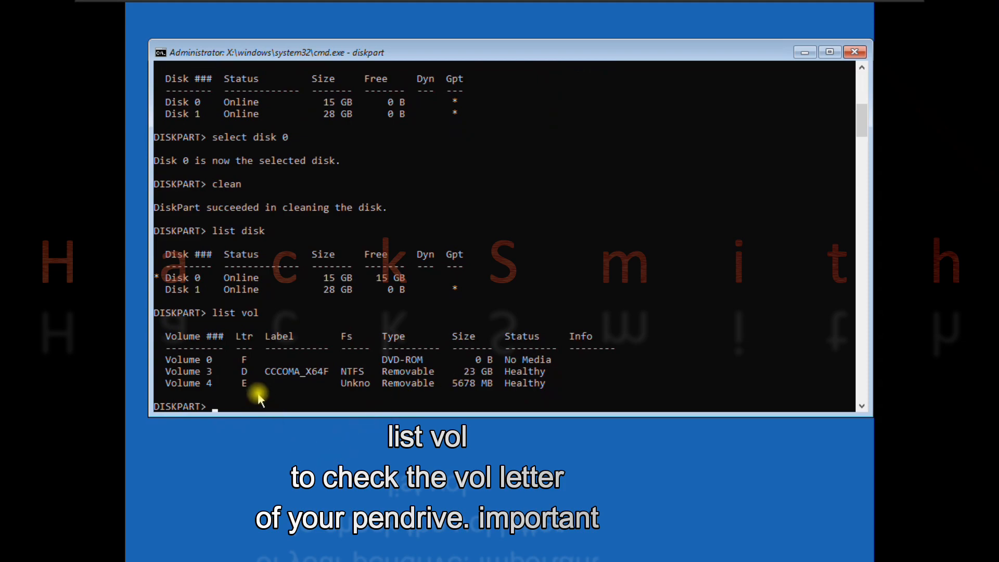
mouse_move(348, 417)
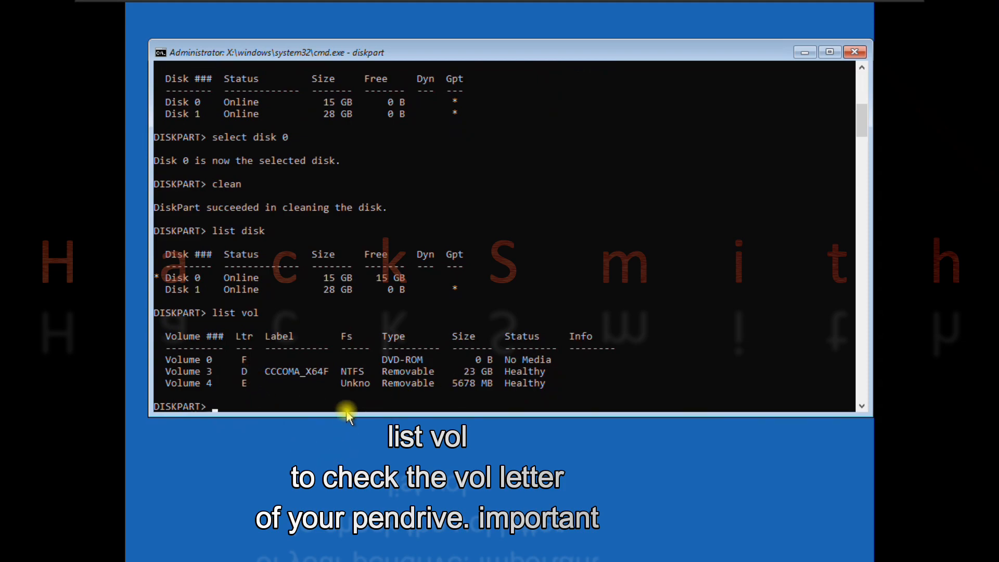
type("exit")
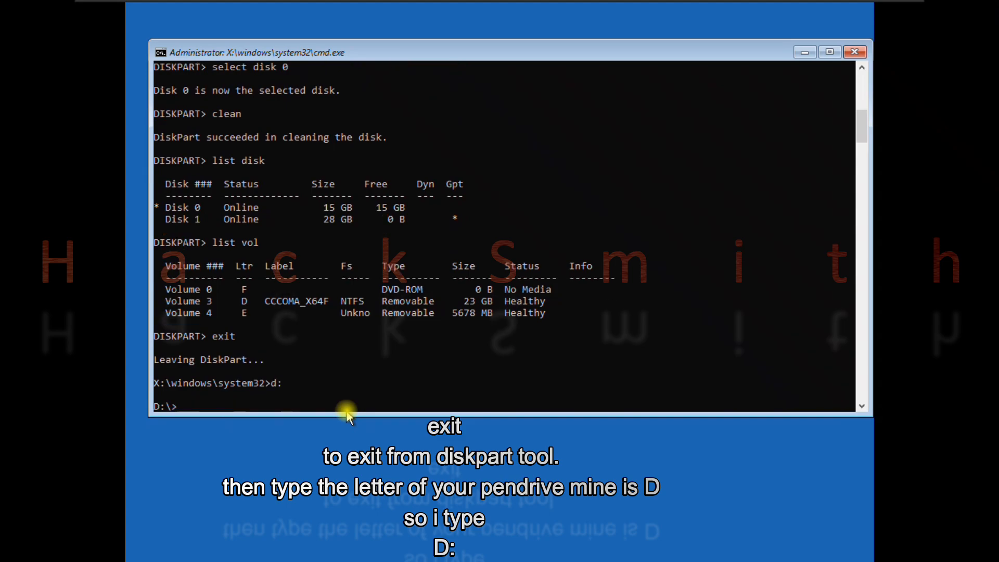
List drive D:, change into the sources folder and launch setup.exe
type("dir")
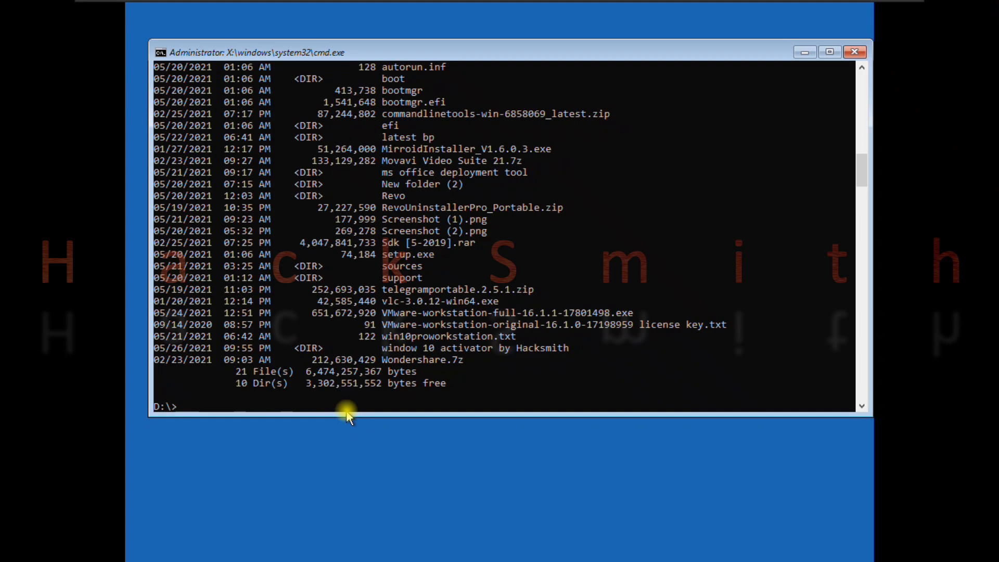
type("clean")
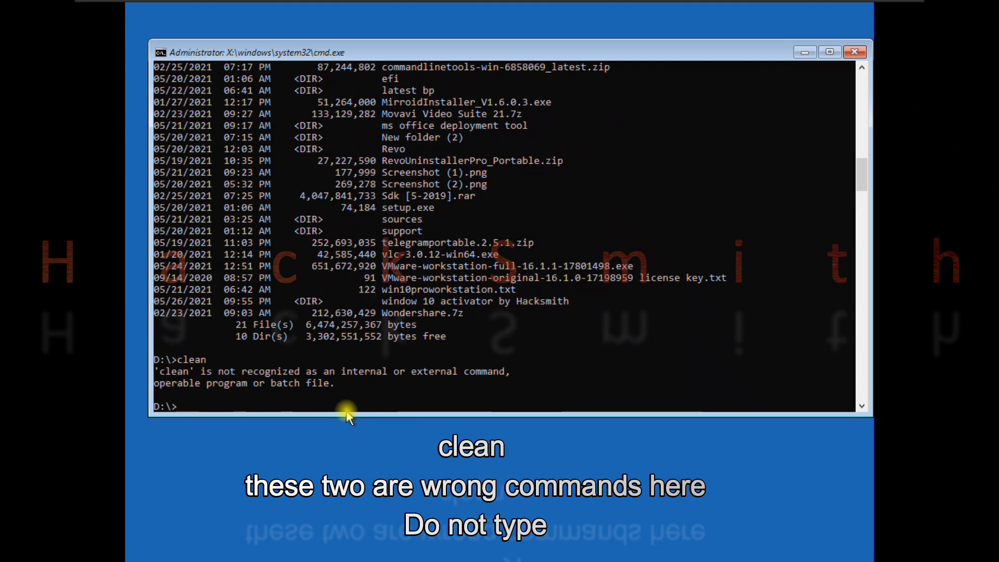
type("clean")
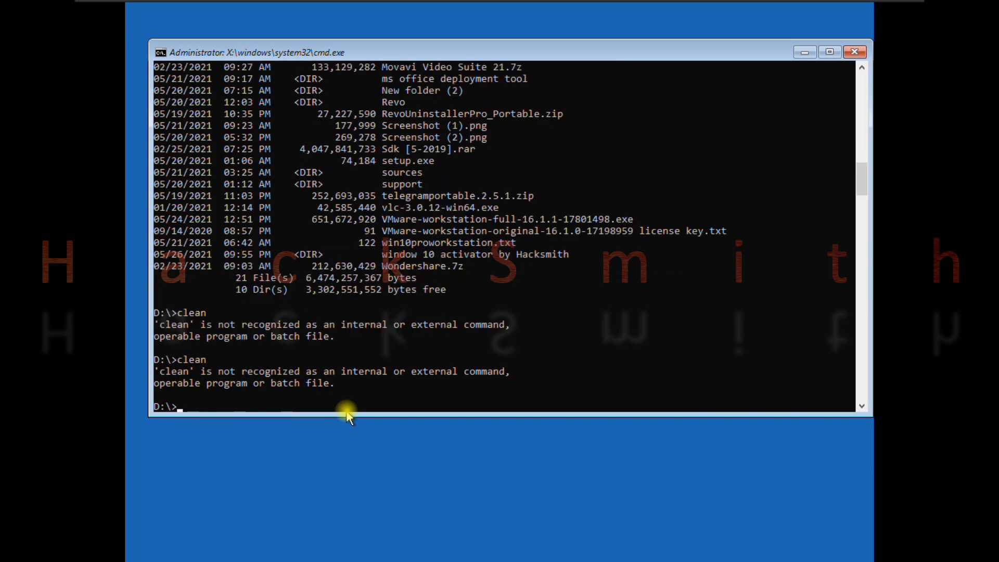
mouse_move(604, 330)
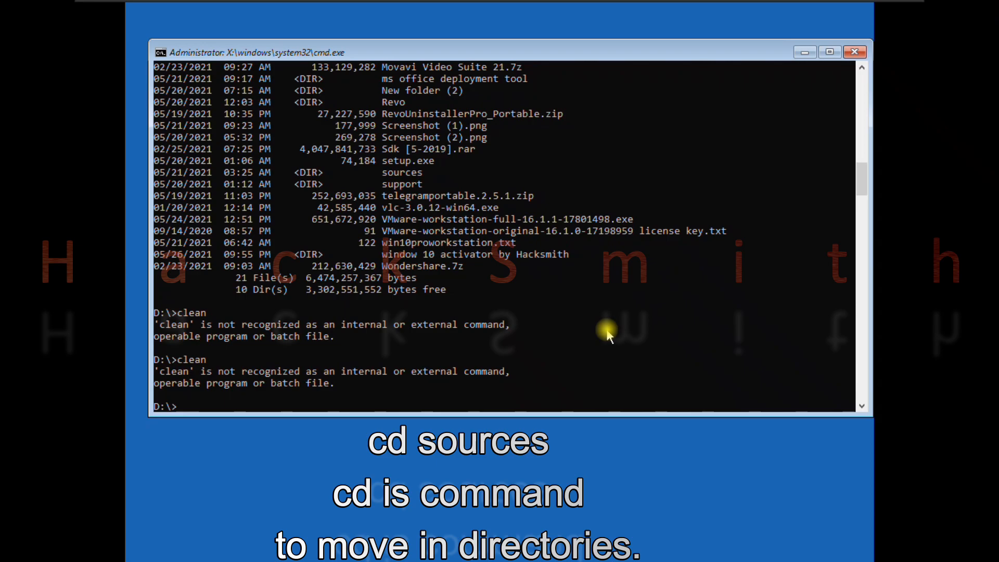
type("cd Sour")
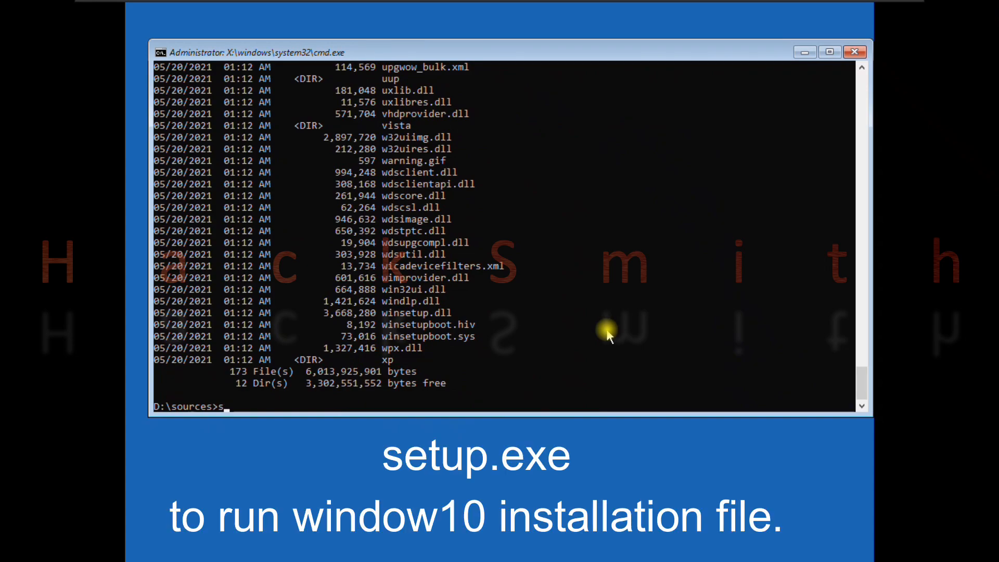
type("etup.exe")
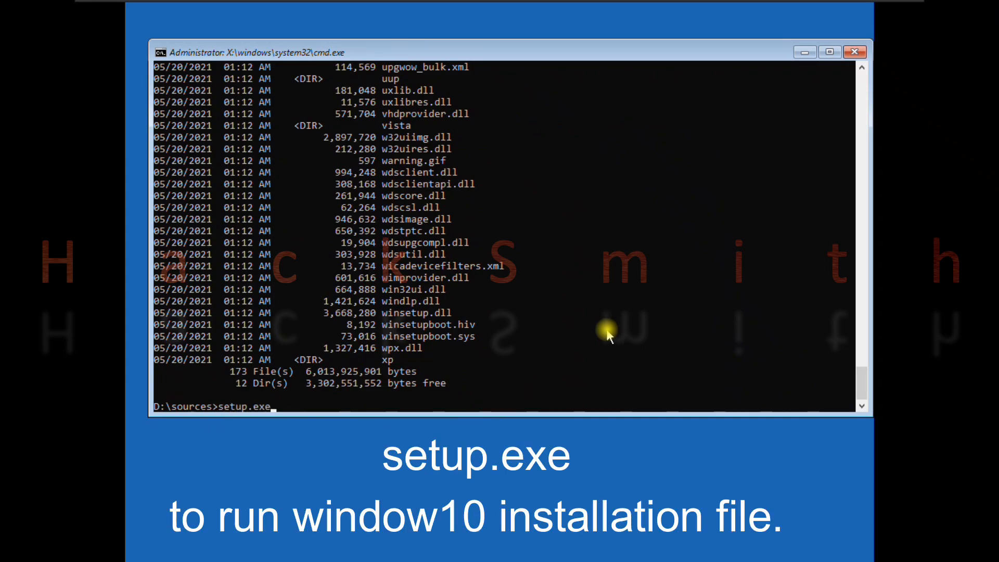
key("Enter")
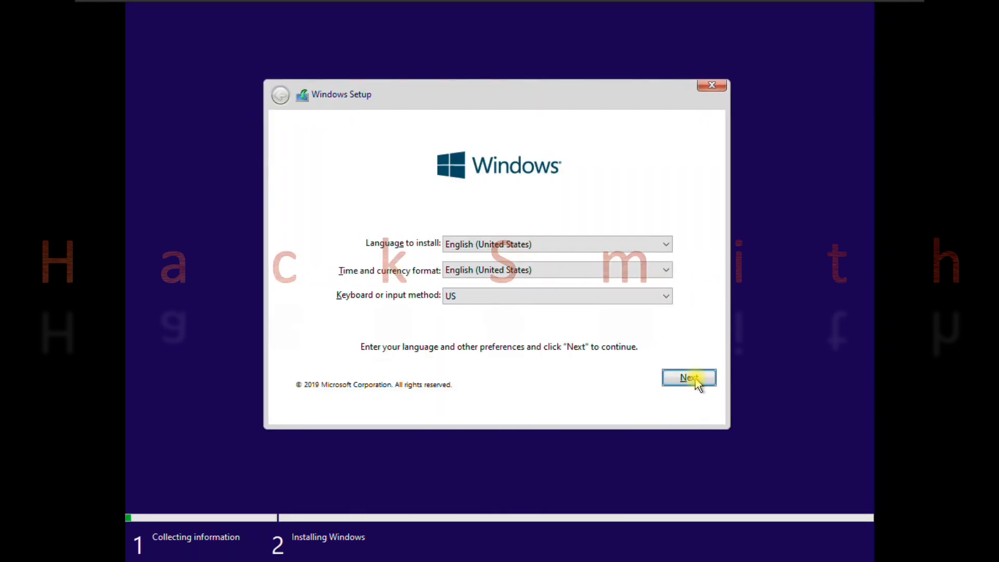
Accept language settings, choose Windows 10 Pro for Workstations and install onto Drive 0's unallocated space
left_click(689, 378)
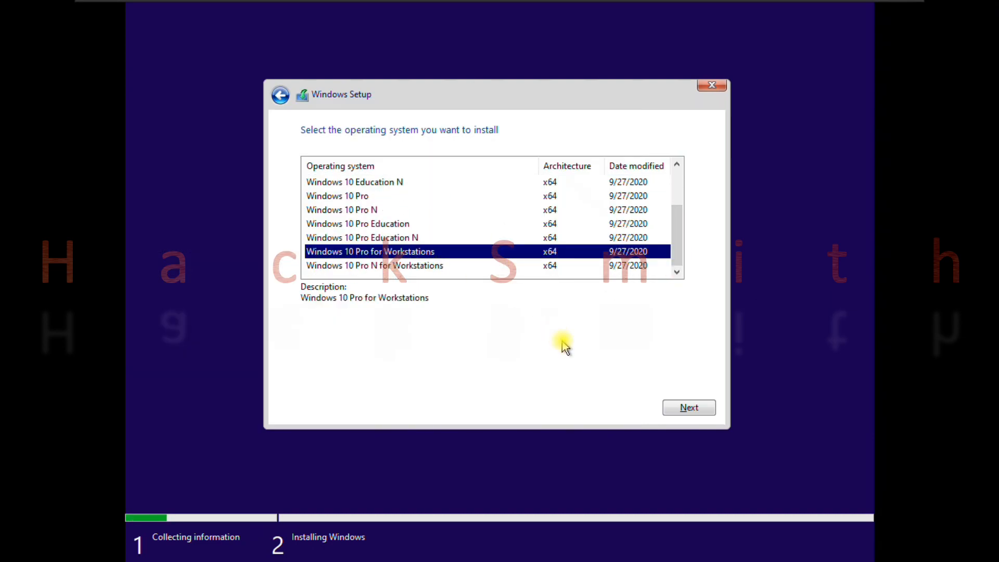
left_click(689, 408)
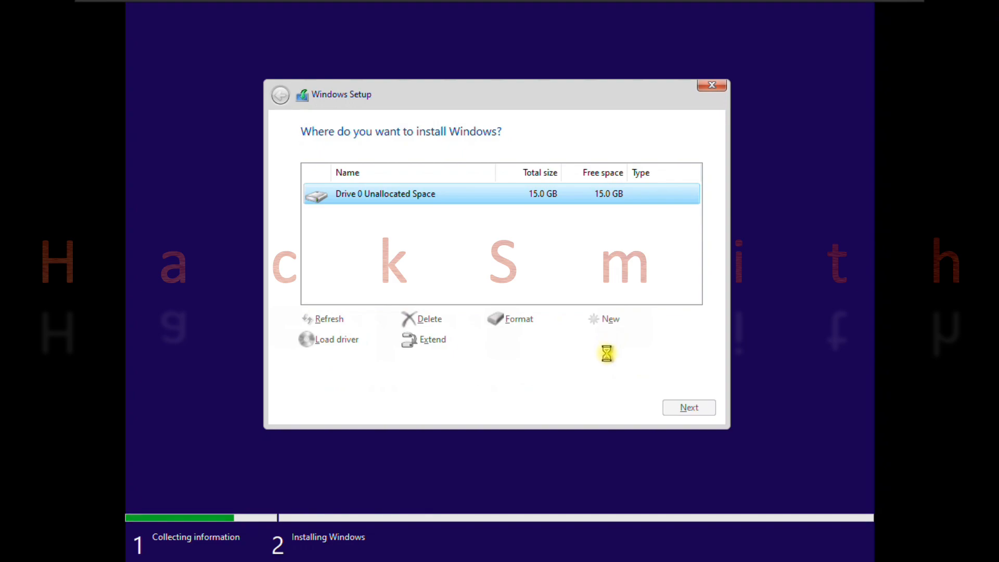
left_click(689, 408)
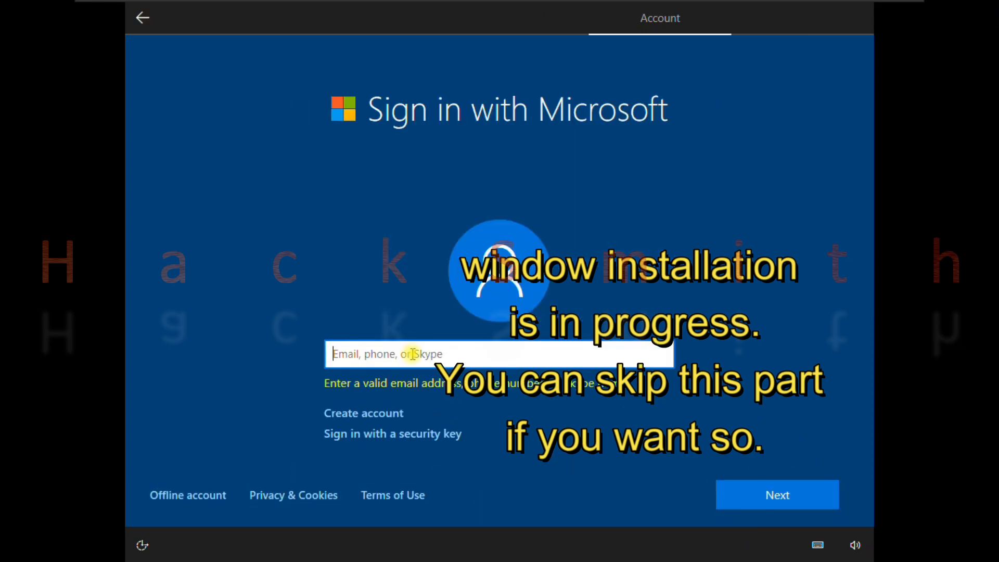
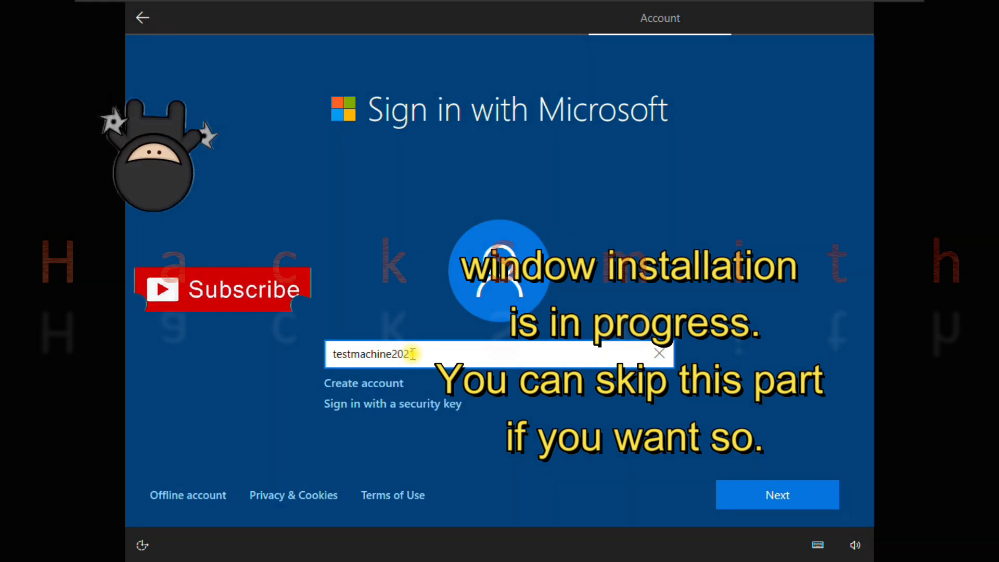
left_click(777, 496)
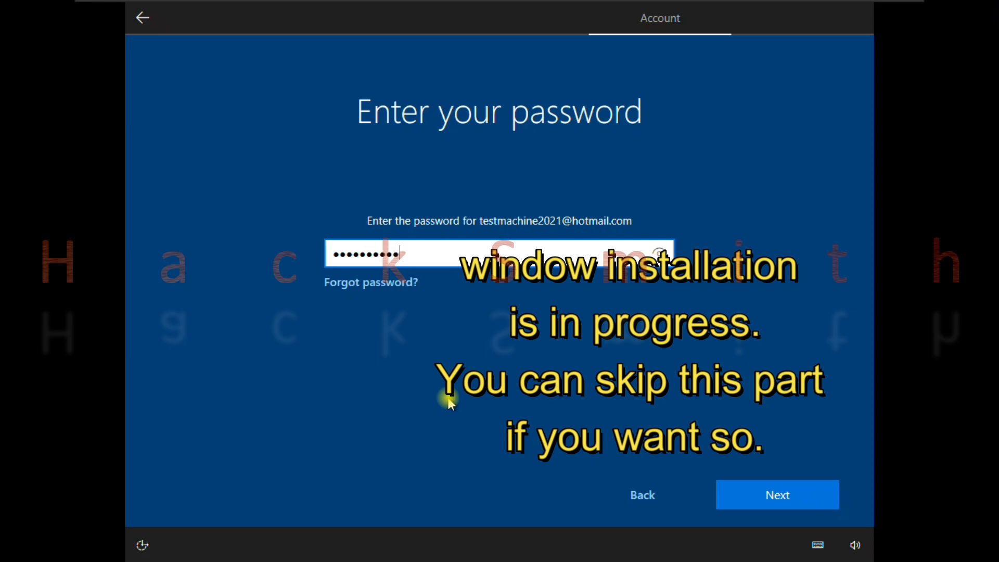
left_click(778, 495)
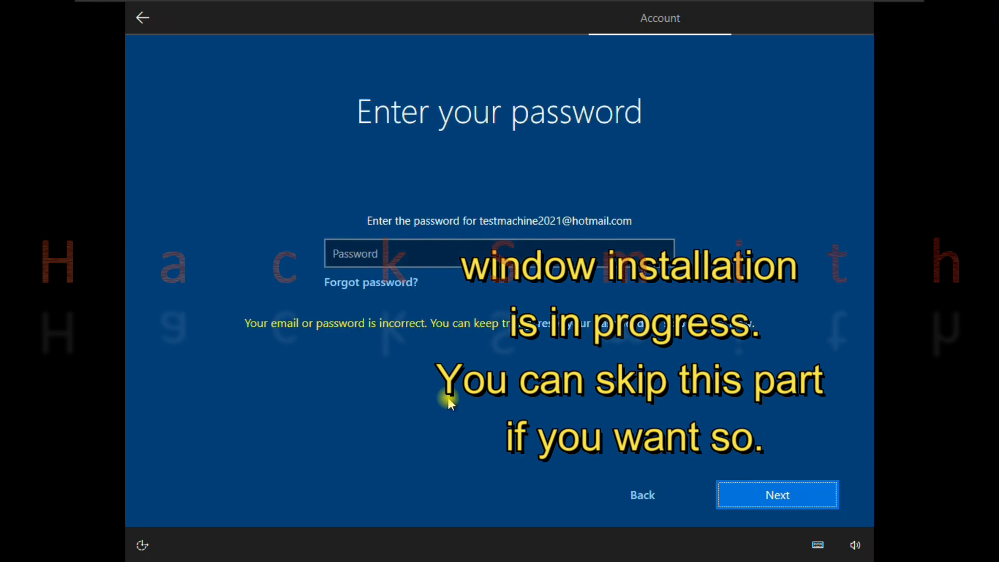
left_click(778, 495)
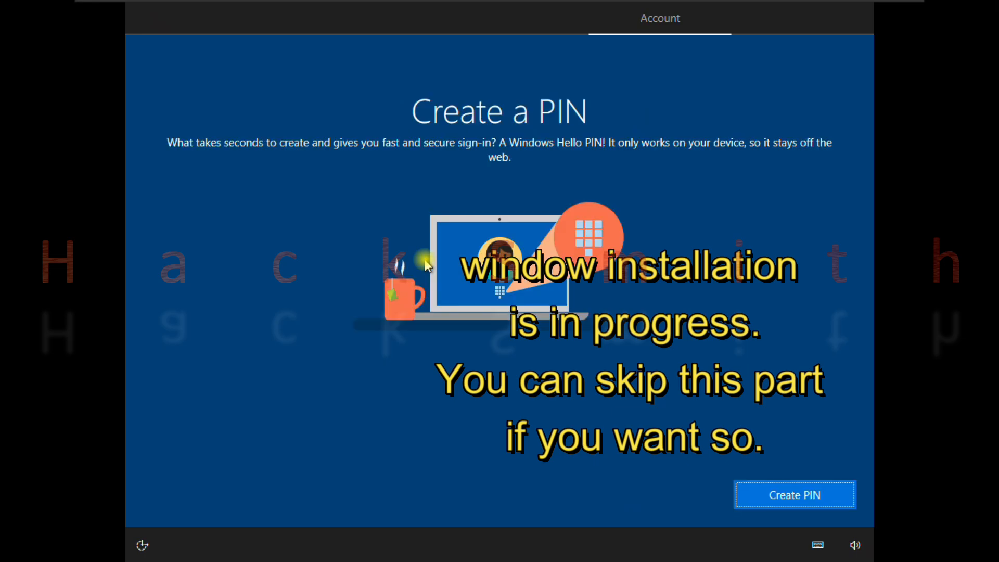
Create a sign-in PIN, accept the privacy settings and skip phone linking
left_click(796, 496)
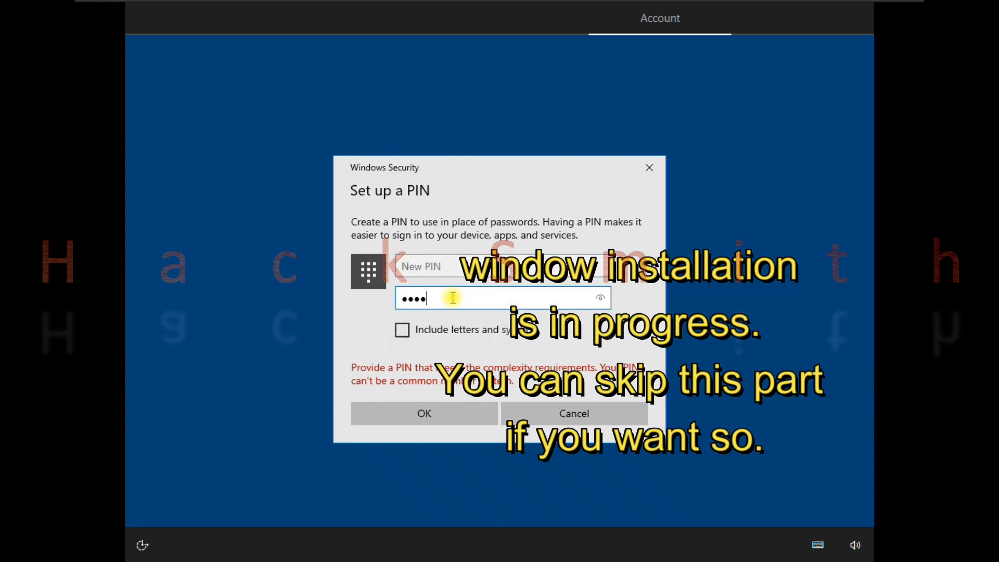
left_click(425, 413)
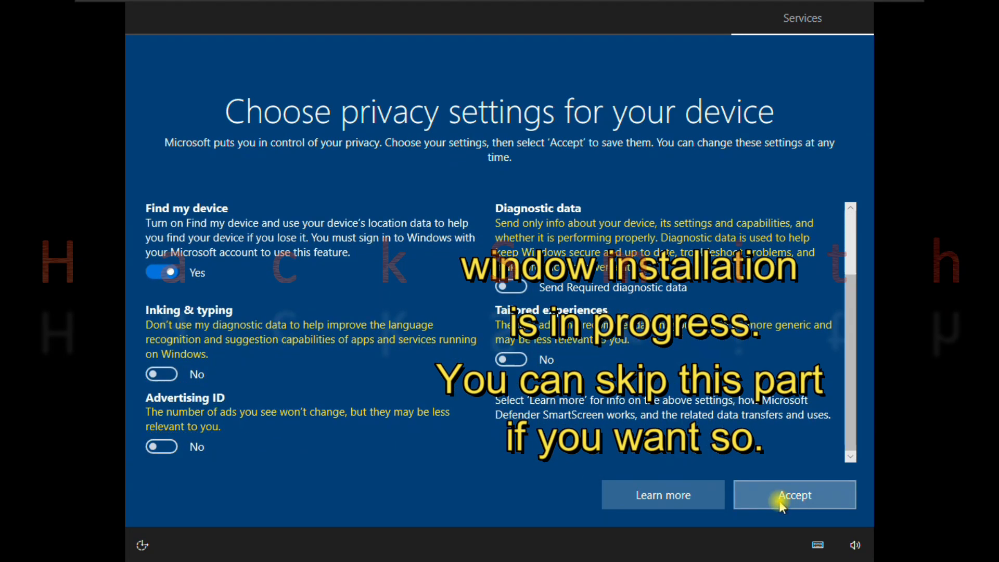
left_click(796, 495)
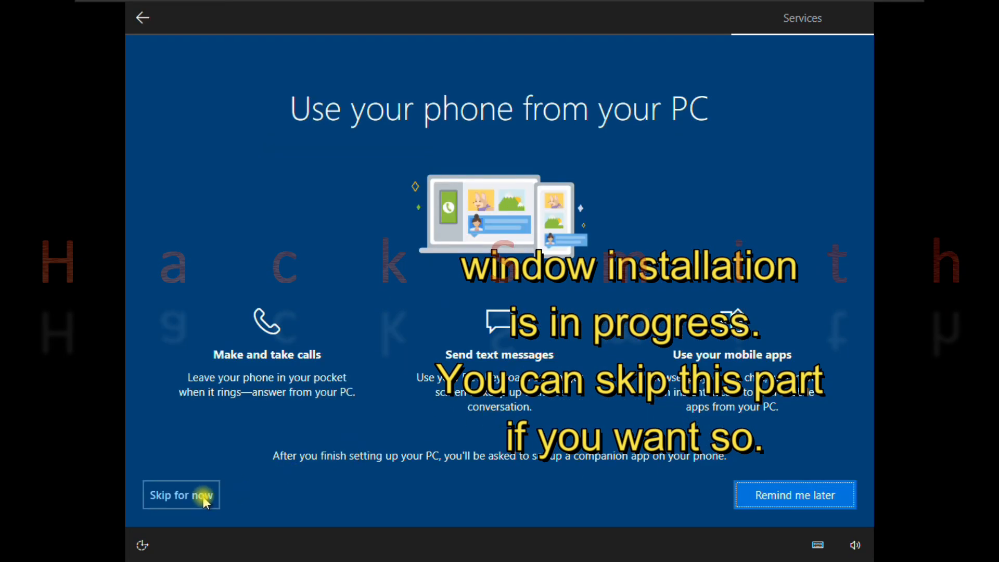
left_click(181, 495)
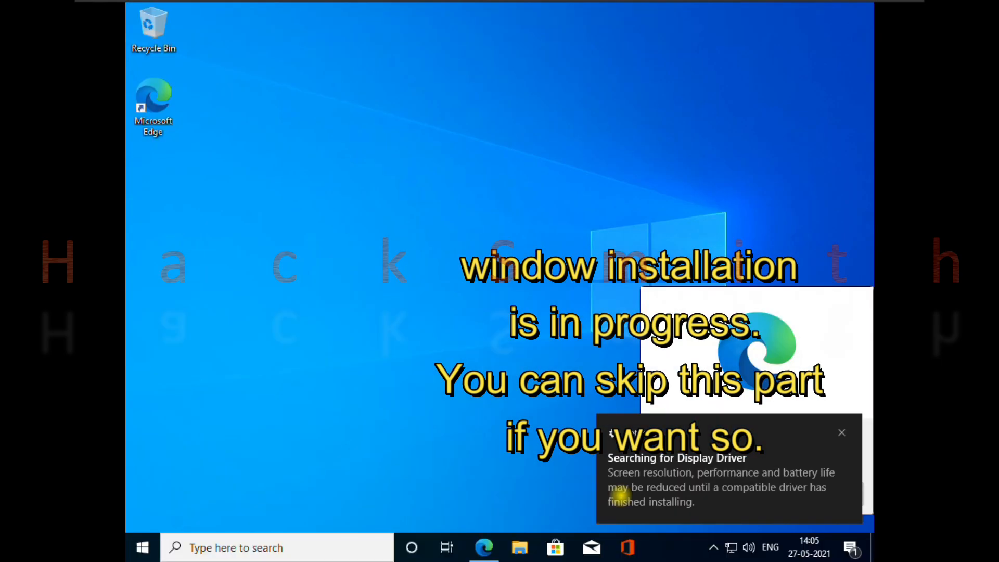
mouse_move(774, 165)
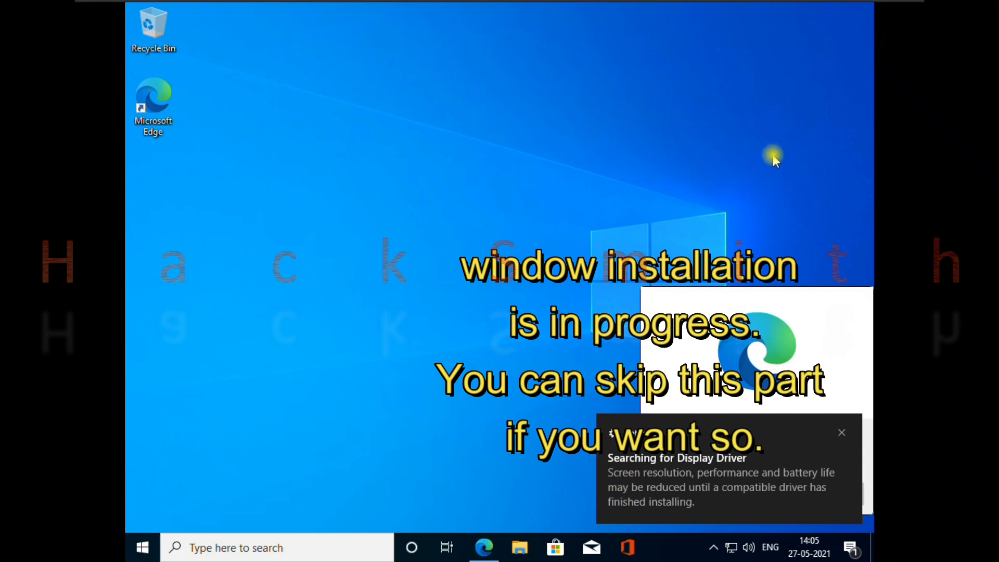
mouse_move(842, 435)
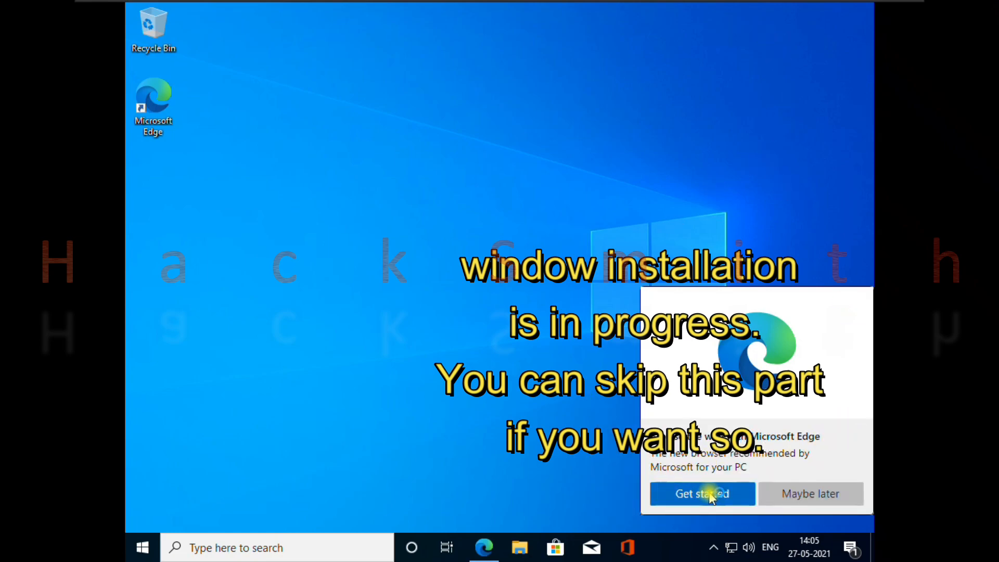
Dismiss the Microsoft Edge recommendation prompt with Get started
left_click(703, 494)
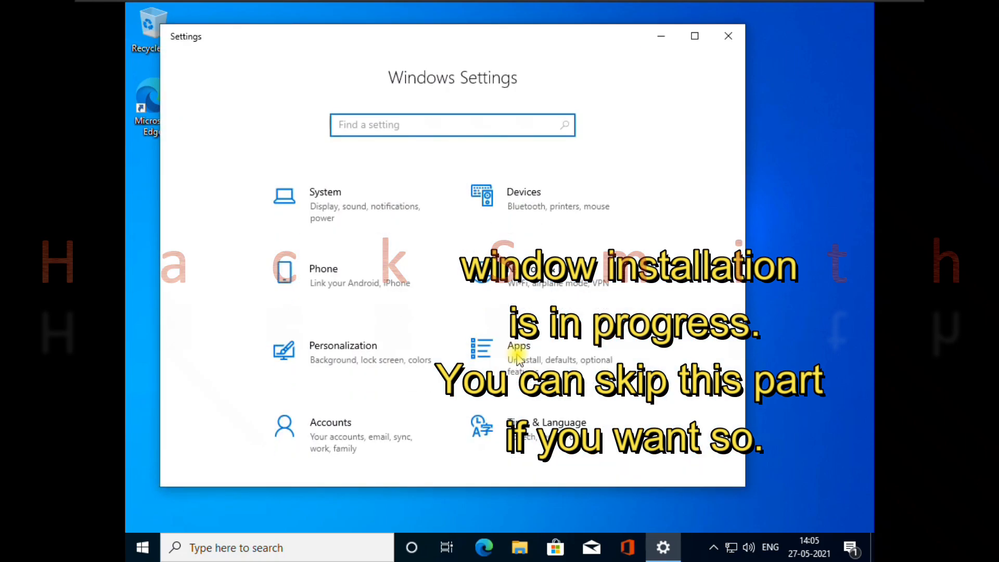
Confirm Windows 10 Pro for Workstations is activated with a digital license via Accounts > Your info, then close Settings
scroll("down", 3)
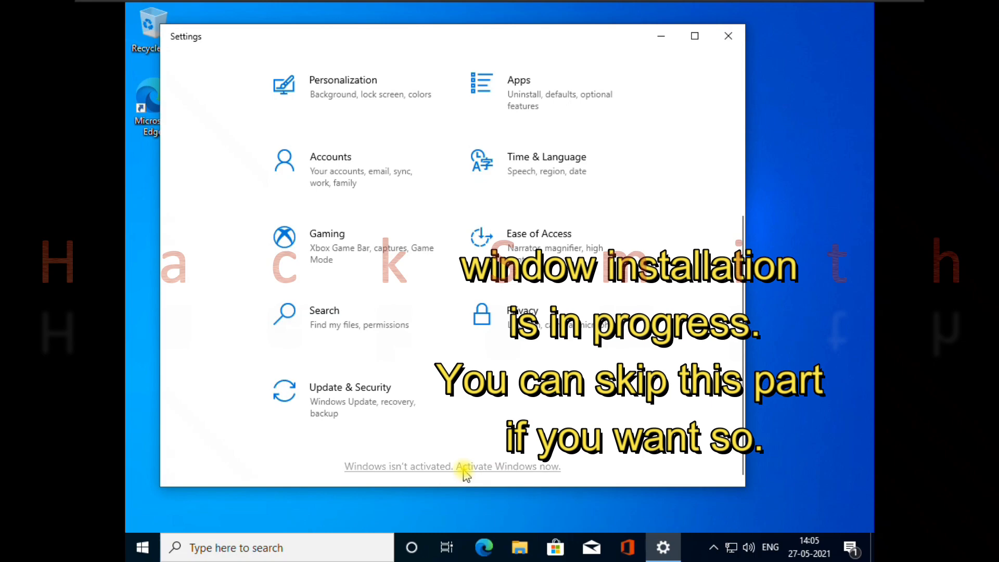
left_click(507, 466)
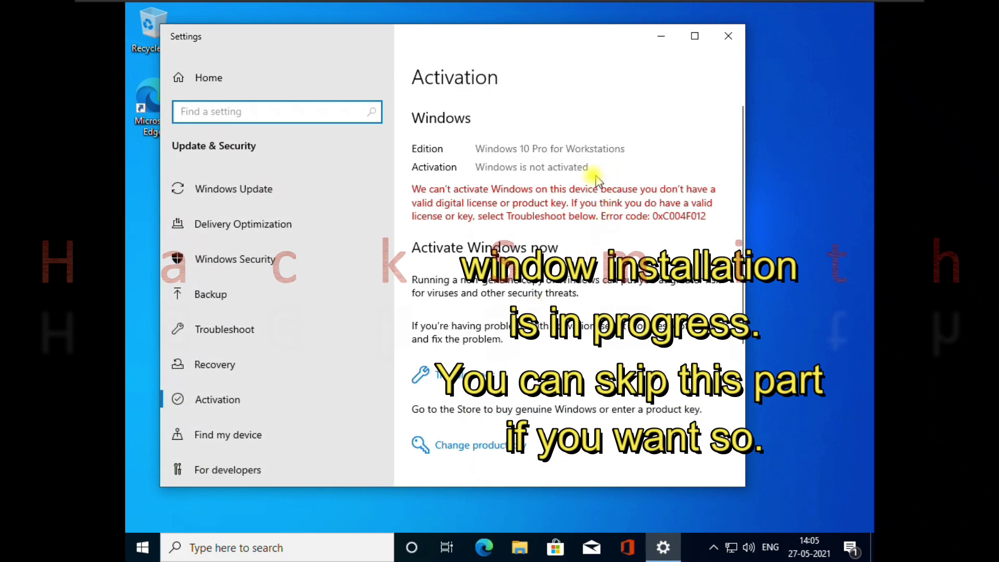
mouse_move(356, 248)
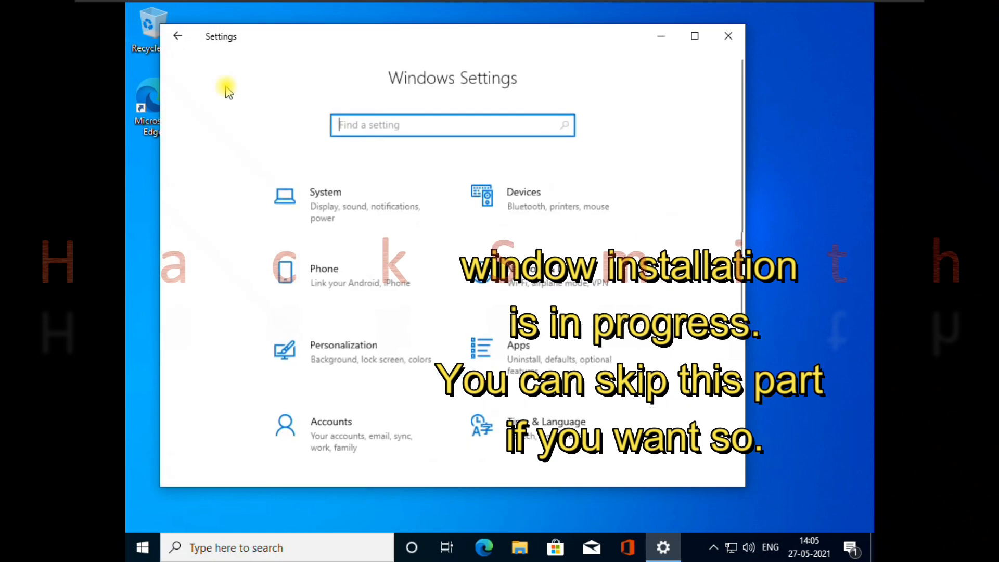
mouse_move(401, 398)
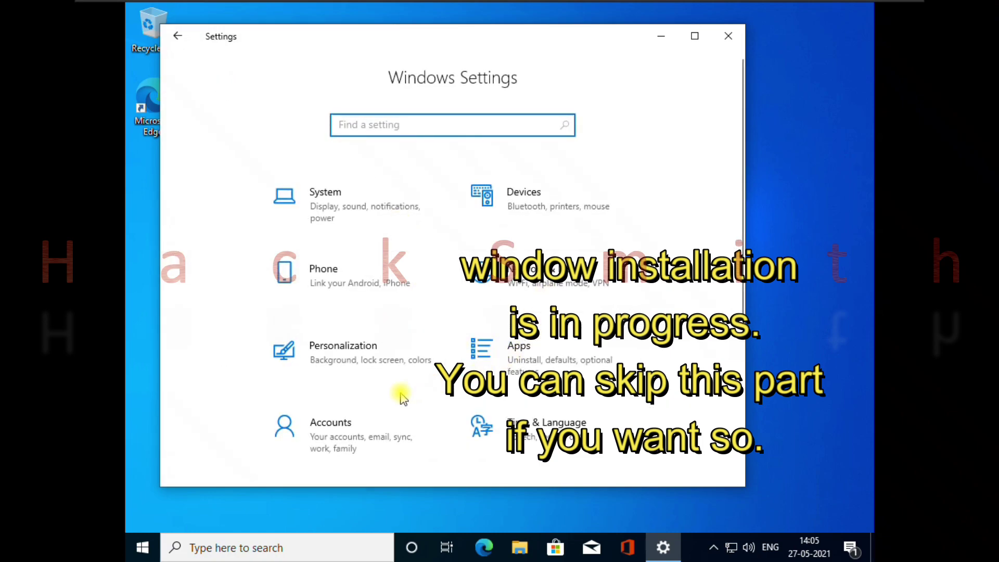
mouse_move(339, 442)
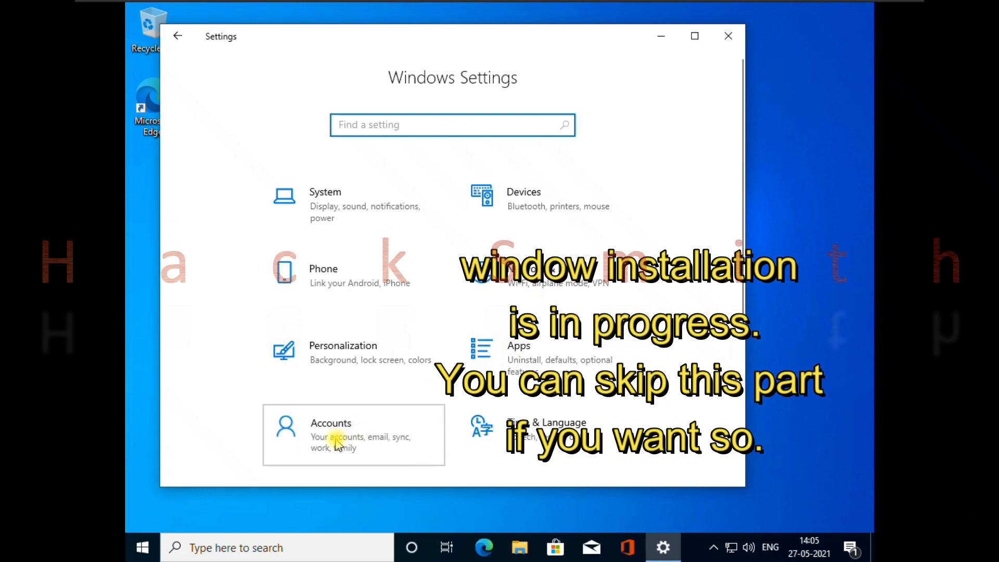
left_click(345, 435)
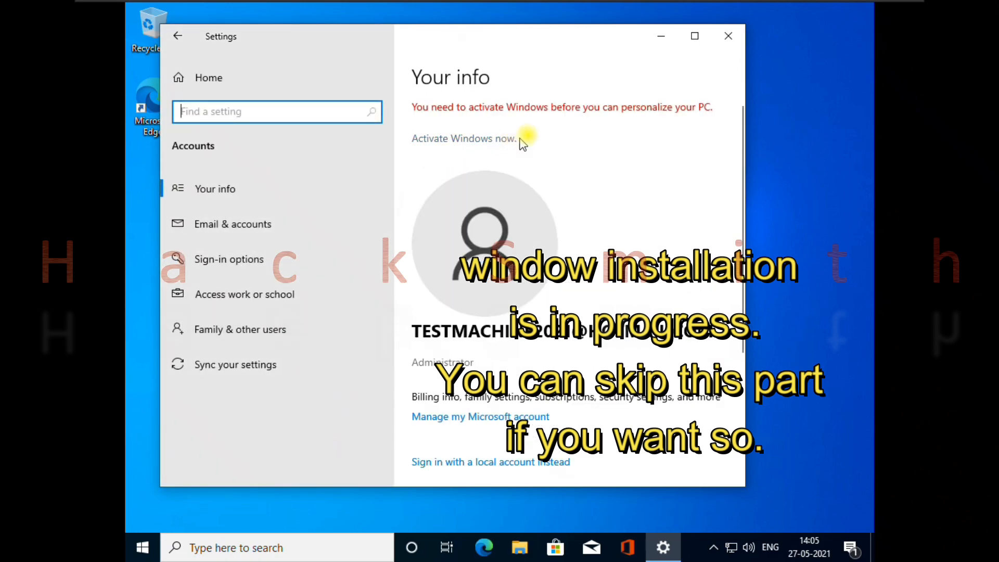
mouse_move(485, 140)
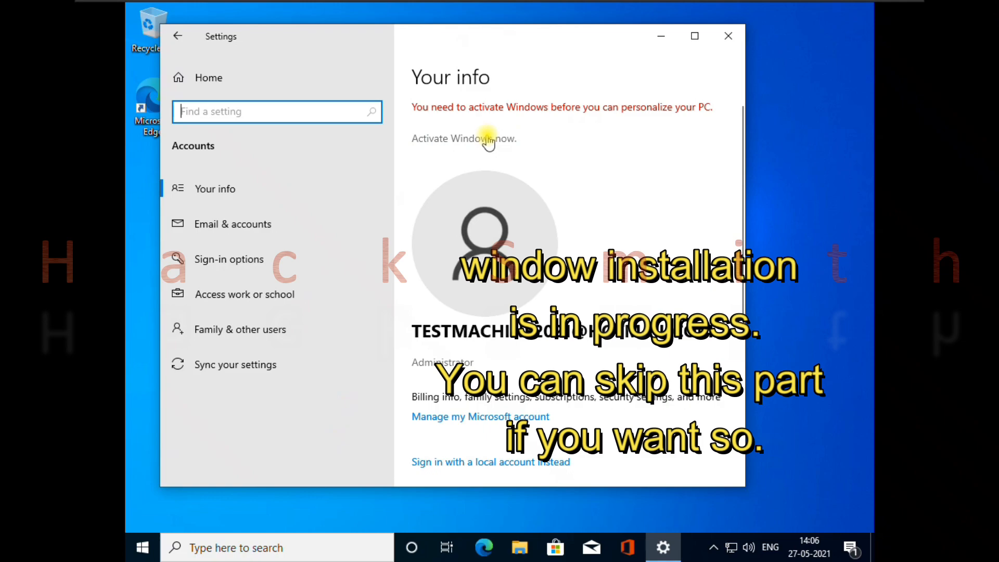
left_click(463, 138)
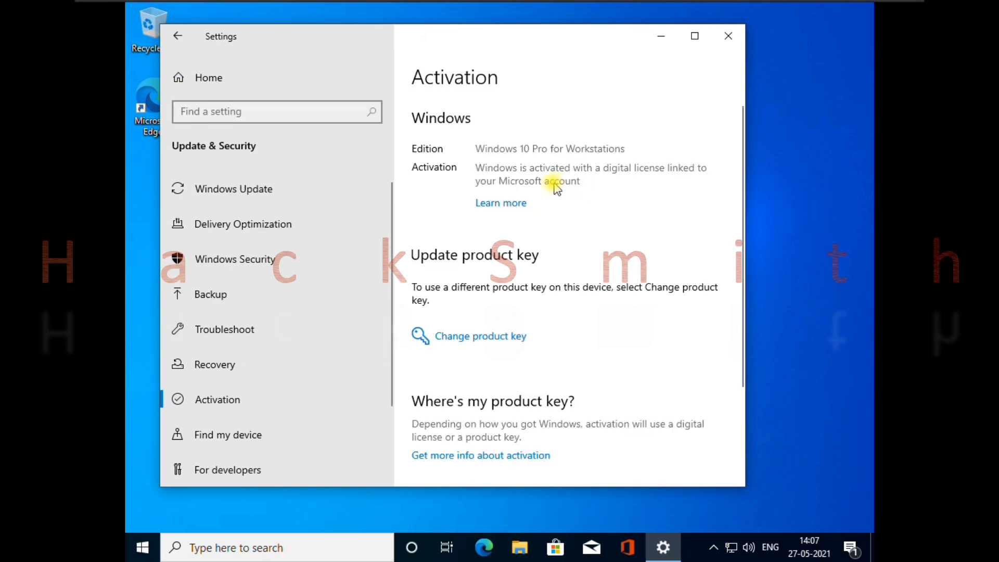
mouse_move(542, 220)
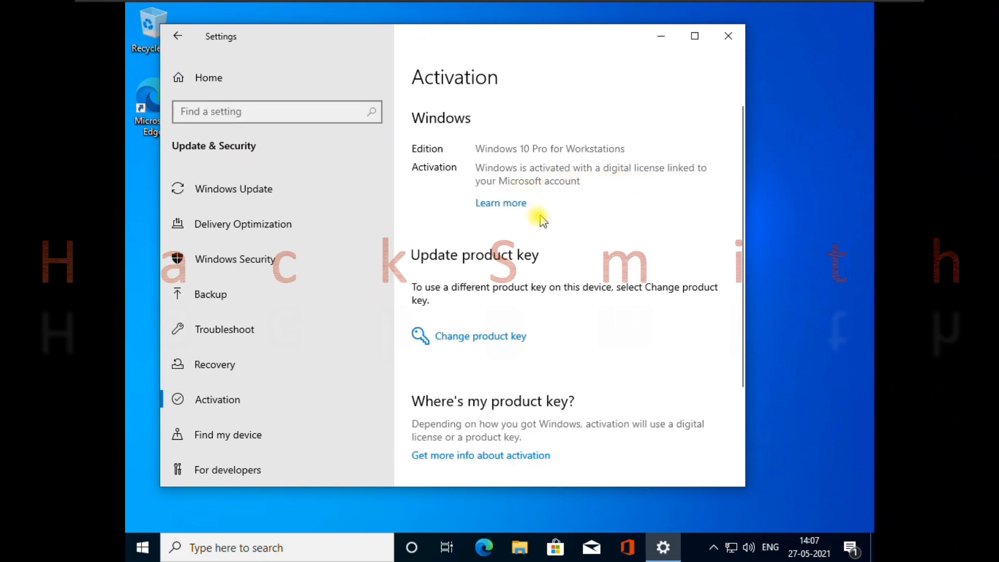
left_click(729, 36)
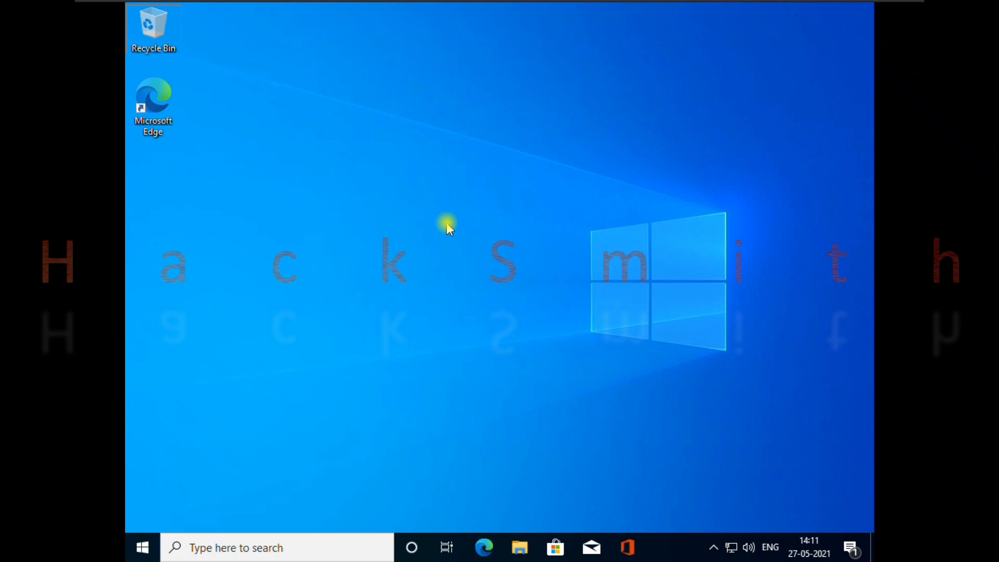
Launch Windows PowerShell as administrator from the Start right-click menu, approving UAC
right_click(144, 548)
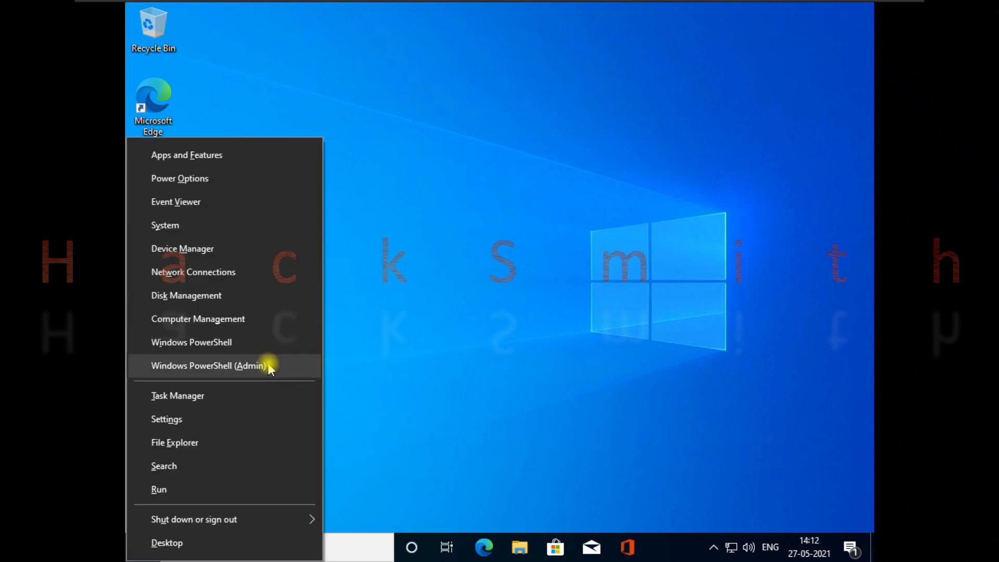
left_click(208, 365)
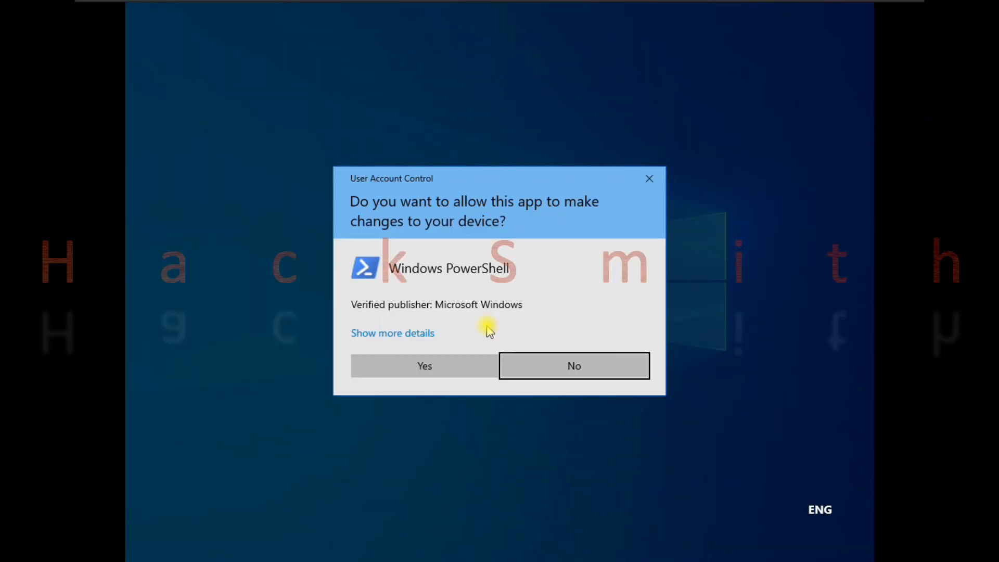
left_click(425, 366)
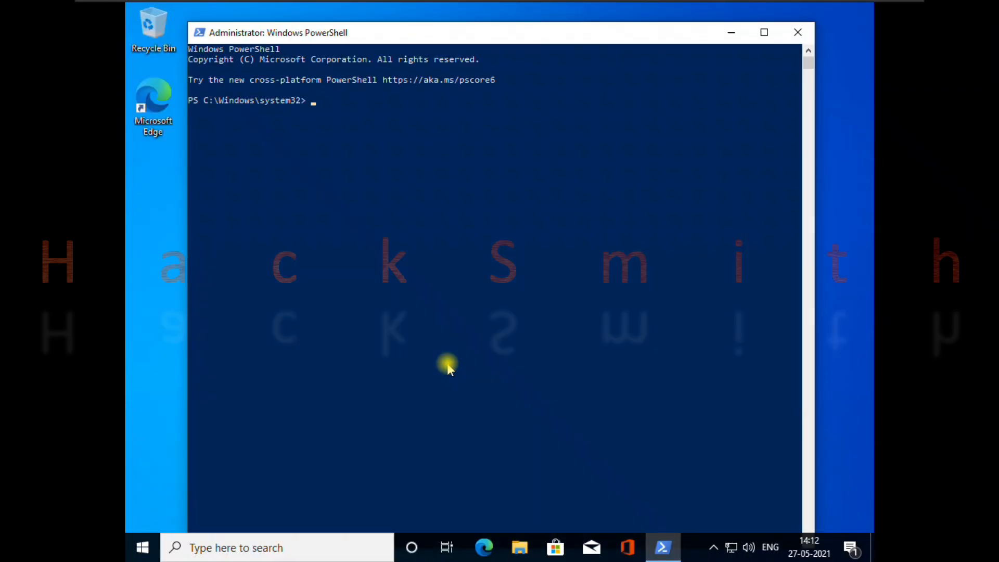
Run slmgr /dli to report ProfessionalWorkstation, Retail channel, License Status: Licensed
type("slm")
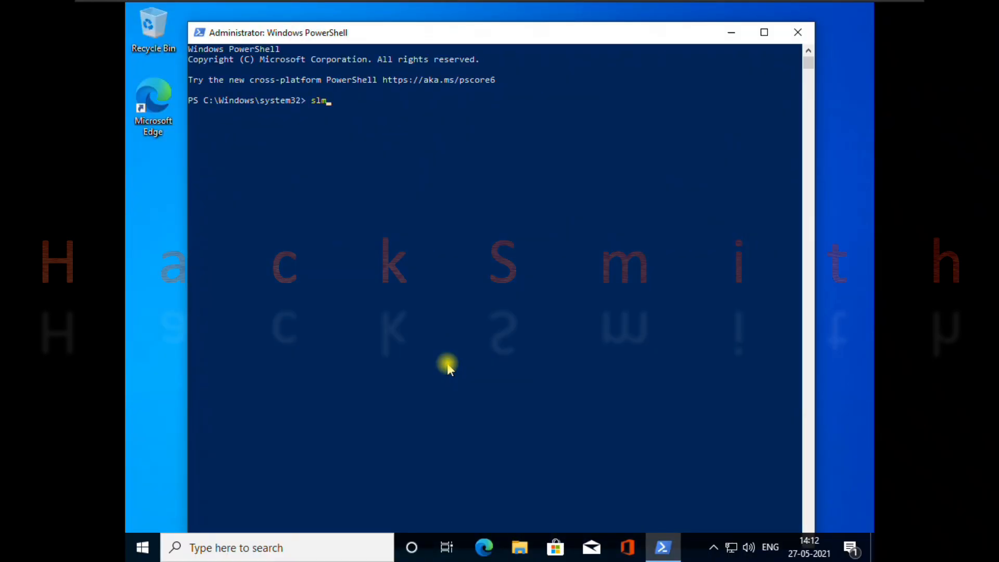
type("gr /")
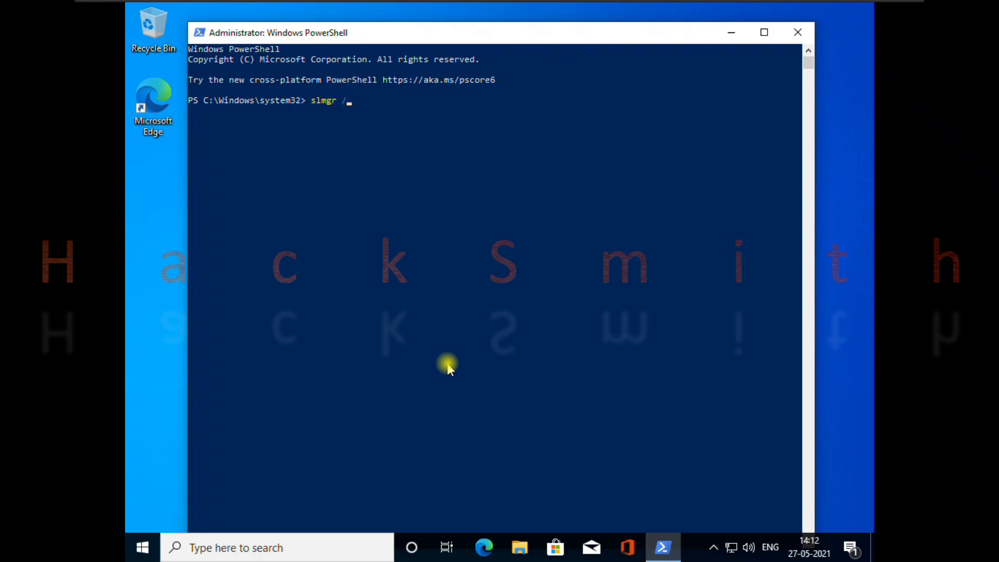
type("dli")
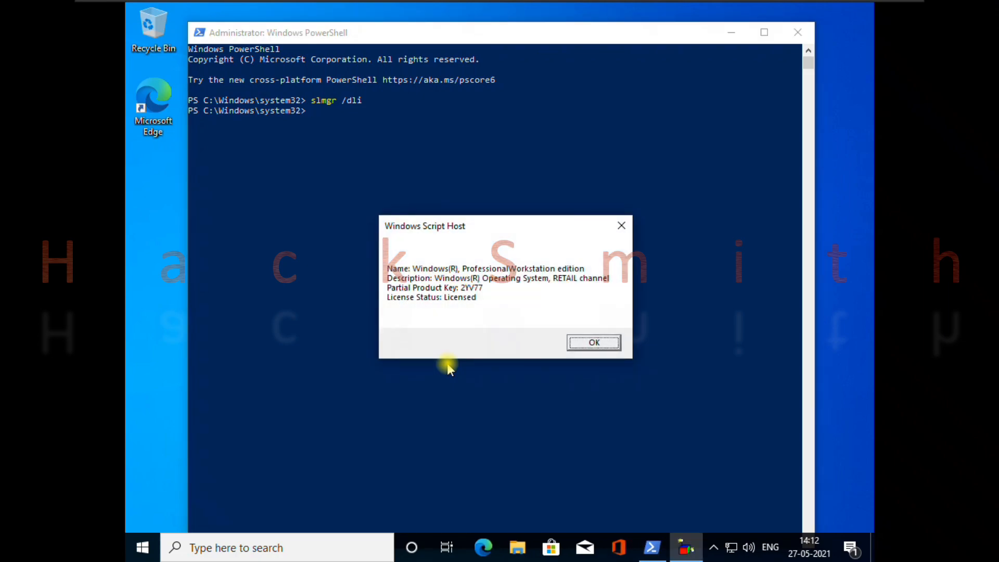
mouse_move(529, 290)
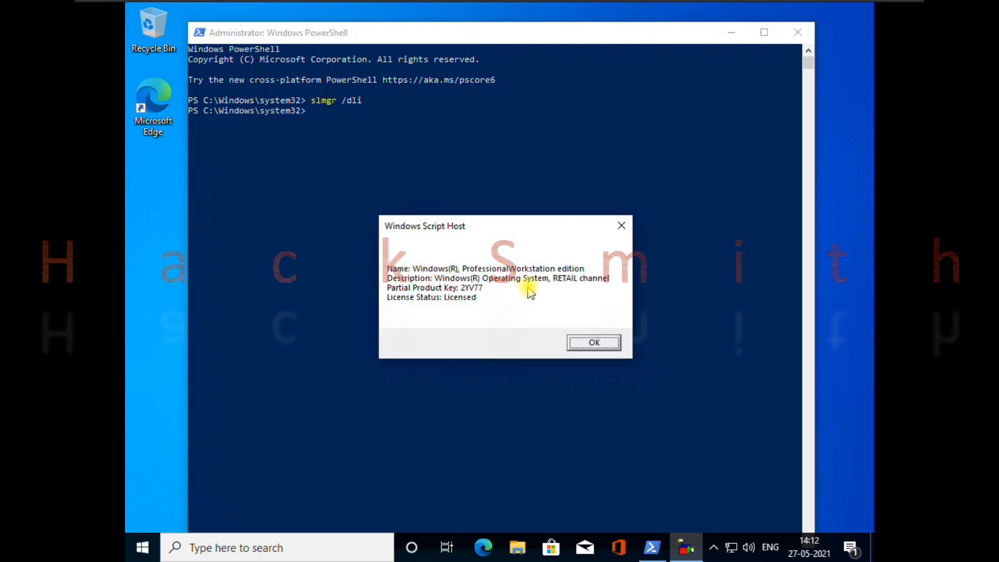